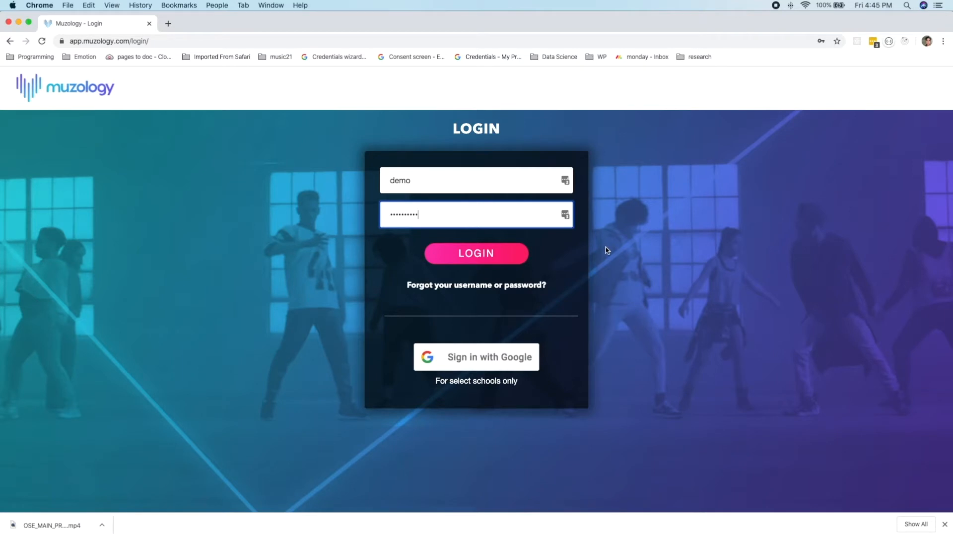
{"action": "mouse_move", "coordinate": [508, 253]}
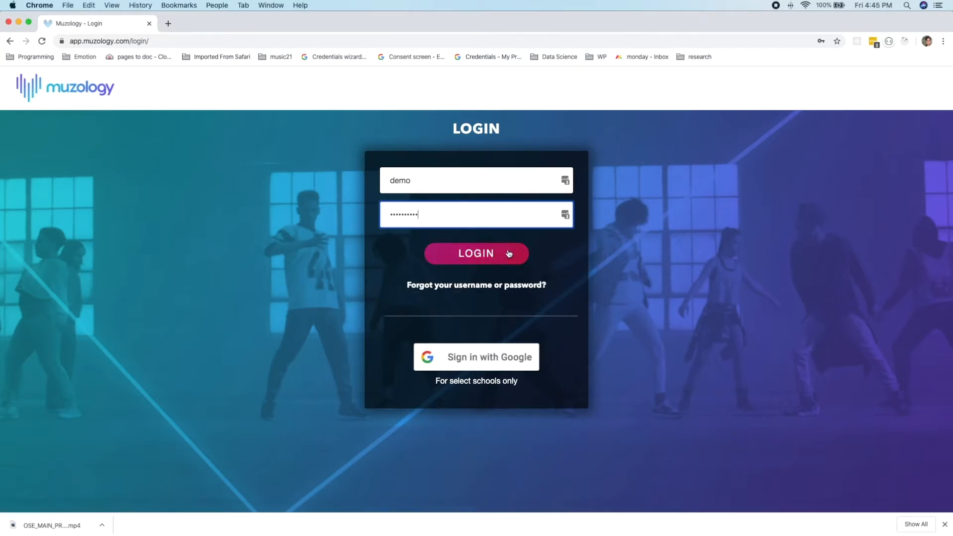
- Log in to the Muzology demo account with the entered credentials
{"action": "left_click", "coordinate": [476, 254]}
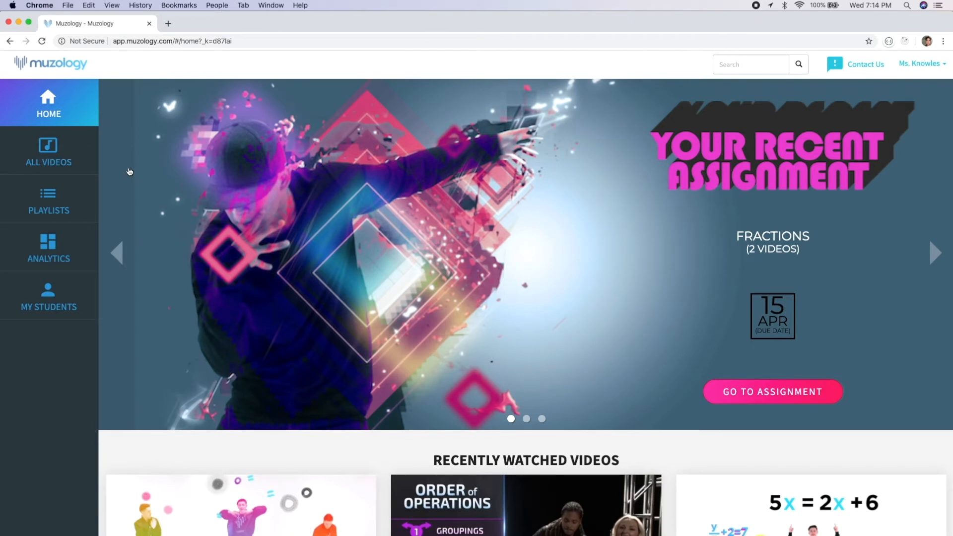
{"action": "mouse_move", "coordinate": [81, 155]}
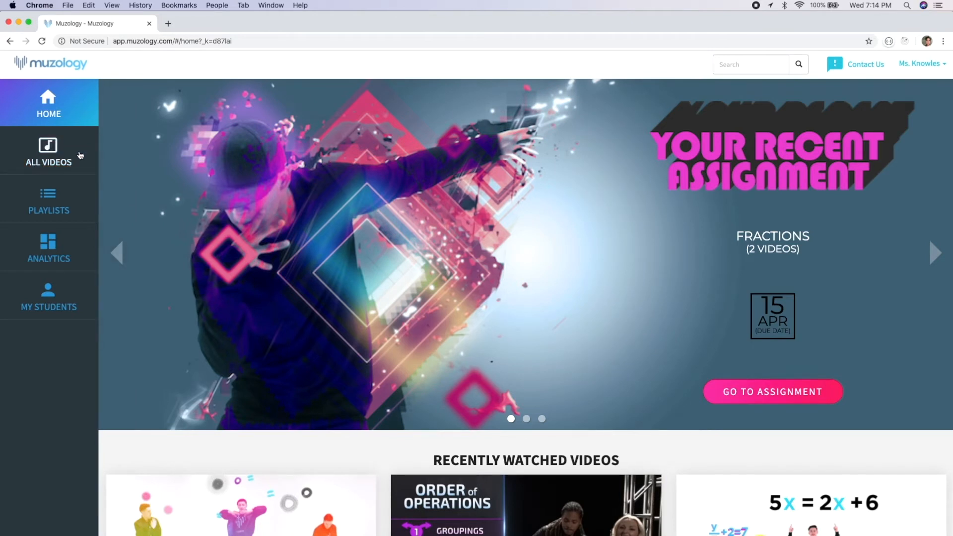
{"action": "mouse_move", "coordinate": [582, 192]}
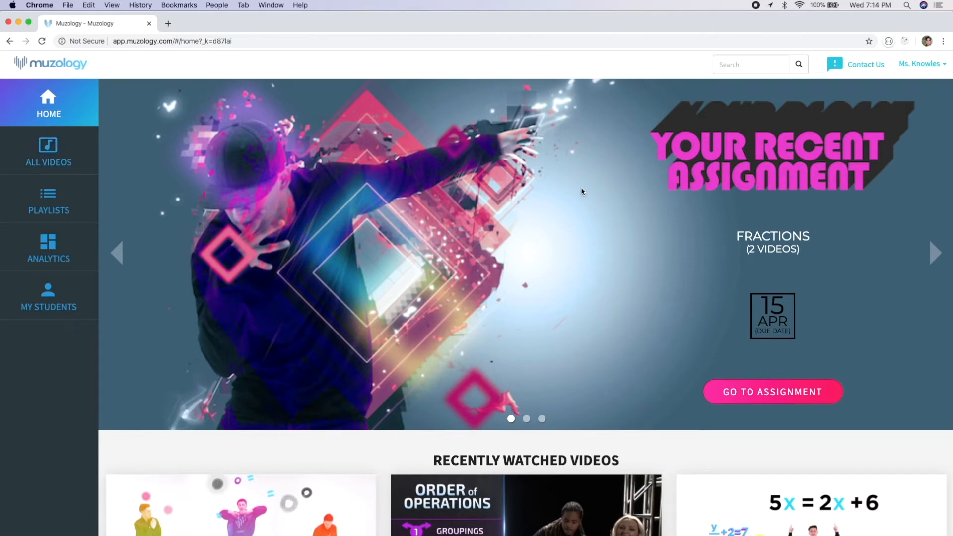
{"action": "scroll", "scroll_direction": "down", "scroll_amount": 3}
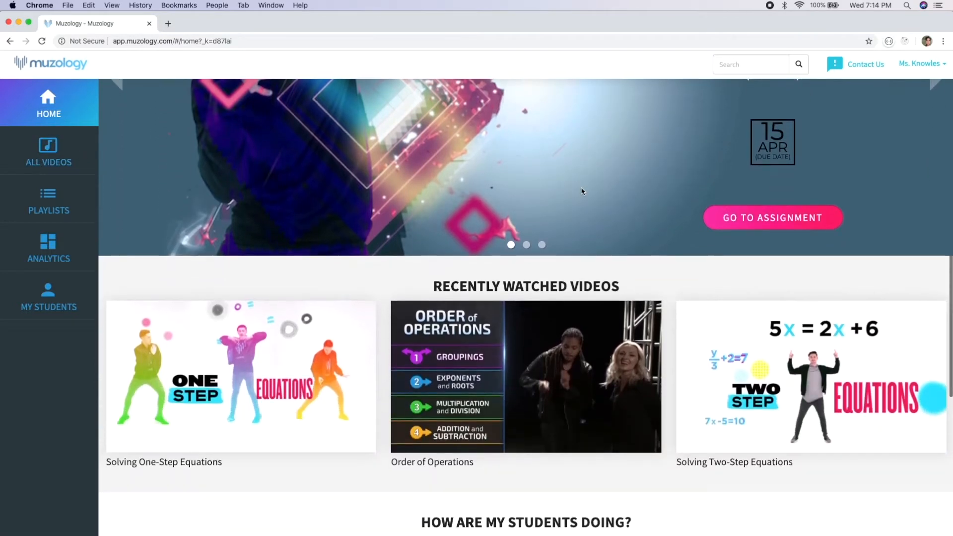
{"action": "scroll", "scroll_direction": "down", "scroll_amount": 3}
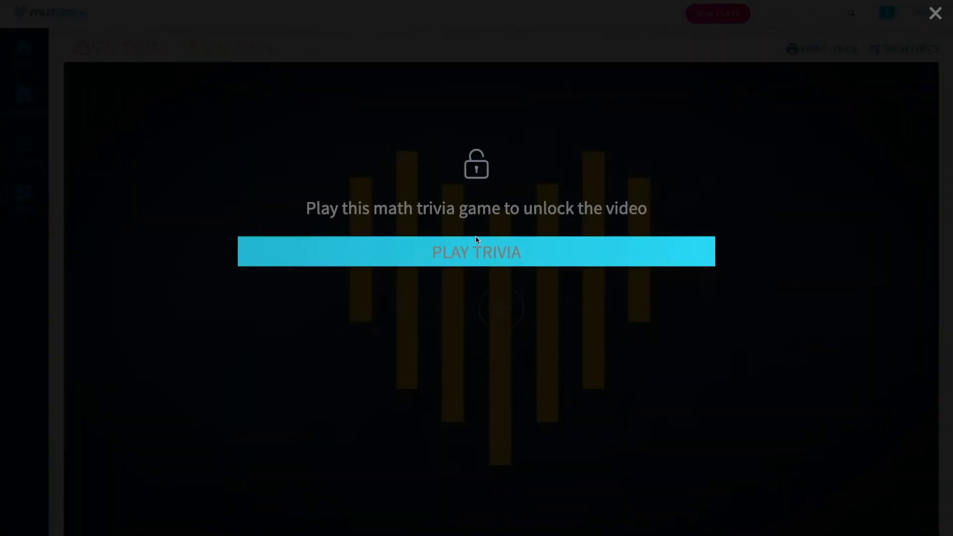
- Play the What's in a Fraction trivia, answering the reciprocal (9/8), simplifying and common-denominator questions
{"action": "left_click", "coordinate": [475, 251]}
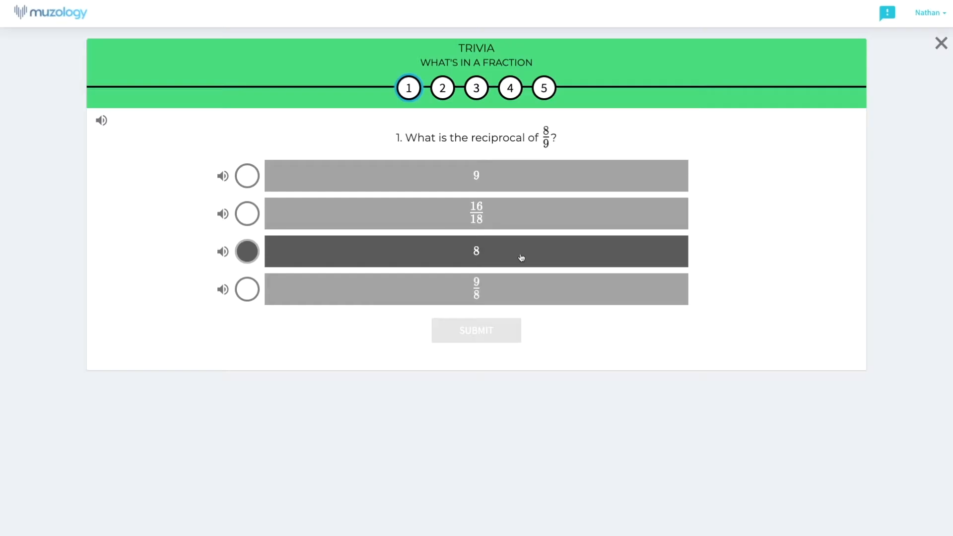
{"action": "left_click", "coordinate": [476, 289]}
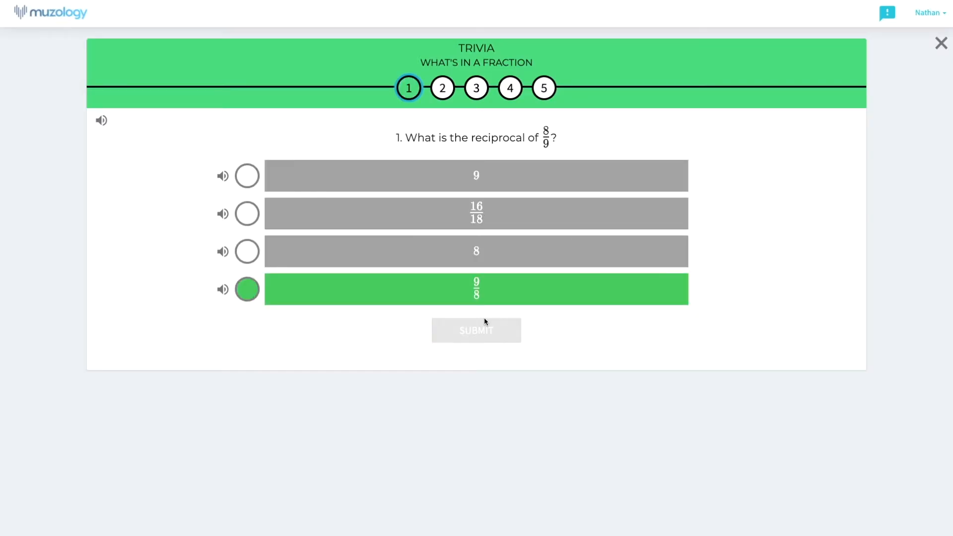
{"action": "left_click", "coordinate": [476, 330]}
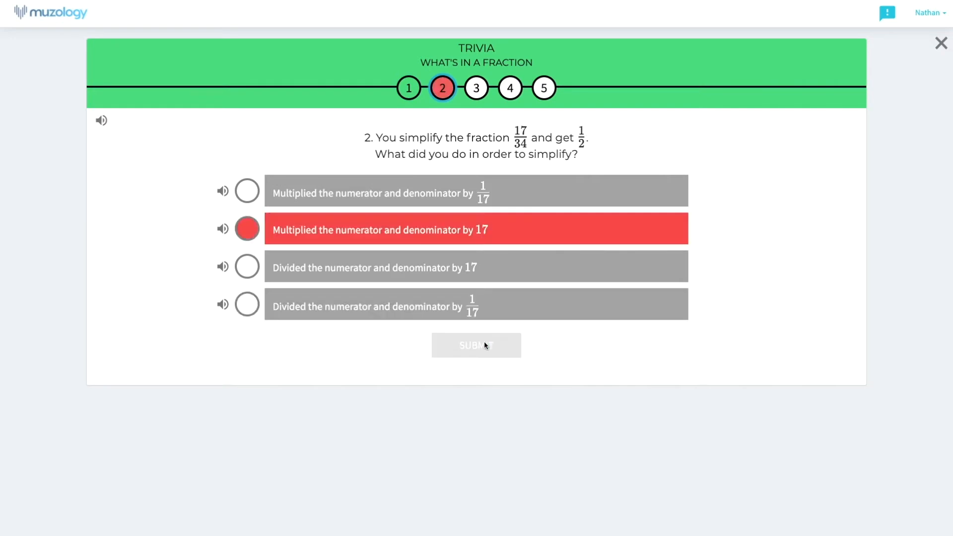
{"action": "left_click", "coordinate": [476, 346]}
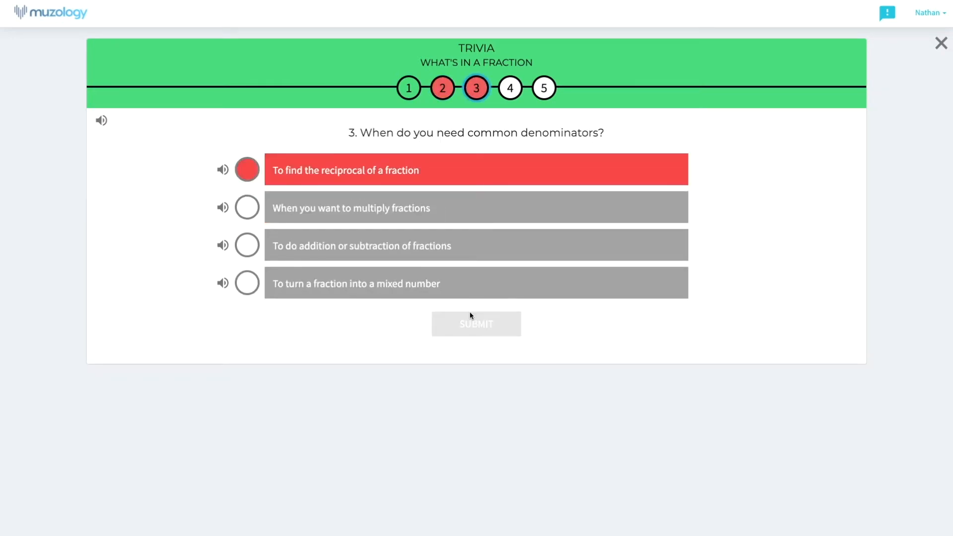
{"action": "left_click", "coordinate": [940, 43]}
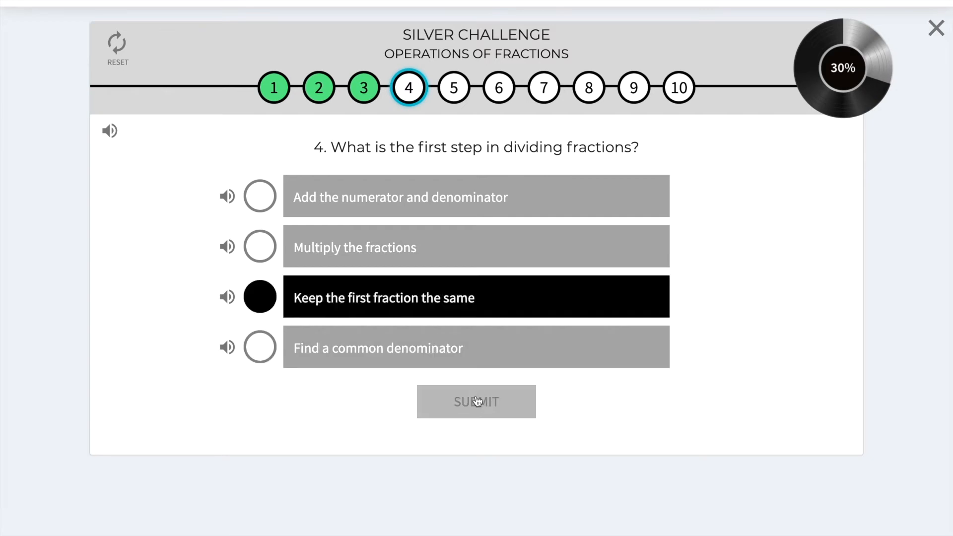
- Answer the Operations of Fractions silver challenge questions, submitting 3/4 as the final answer
{"action": "left_click", "coordinate": [476, 402]}
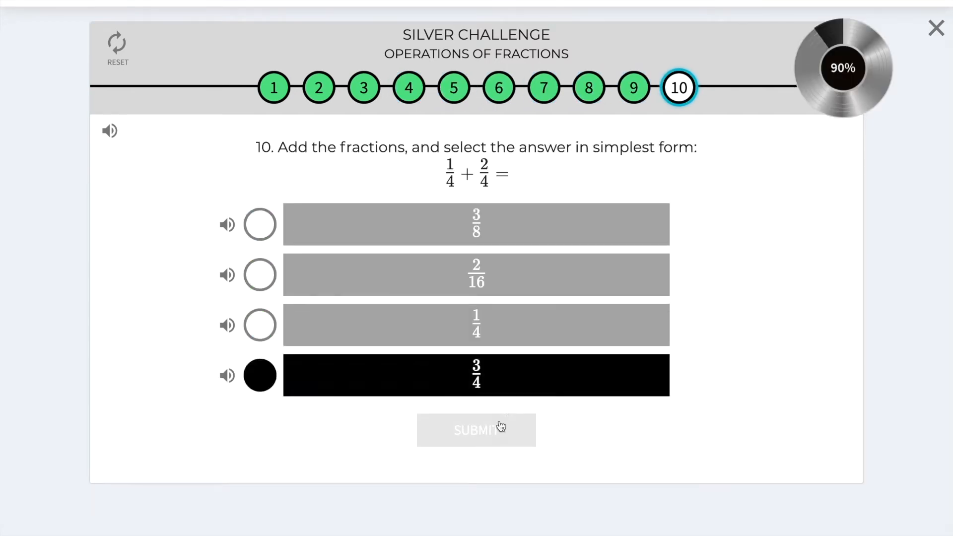
{"action": "left_click", "coordinate": [475, 430]}
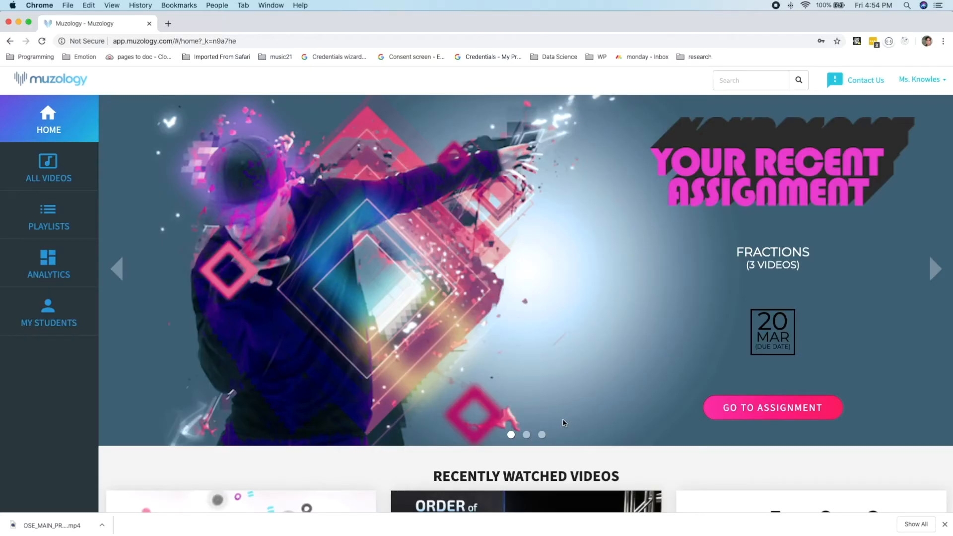
{"action": "mouse_move", "coordinate": [265, 193]}
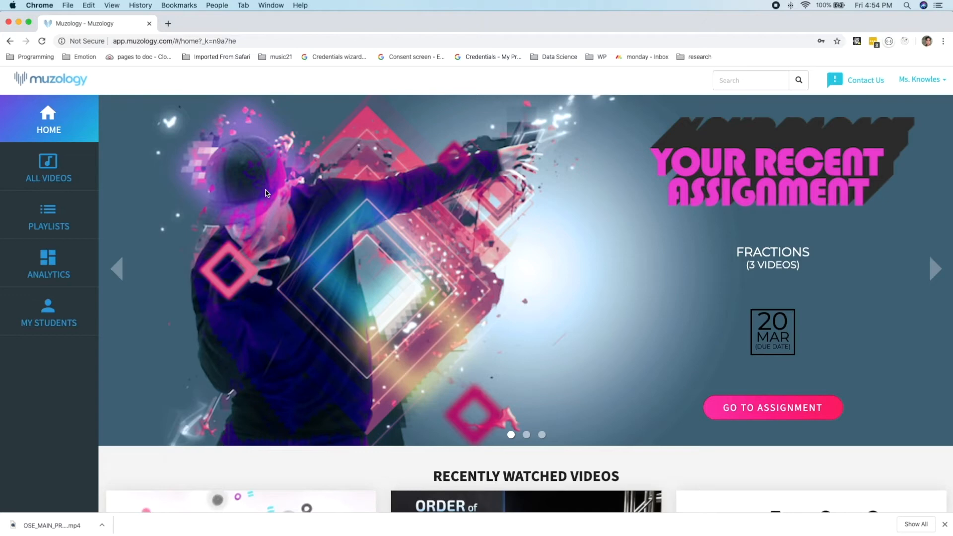
{"action": "mouse_move", "coordinate": [96, 170]}
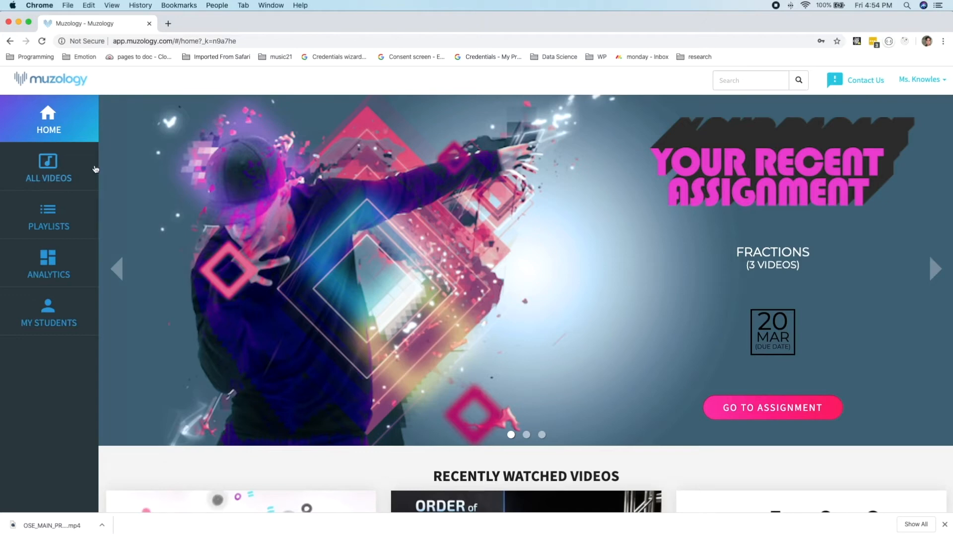
- Browse the All Videos library down to the Expressions and Equations - Part 2 section
{"action": "left_click", "coordinate": [48, 167]}
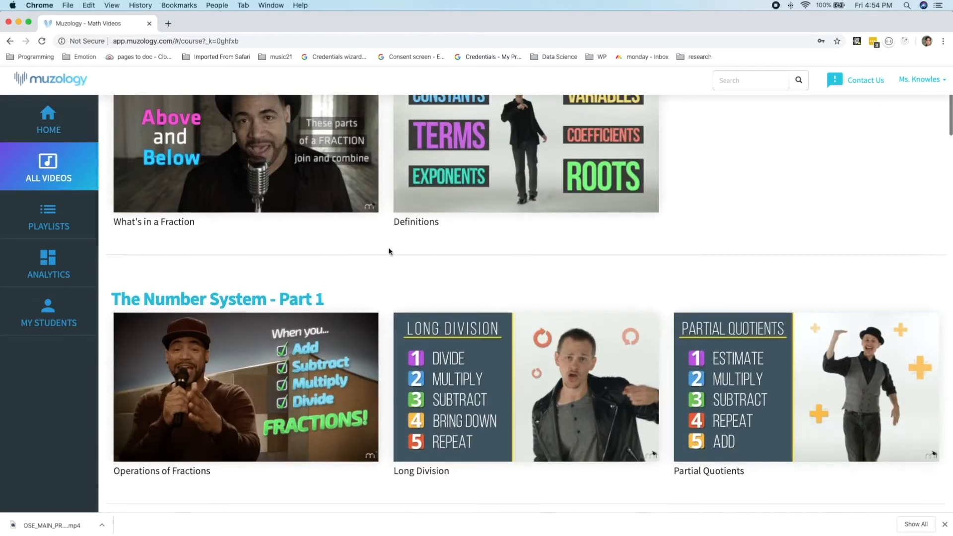
{"action": "scroll", "scroll_direction": "down", "scroll_amount": 3}
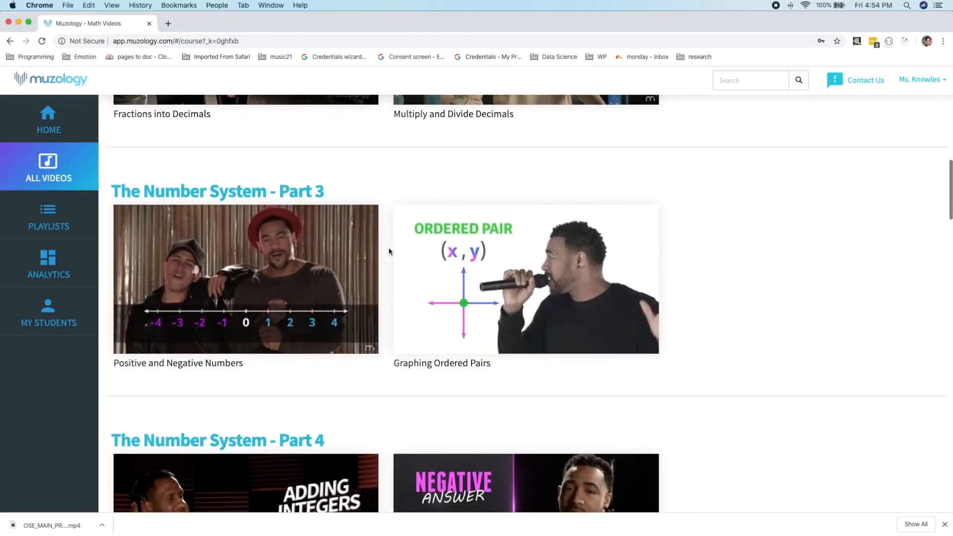
{"action": "scroll", "scroll_direction": "down", "scroll_amount": 3}
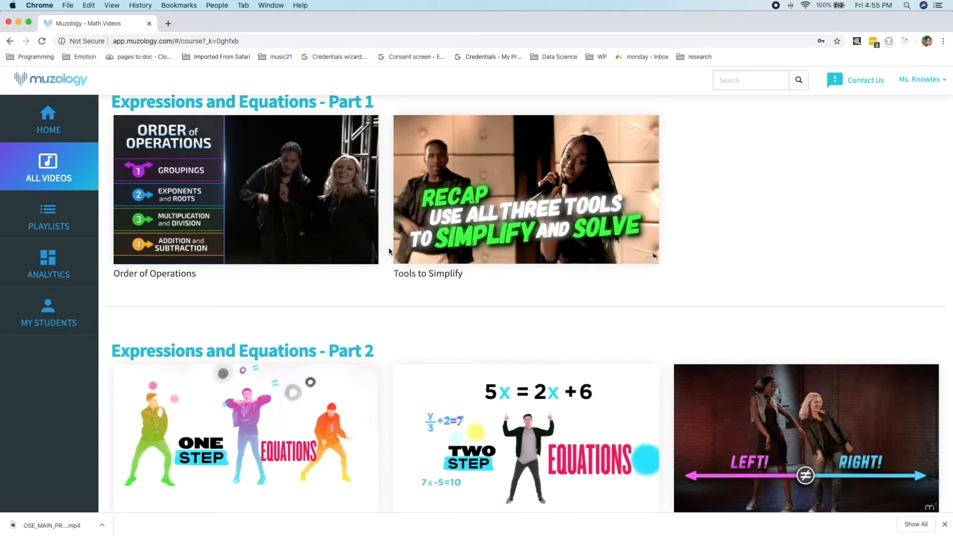
{"action": "scroll", "scroll_direction": "down", "scroll_amount": 3}
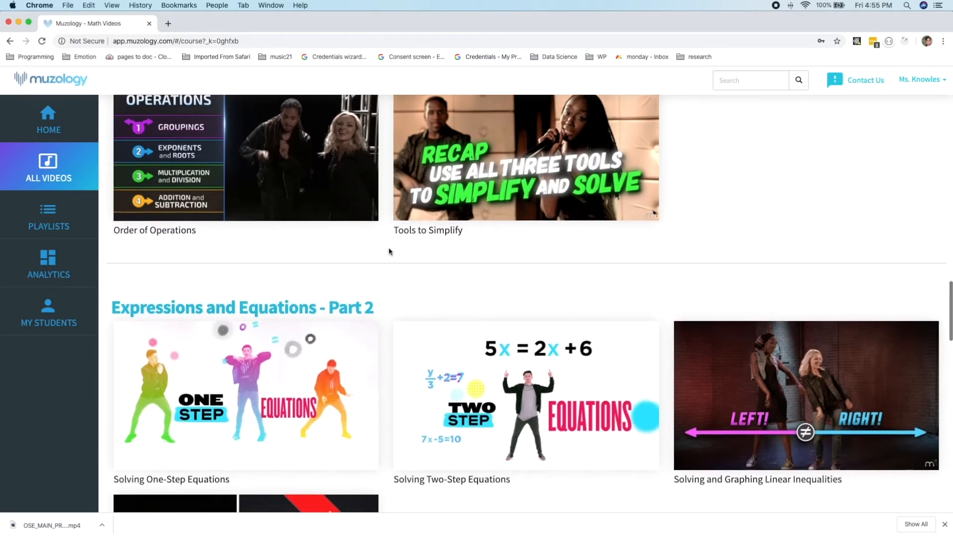
{"action": "scroll", "scroll_direction": "down", "scroll_amount": 3}
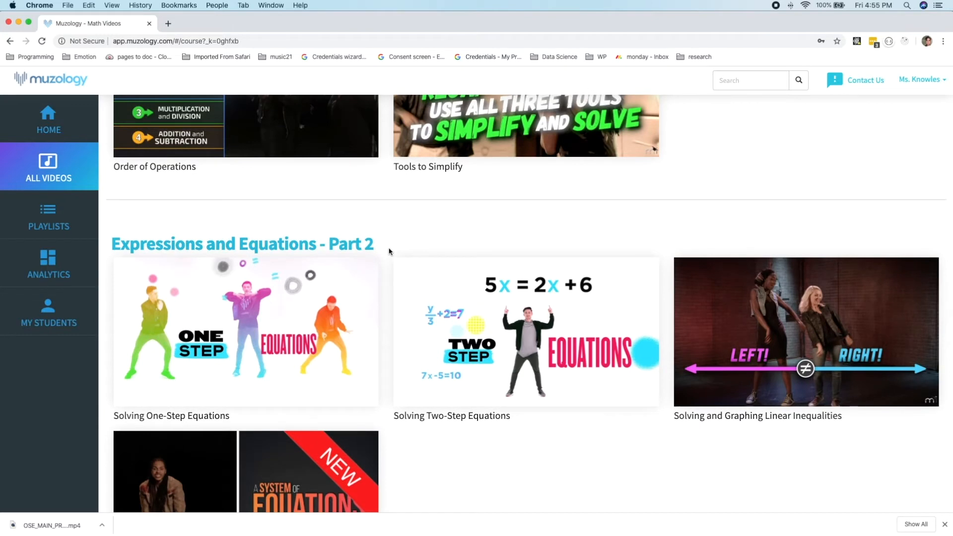
{"action": "mouse_move", "coordinate": [246, 332]}
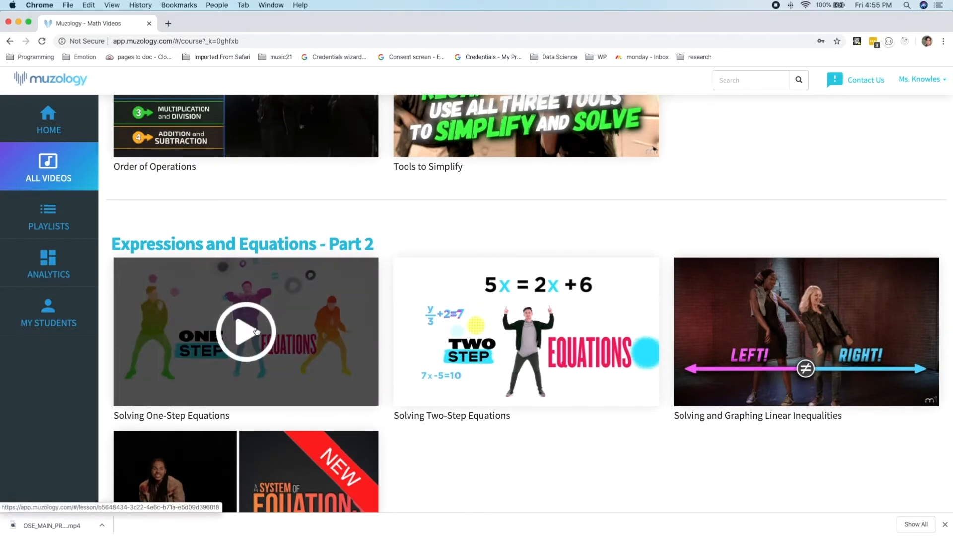
{"action": "left_click", "coordinate": [245, 332]}
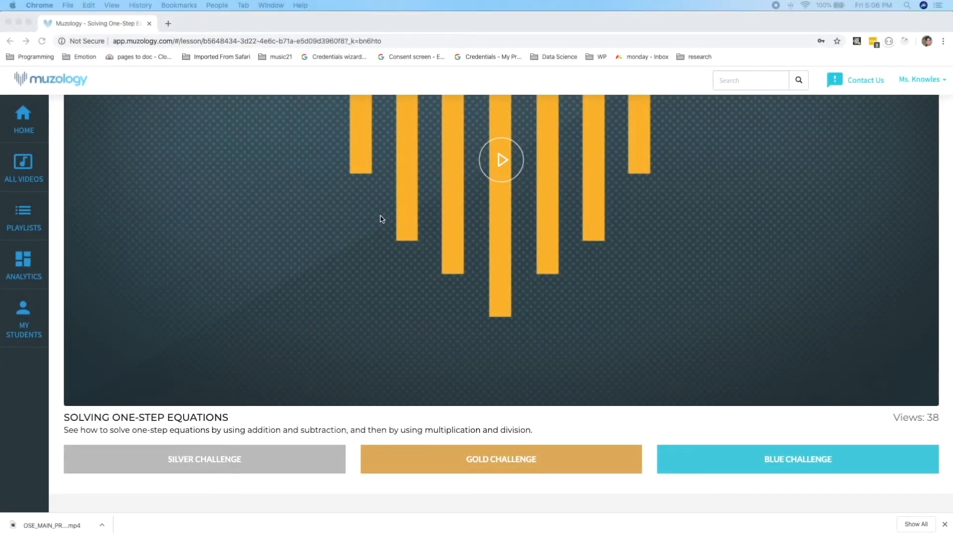
{"action": "mouse_move", "coordinate": [355, 407]}
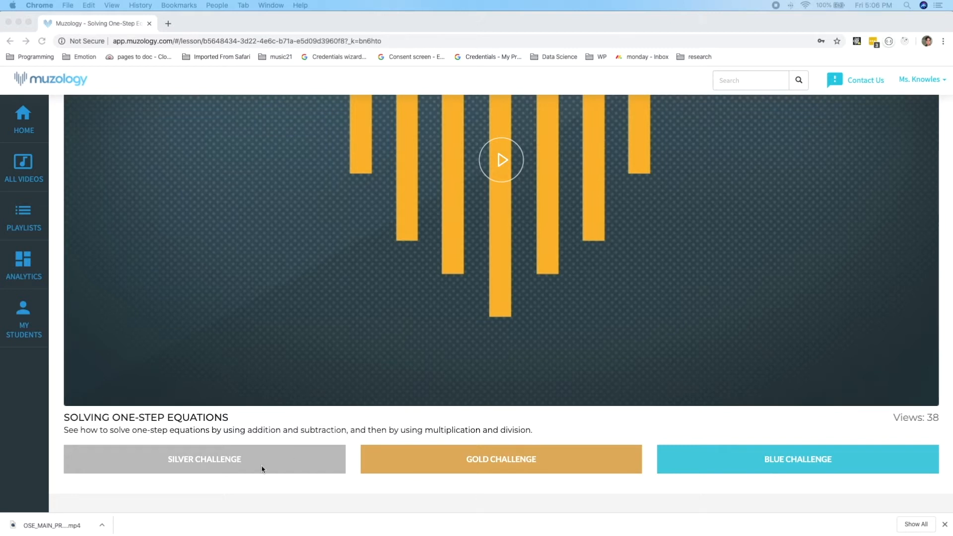
{"action": "mouse_move", "coordinate": [250, 466]}
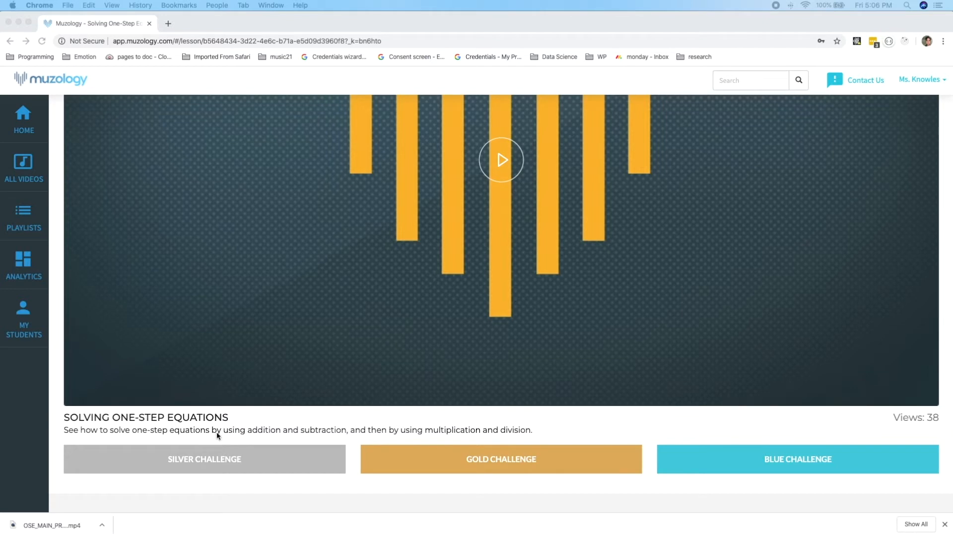
{"action": "mouse_move", "coordinate": [424, 467]}
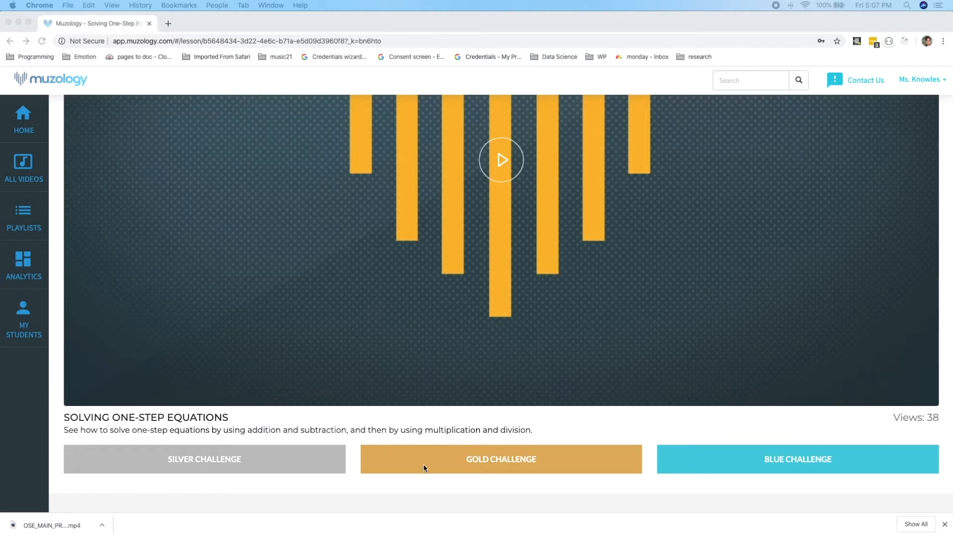
{"action": "mouse_move", "coordinate": [799, 457]}
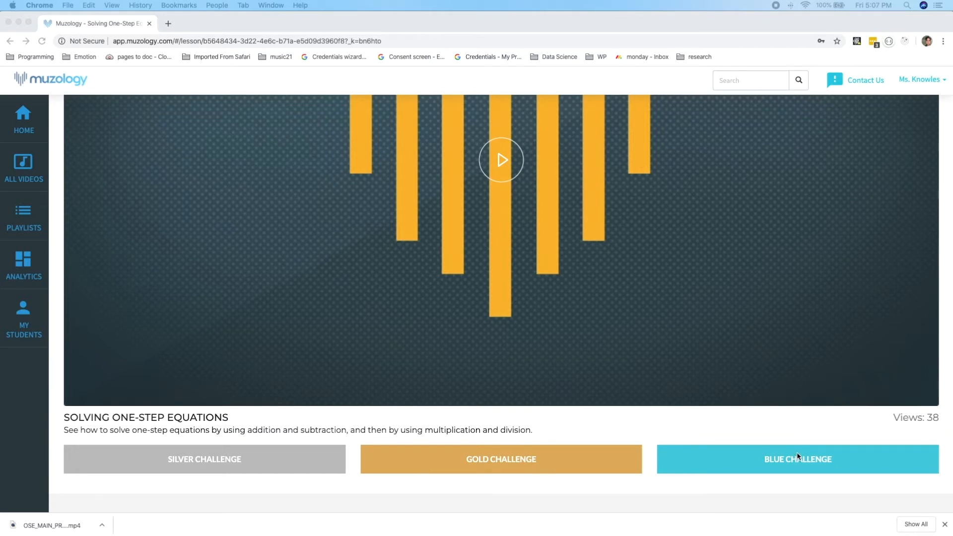
{"action": "mouse_move", "coordinate": [262, 469]}
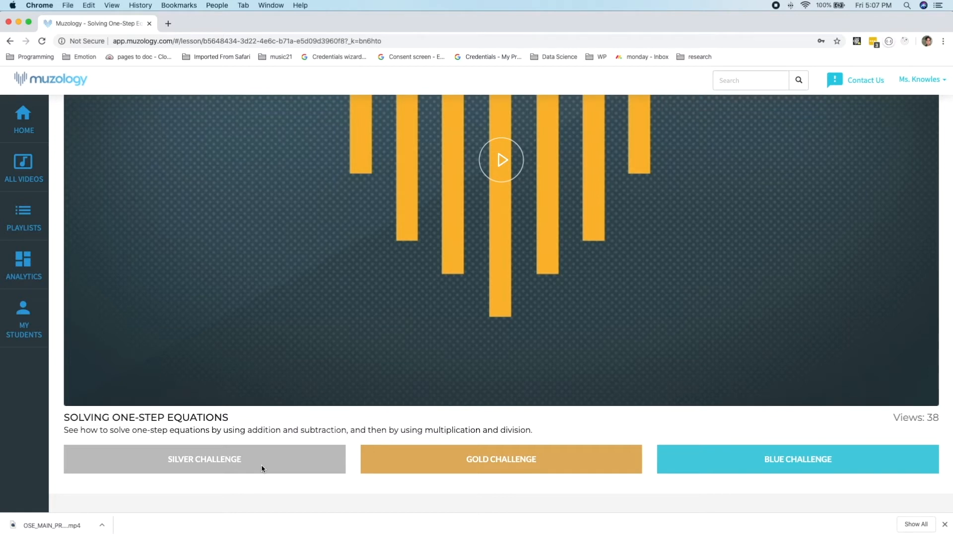
- Resume the Silver Challenge and submit 5 as the solution of x + 7 = 12 for question 5
{"action": "left_click", "coordinate": [204, 459]}
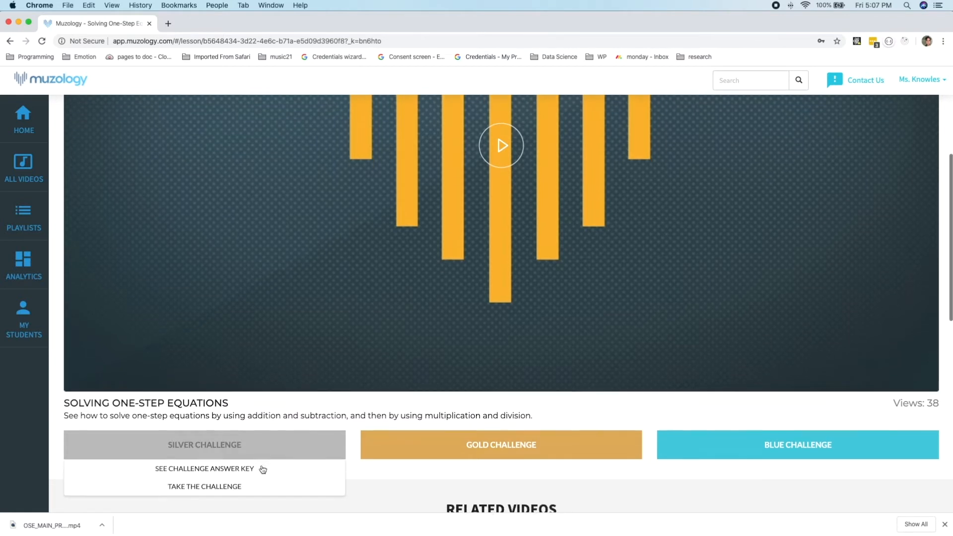
{"action": "left_click", "coordinate": [205, 486]}
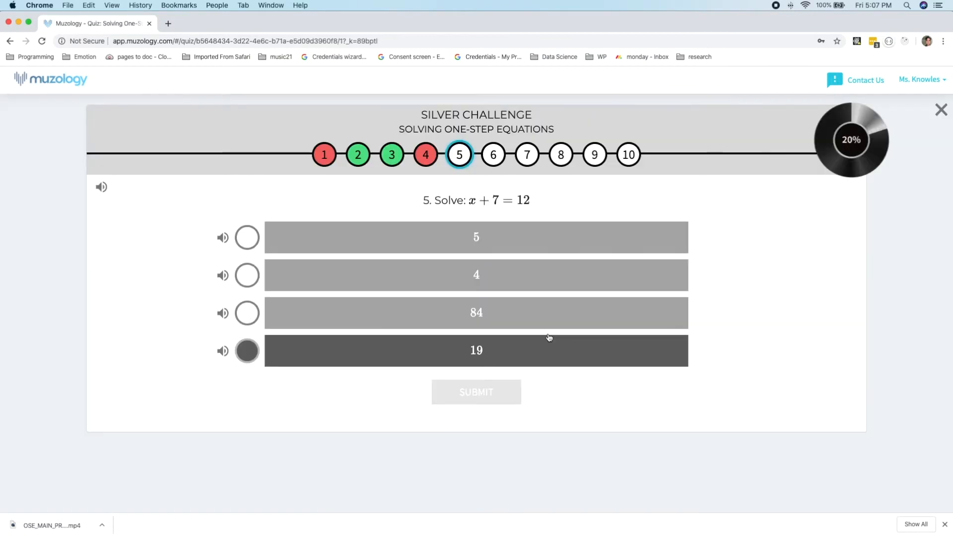
{"action": "left_click", "coordinate": [475, 237]}
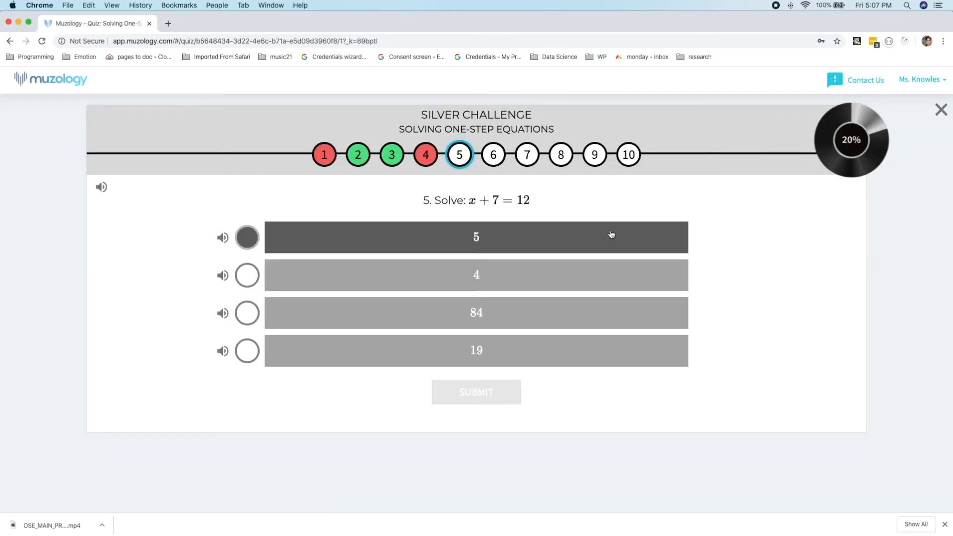
{"action": "left_click", "coordinate": [476, 237]}
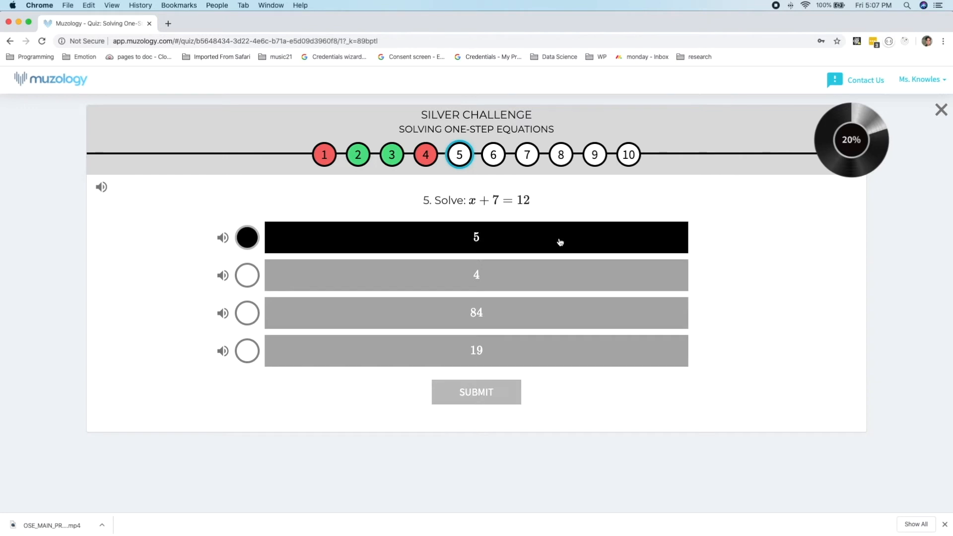
{"action": "left_click", "coordinate": [476, 391]}
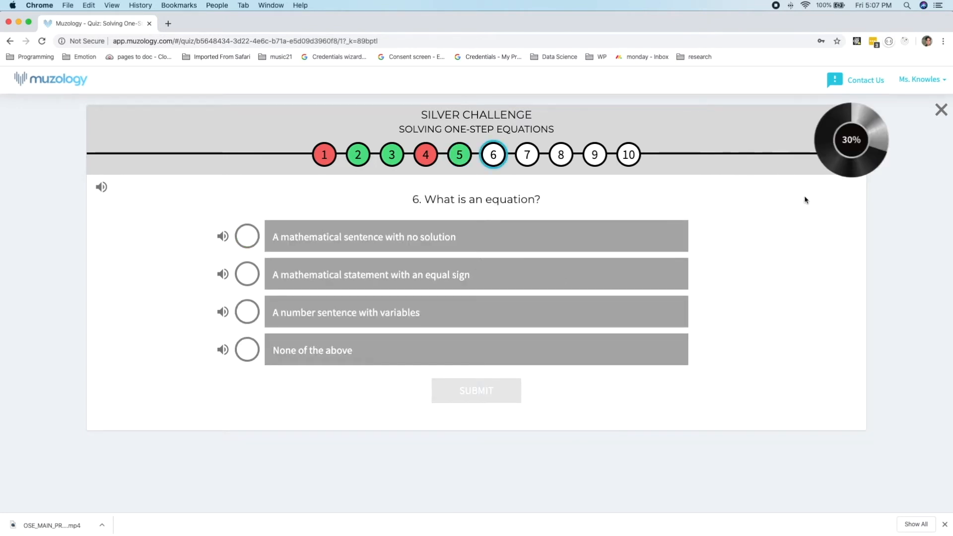
- Submit a definition of an equation for question 6 and return to the lesson page
{"action": "left_click", "coordinate": [247, 237]}
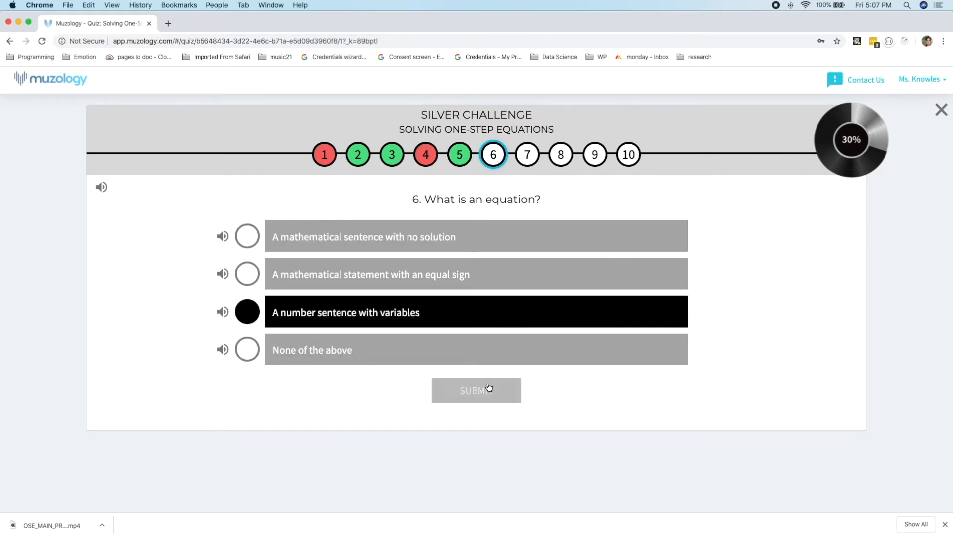
{"action": "left_click", "coordinate": [475, 390]}
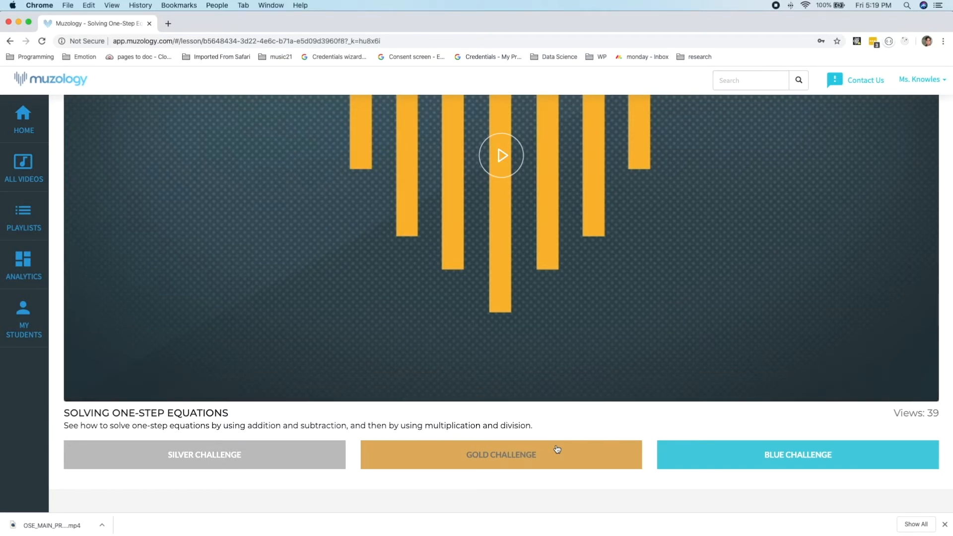
- Start the Gold Challenge and submit 99 as the answer to question 1
{"action": "left_click", "coordinate": [501, 454]}
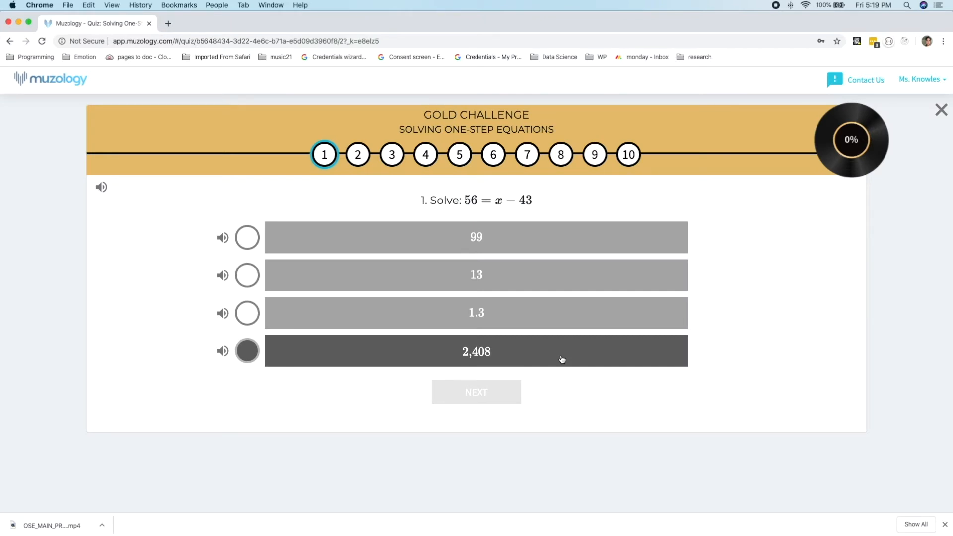
{"action": "left_click", "coordinate": [476, 237]}
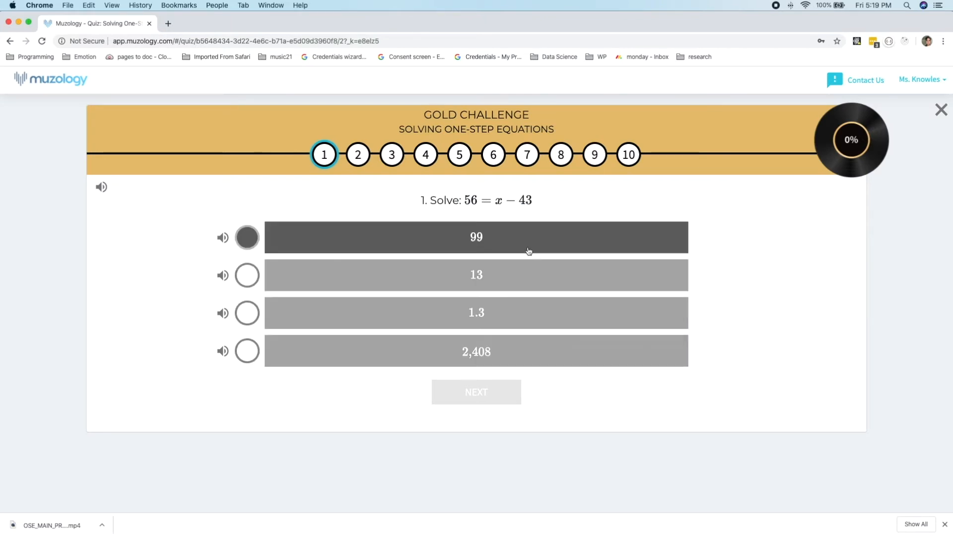
{"action": "left_click", "coordinate": [475, 237]}
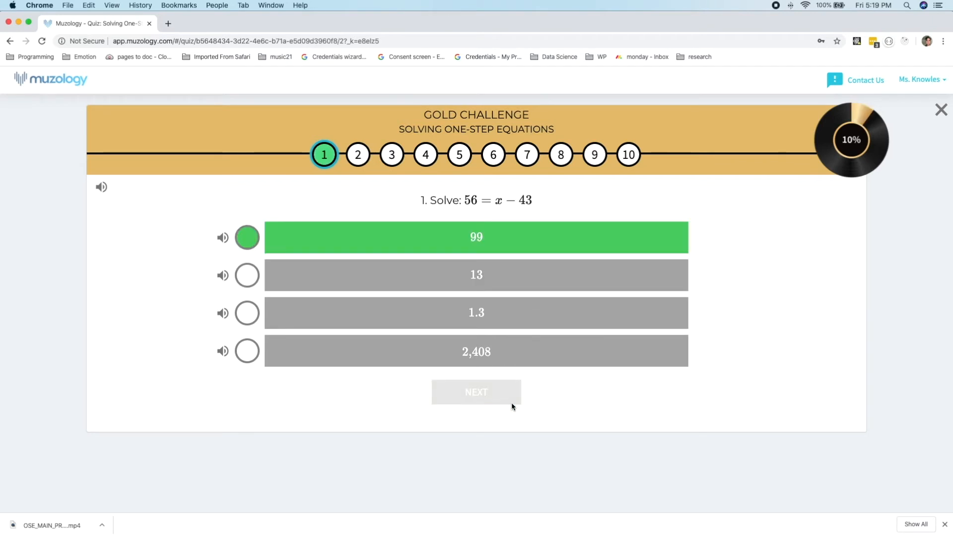
{"action": "left_click", "coordinate": [476, 391]}
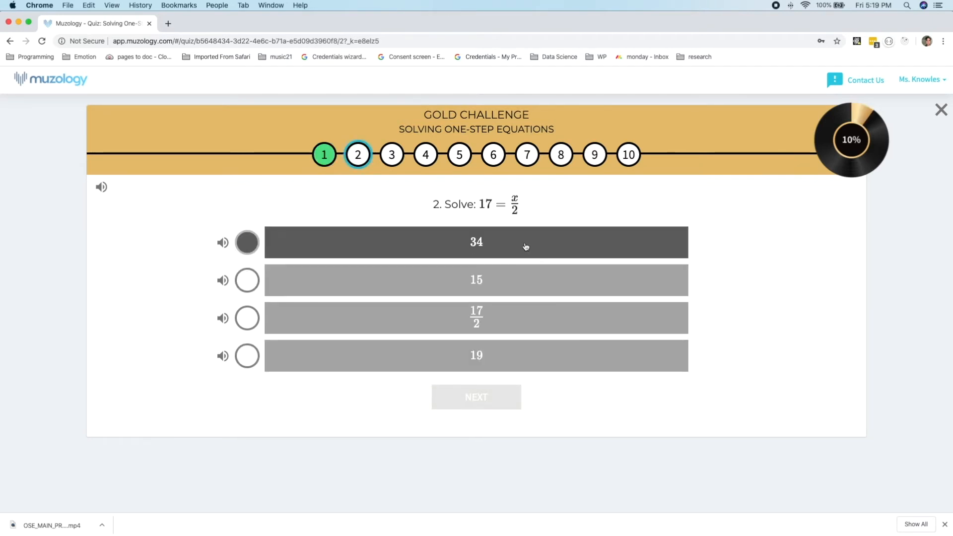
- Answer question 2 with 34 and submit the two chosen equations for question 3
{"action": "left_click", "coordinate": [475, 242]}
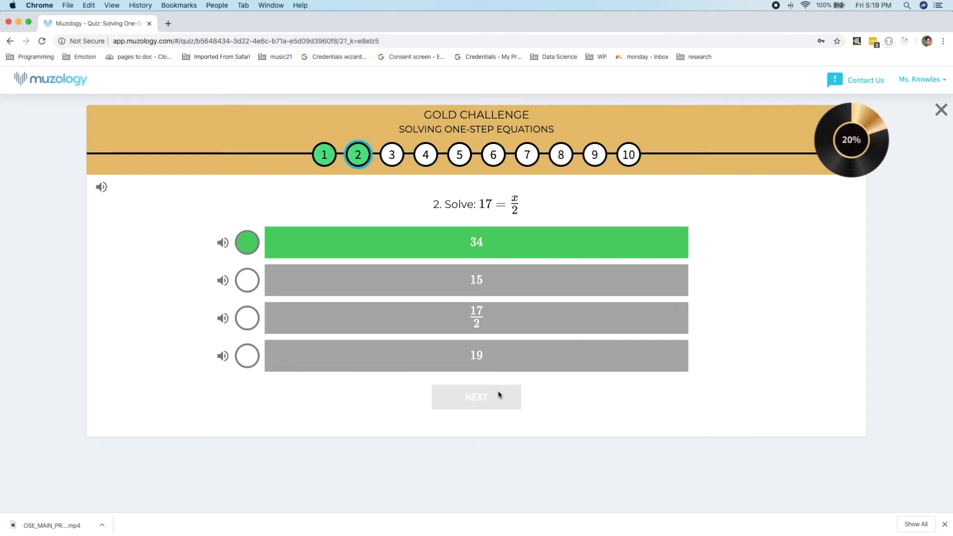
{"action": "left_click", "coordinate": [476, 398]}
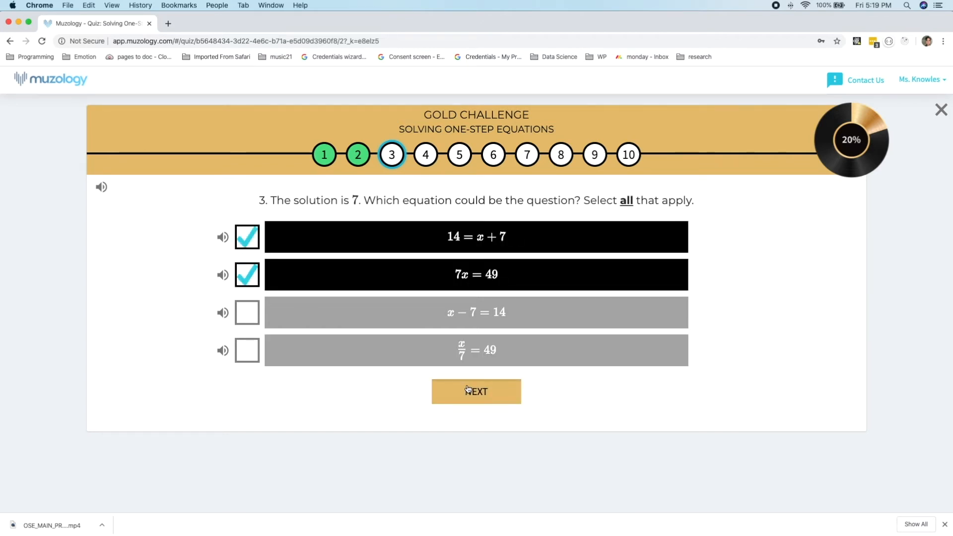
{"action": "left_click", "coordinate": [476, 391]}
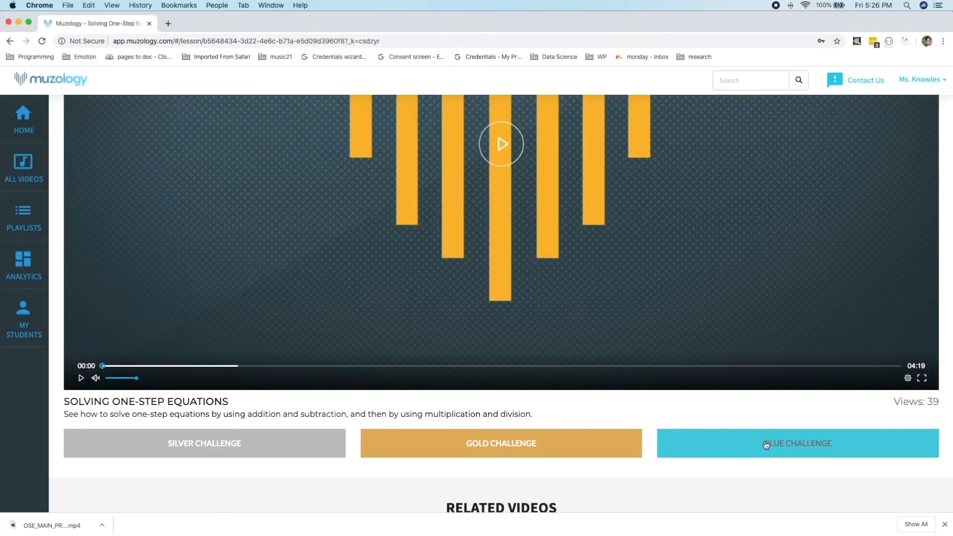
- Take the Blue Challenge and submit 56 for question 3, which is marked wrong
{"action": "left_click", "coordinate": [797, 443]}
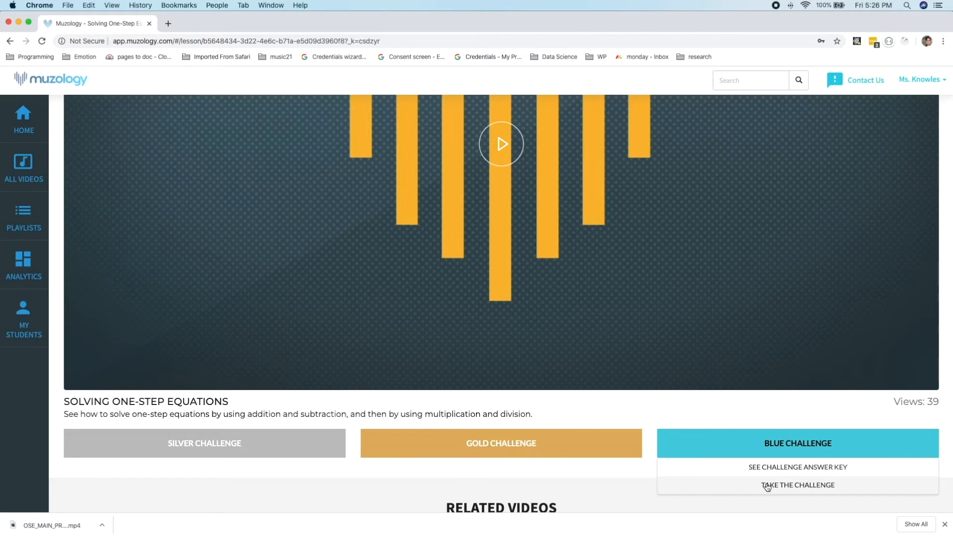
{"action": "left_click", "coordinate": [797, 486]}
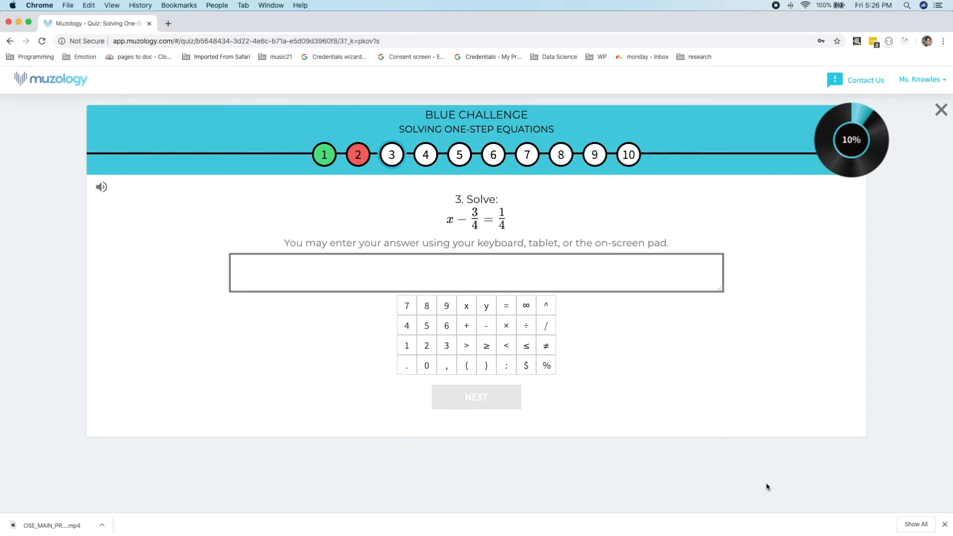
{"action": "left_click", "coordinate": [446, 325]}
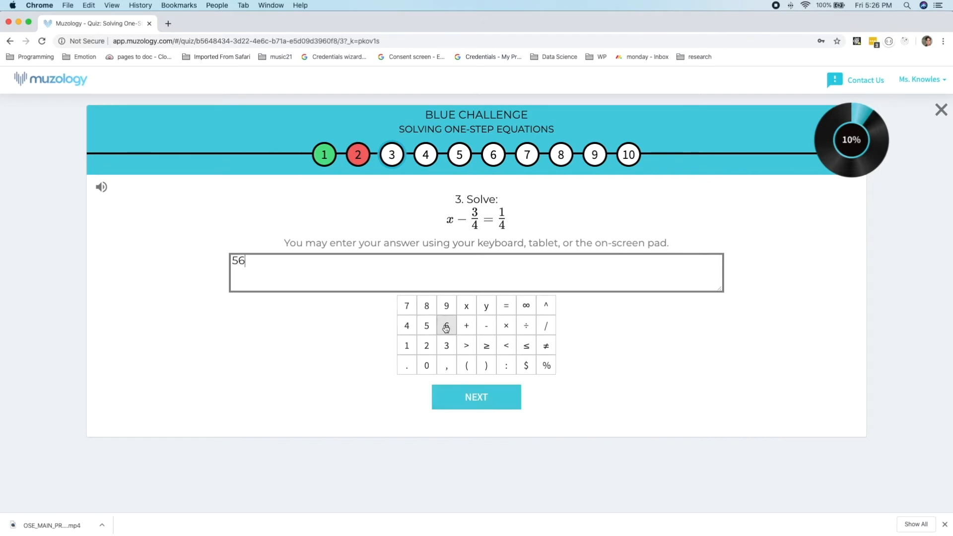
{"action": "left_click", "coordinate": [475, 397]}
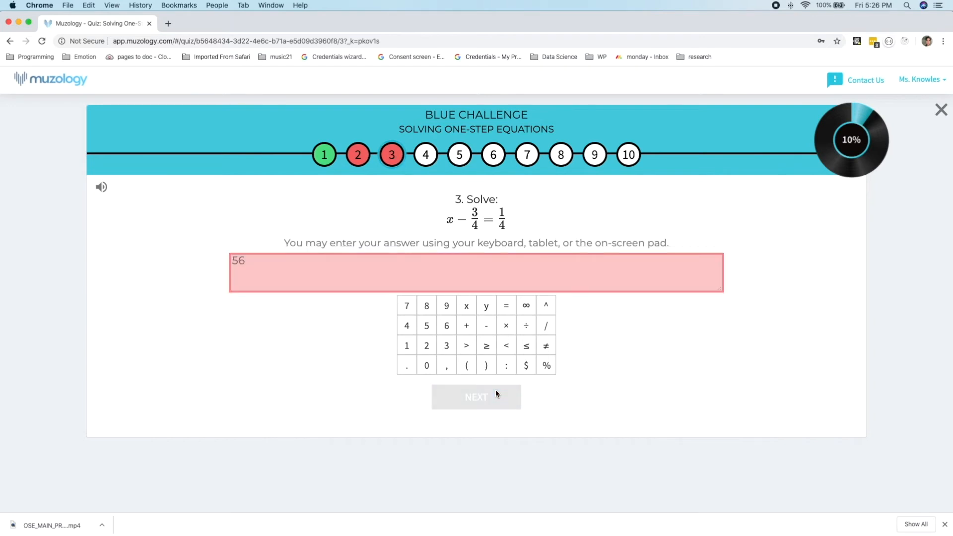
{"action": "left_click", "coordinate": [475, 396]}
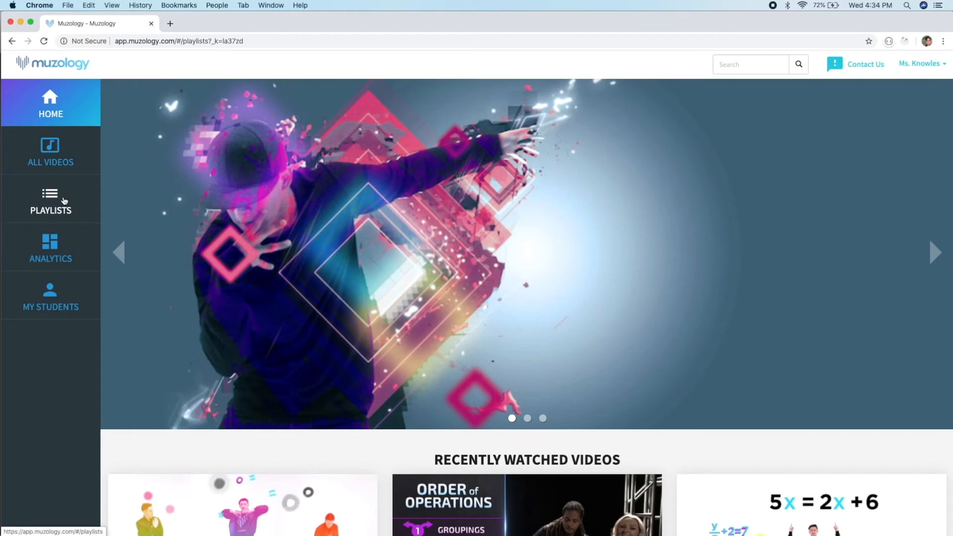
- Start a new playlist from the Playlists page titled Fractions
{"action": "left_click", "coordinate": [51, 200]}
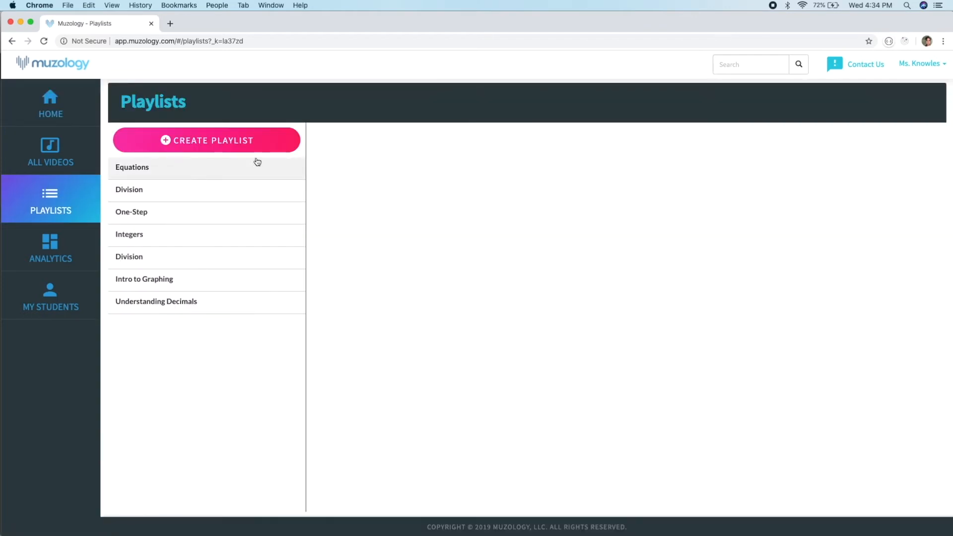
{"action": "mouse_move", "coordinate": [273, 140]}
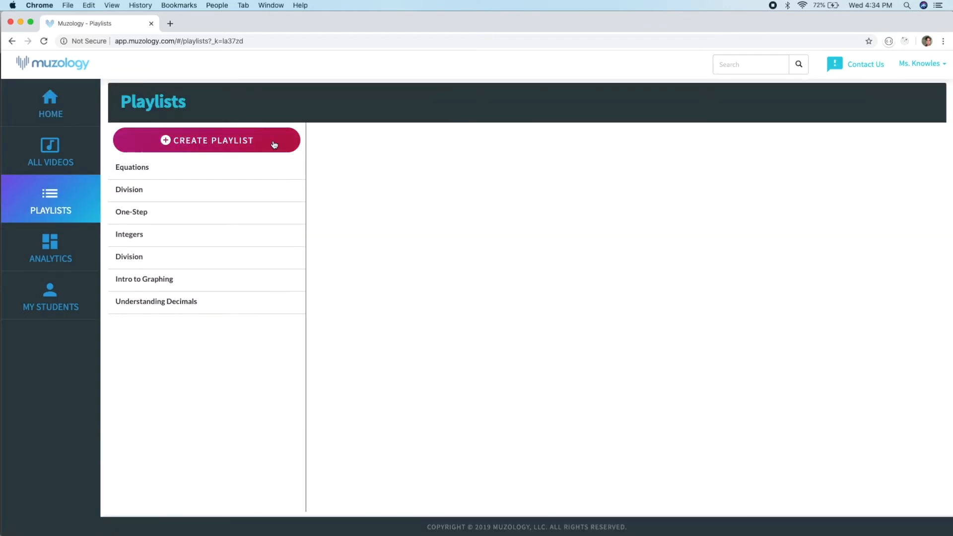
{"action": "left_click", "coordinate": [207, 140]}
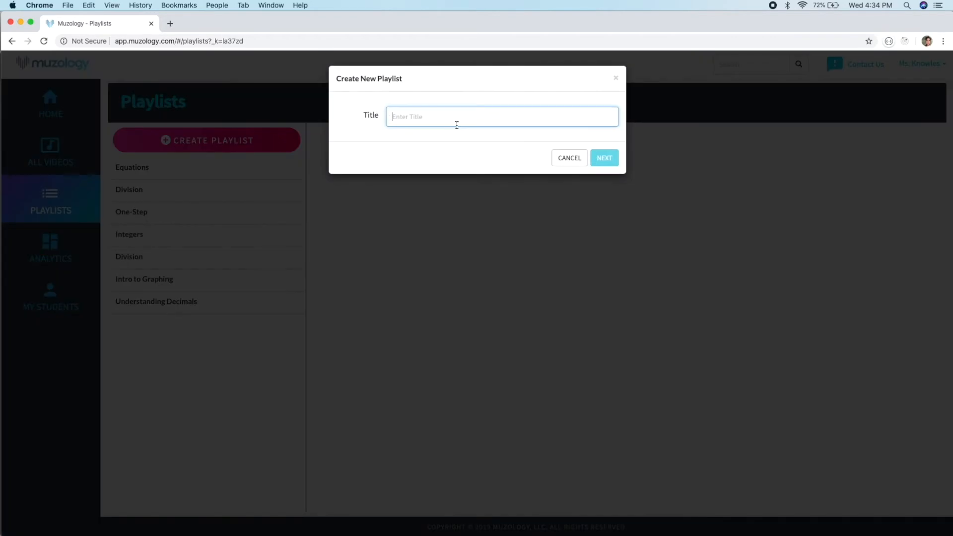
{"action": "type", "text": "Fra"}
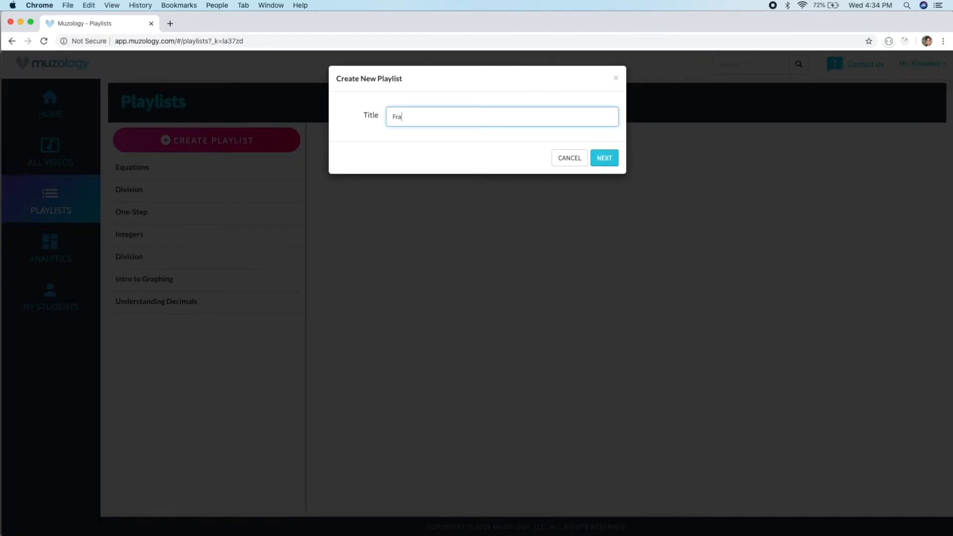
{"action": "left_click", "coordinate": [602, 157]}
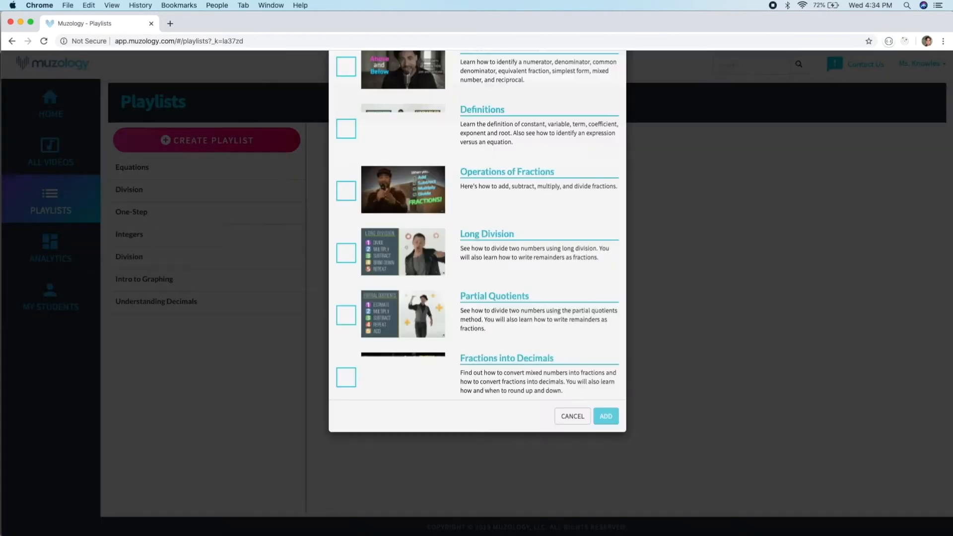
- Add the What's in a Fraction and Operations of Fractions videos and create the playlist
{"action": "scroll", "scroll_direction": "up", "scroll_amount": 3}
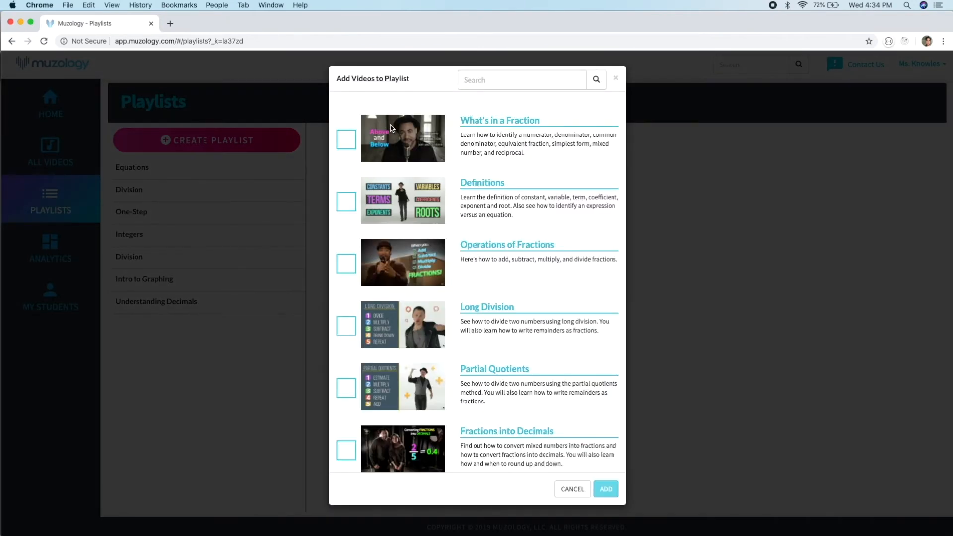
{"action": "mouse_move", "coordinate": [352, 145]}
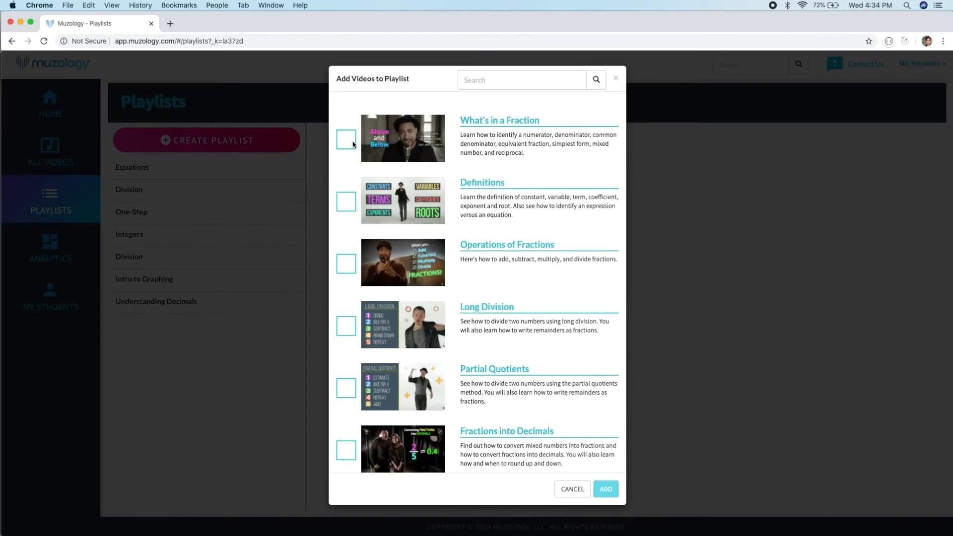
{"action": "left_click", "coordinate": [346, 139]}
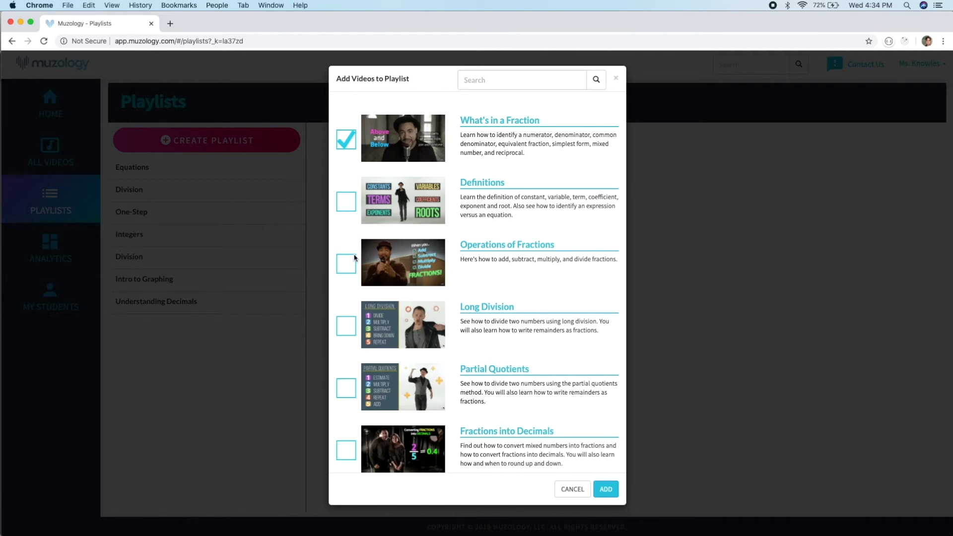
{"action": "left_click", "coordinate": [345, 264]}
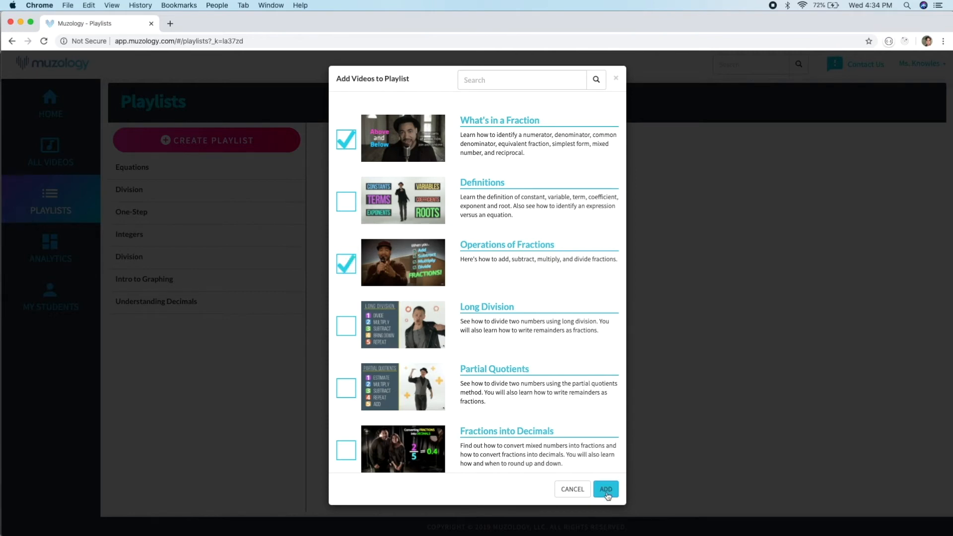
{"action": "left_click", "coordinate": [605, 488]}
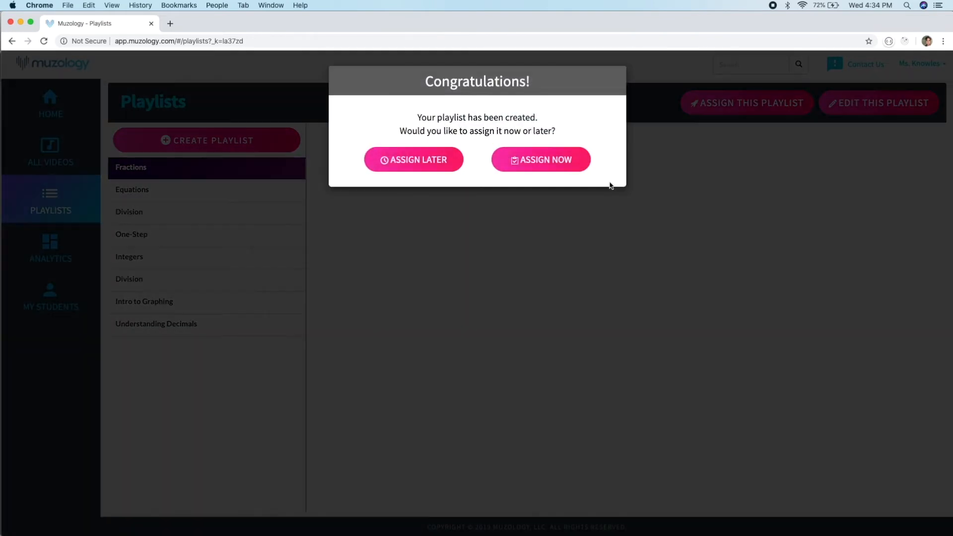
- Assign the new playlist to Class 1 and the one listed student
{"action": "left_click", "coordinate": [540, 158]}
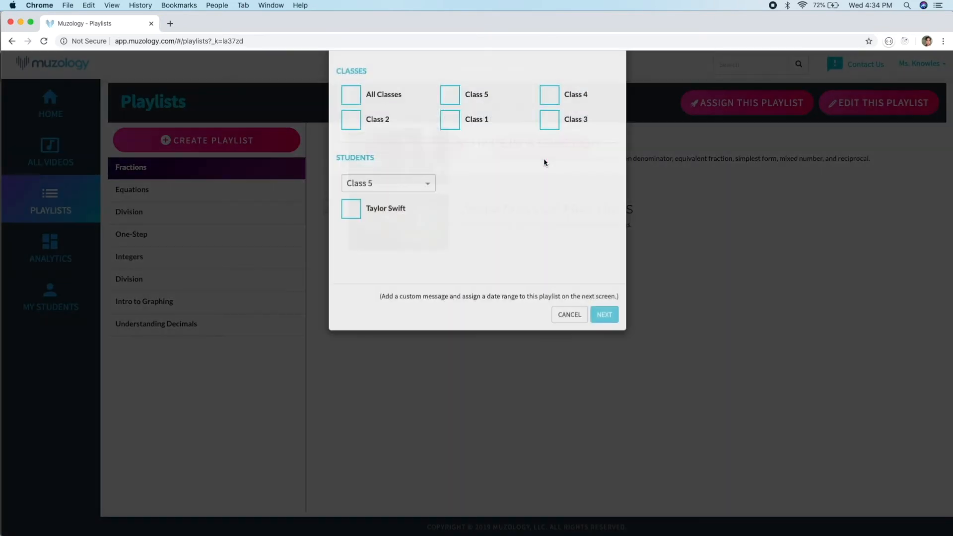
{"action": "left_click", "coordinate": [450, 165]}
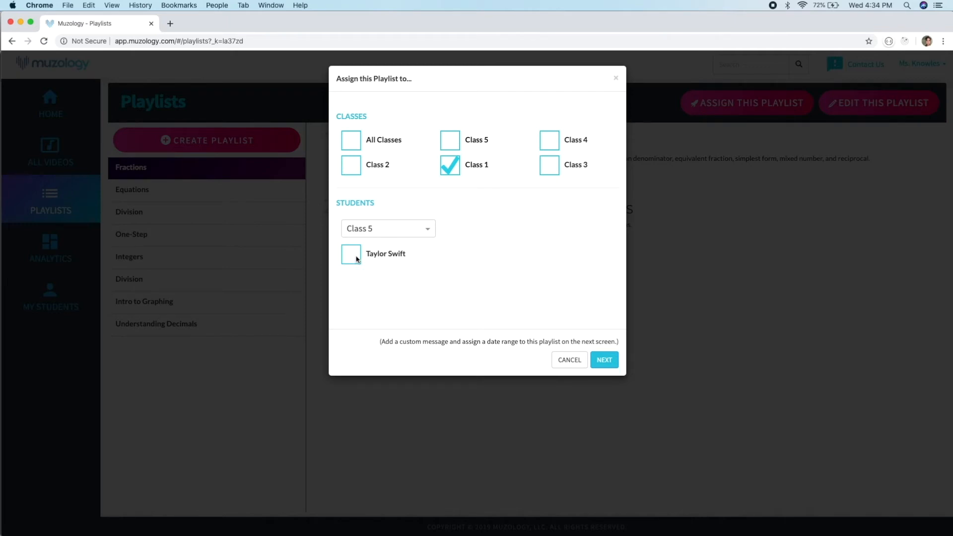
{"action": "left_click", "coordinate": [351, 254]}
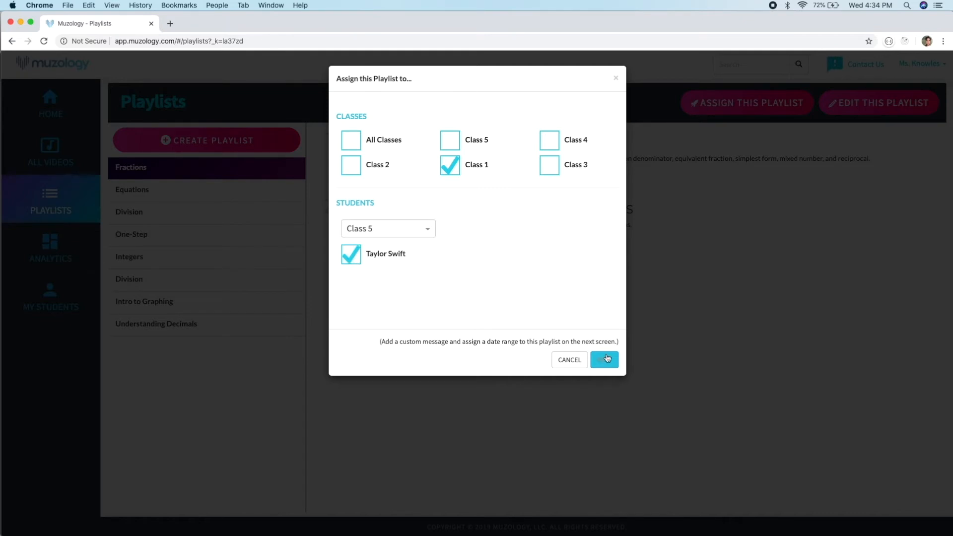
{"action": "left_click", "coordinate": [603, 359]}
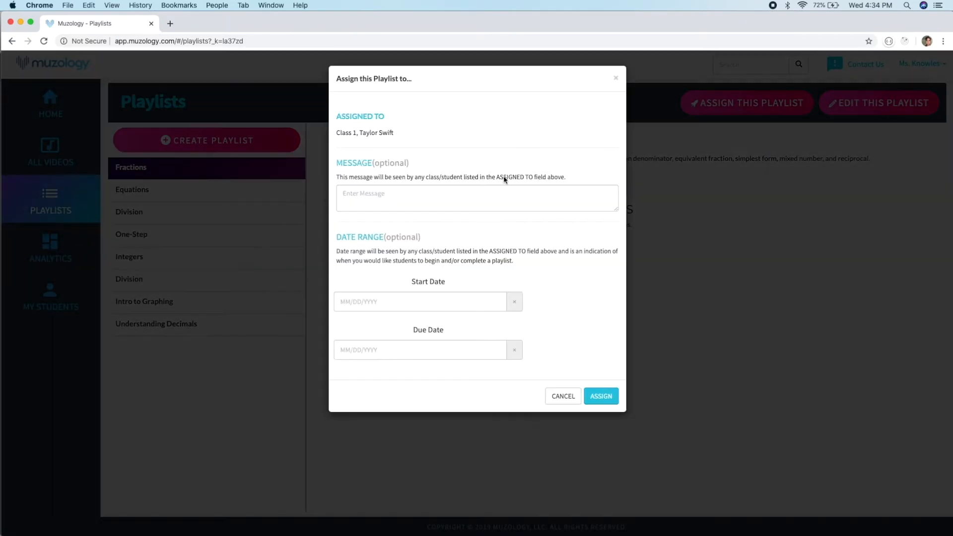
- Add the message 'Get 100% on Blue.', set the 04/08/2020 due date and confirm the assignment
{"action": "type", "text": "Get 100% on Gold. Extra credit for"}
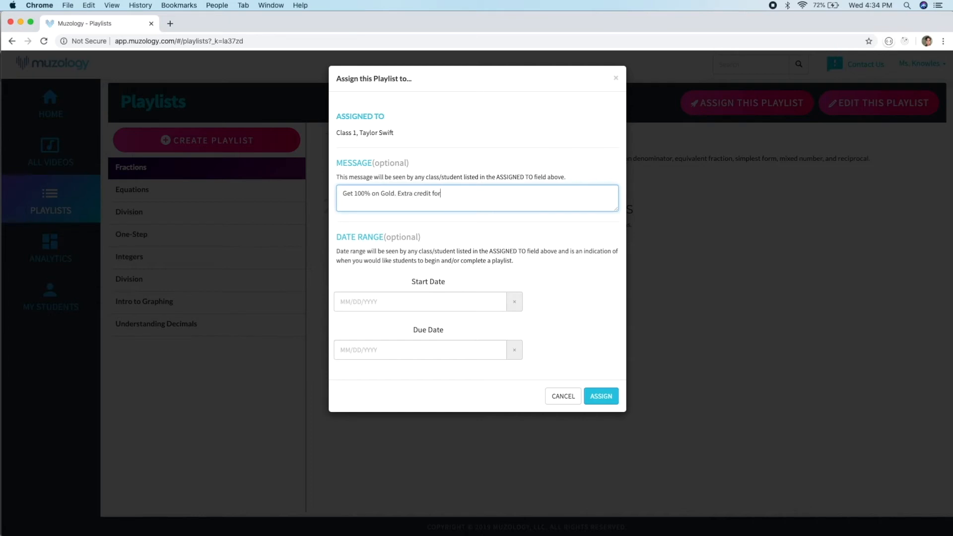
{"action": "type", "text": "100% on Blue."}
{"action": "left_click", "coordinate": [428, 302]}
{"action": "type", "text": "03/25/2020"}
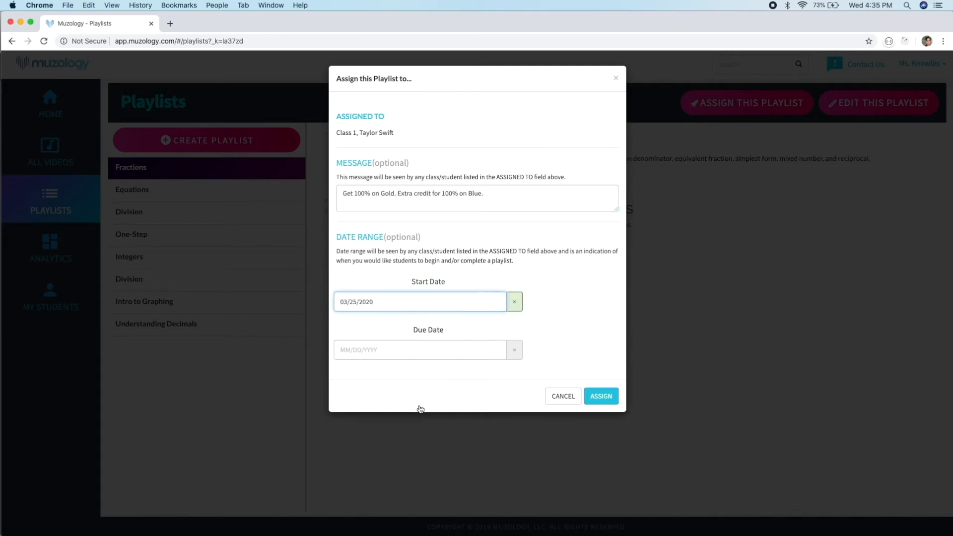
{"action": "left_click", "coordinate": [419, 350]}
{"action": "type", "text": "04/08/2020"}
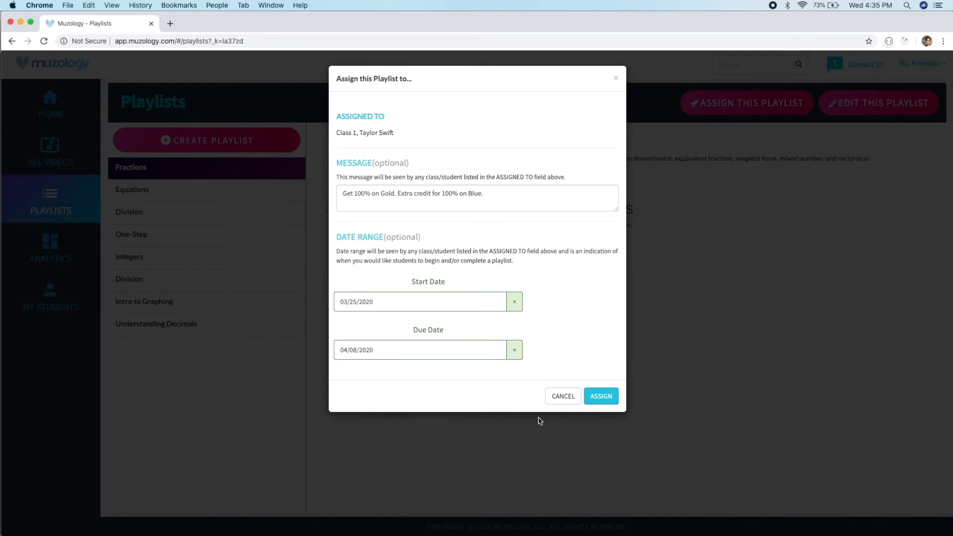
{"action": "left_click", "coordinate": [600, 396]}
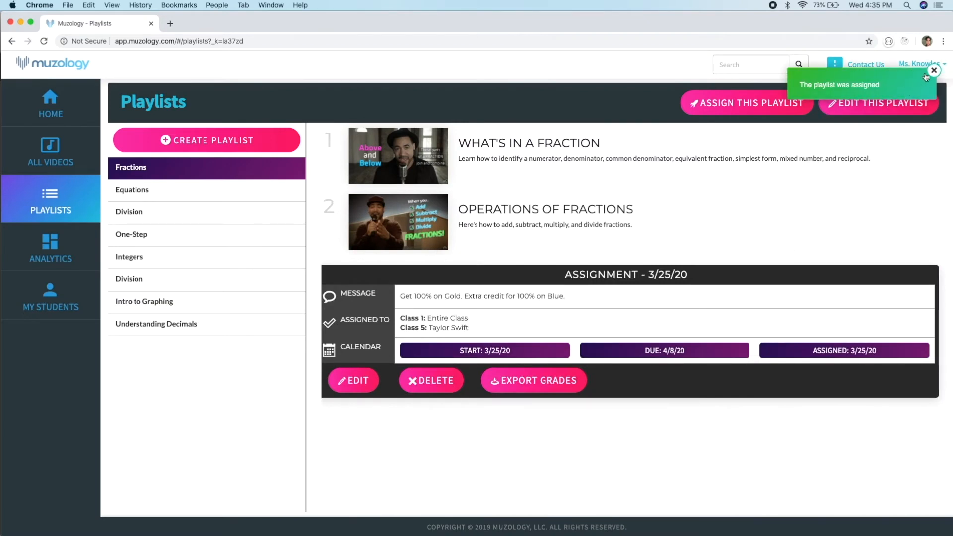
{"action": "mouse_move", "coordinate": [932, 91]}
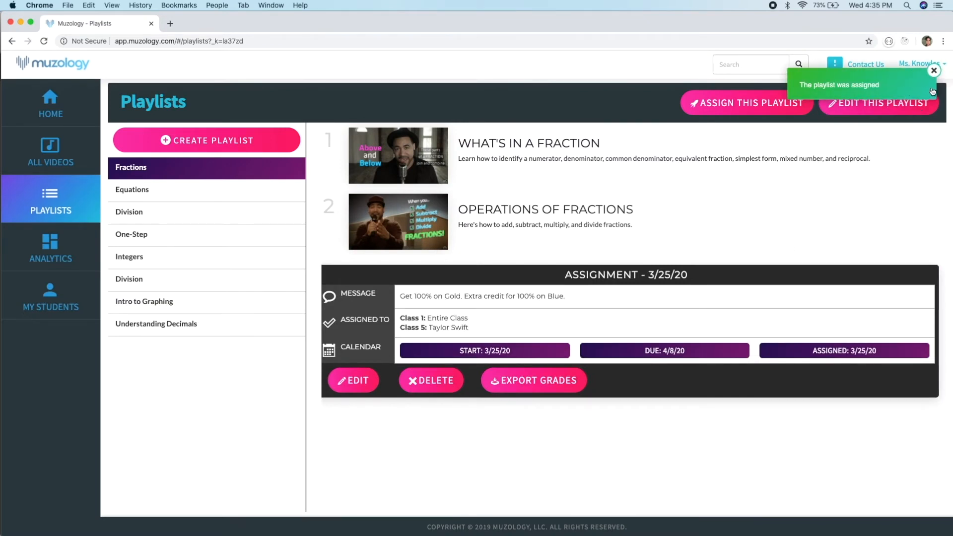
- Edit the Fractions playlist so Operations of Fractions comes first, then export its grades
{"action": "left_click", "coordinate": [934, 71]}
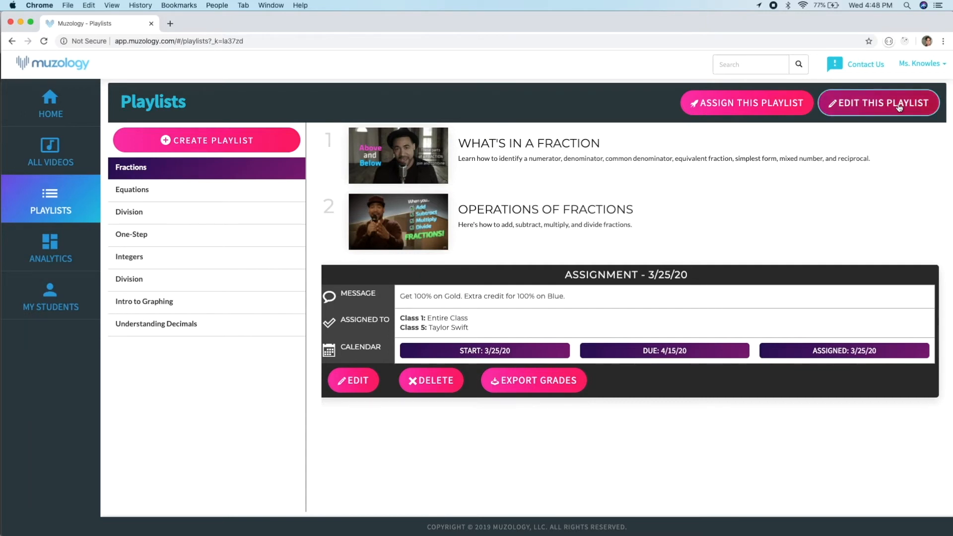
{"action": "left_click", "coordinate": [879, 102]}
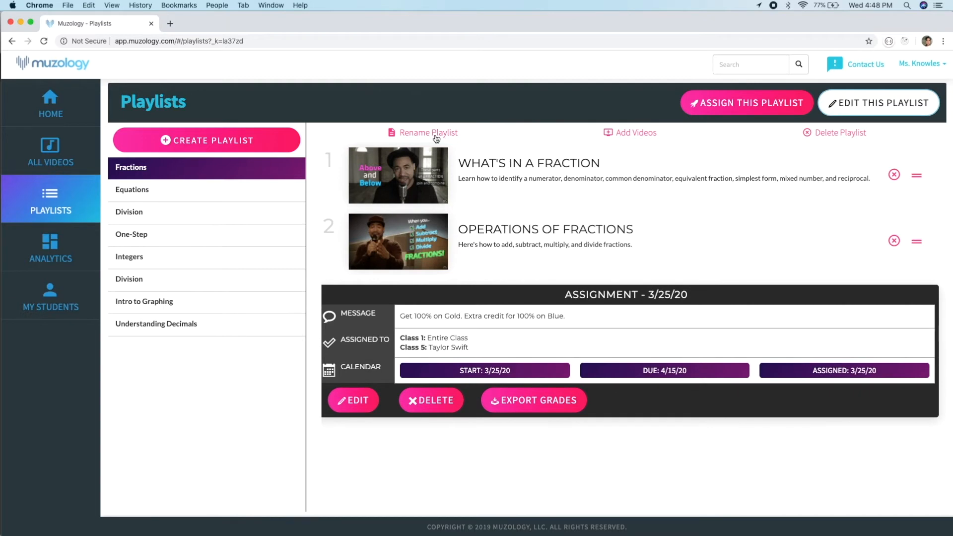
{"action": "mouse_move", "coordinate": [813, 142]}
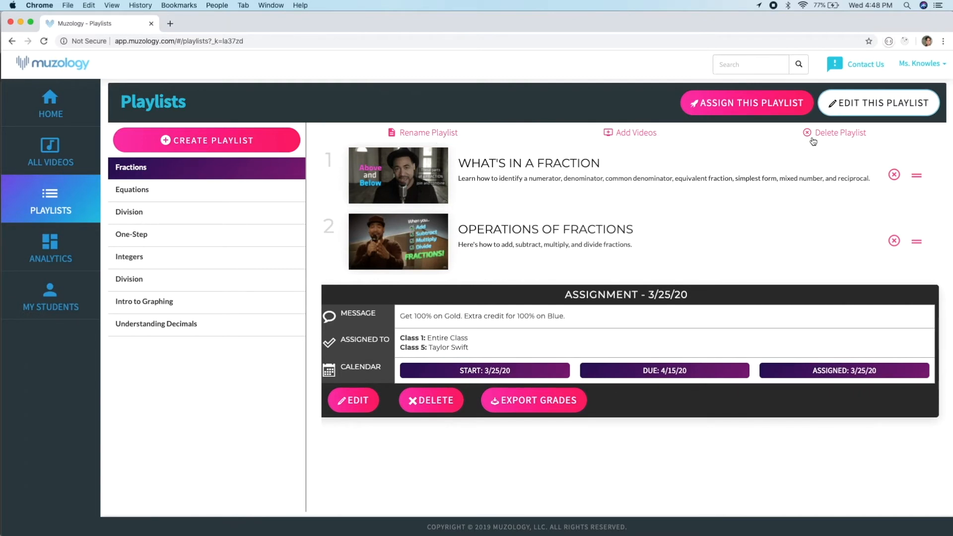
{"action": "mouse_move", "coordinate": [917, 246]}
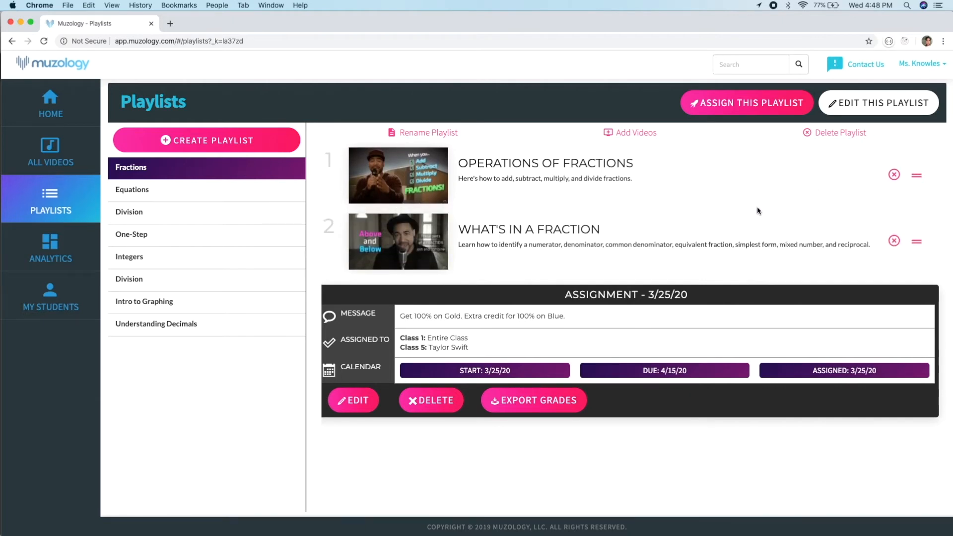
{"action": "mouse_move", "coordinate": [554, 277]}
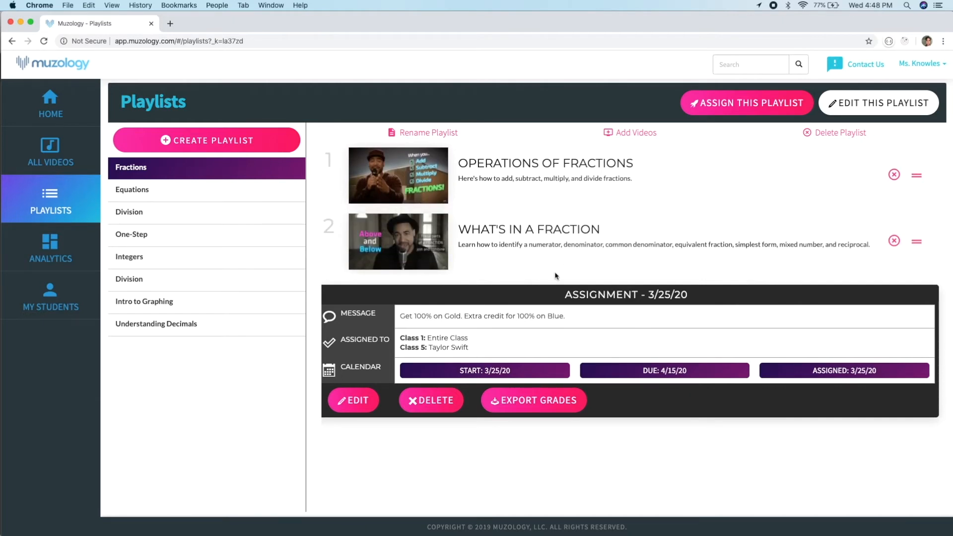
{"action": "mouse_move", "coordinate": [465, 312]}
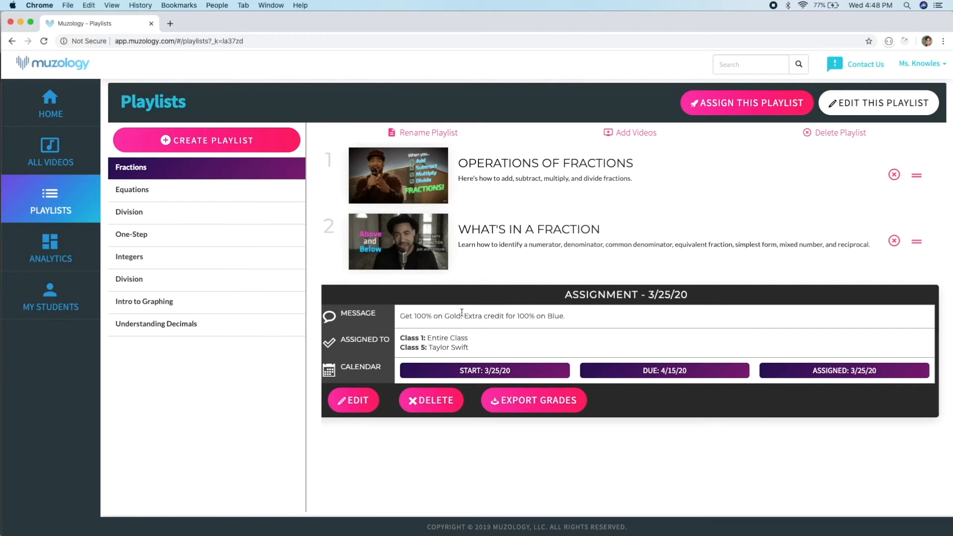
{"action": "mouse_move", "coordinate": [464, 358]}
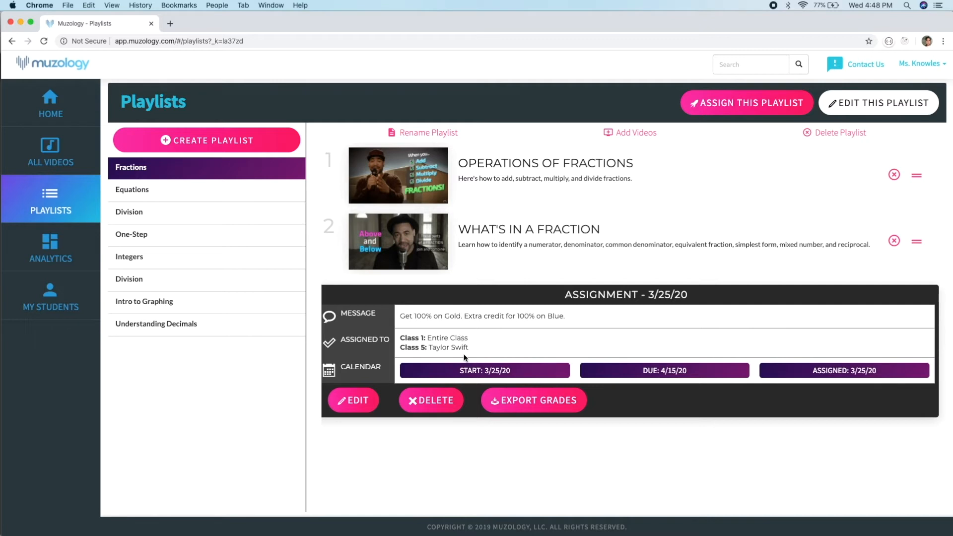
{"action": "mouse_move", "coordinate": [467, 366]}
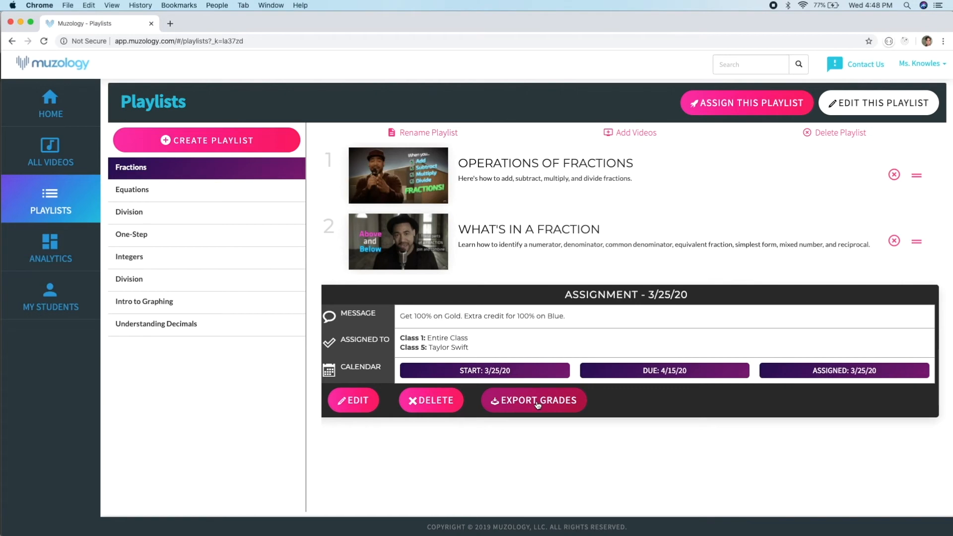
{"action": "left_click", "coordinate": [49, 103]}
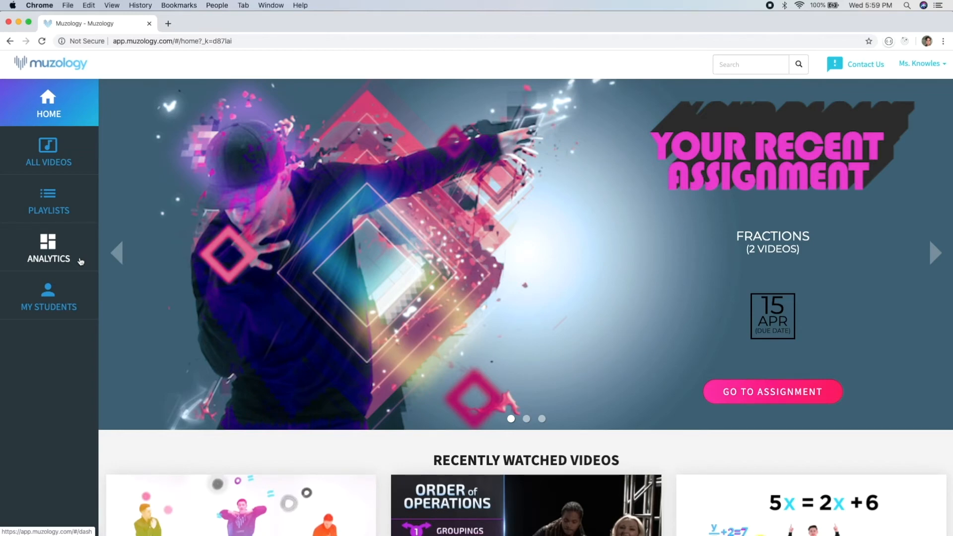
- Review the Analytics overview of student performance
{"action": "left_click", "coordinate": [48, 249]}
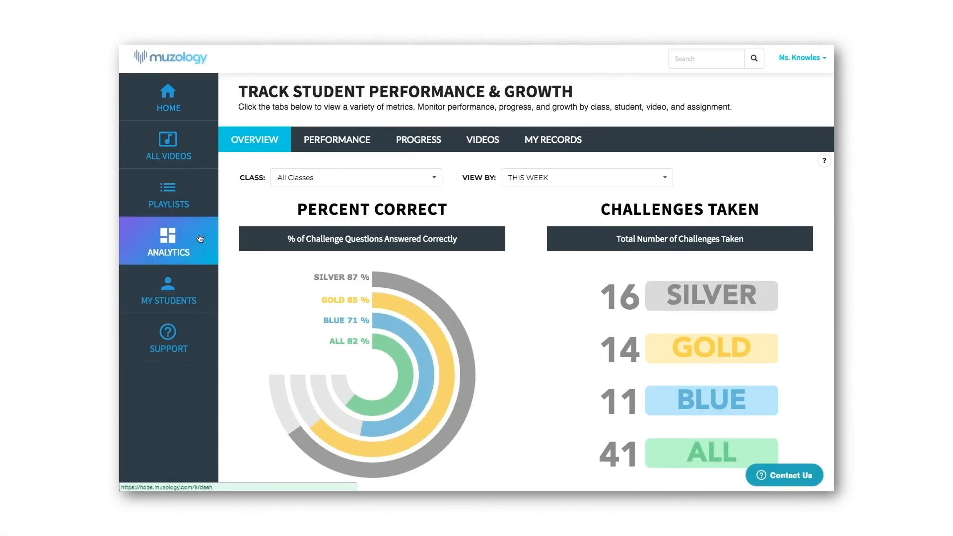
{"action": "mouse_move", "coordinate": [229, 173]}
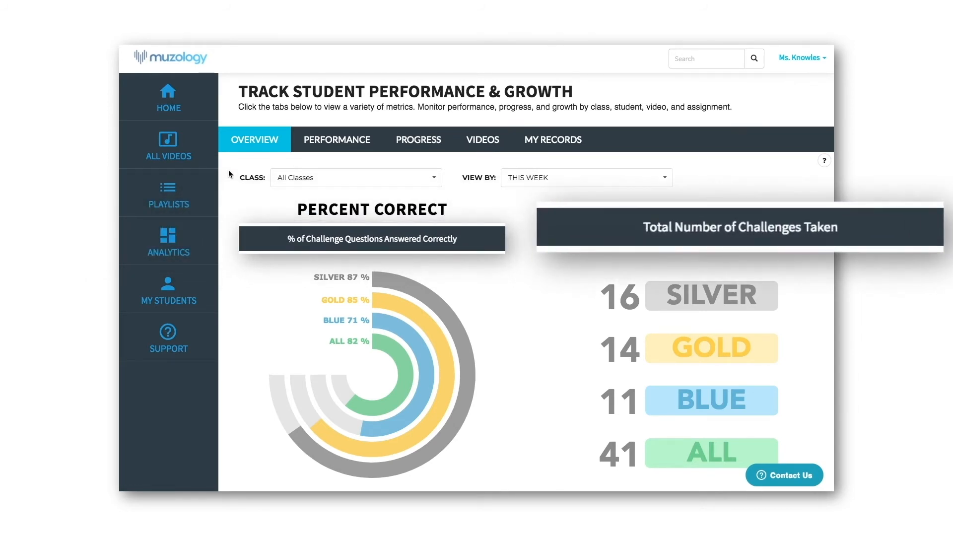
{"action": "scroll", "scroll_direction": "down", "scroll_amount": 3}
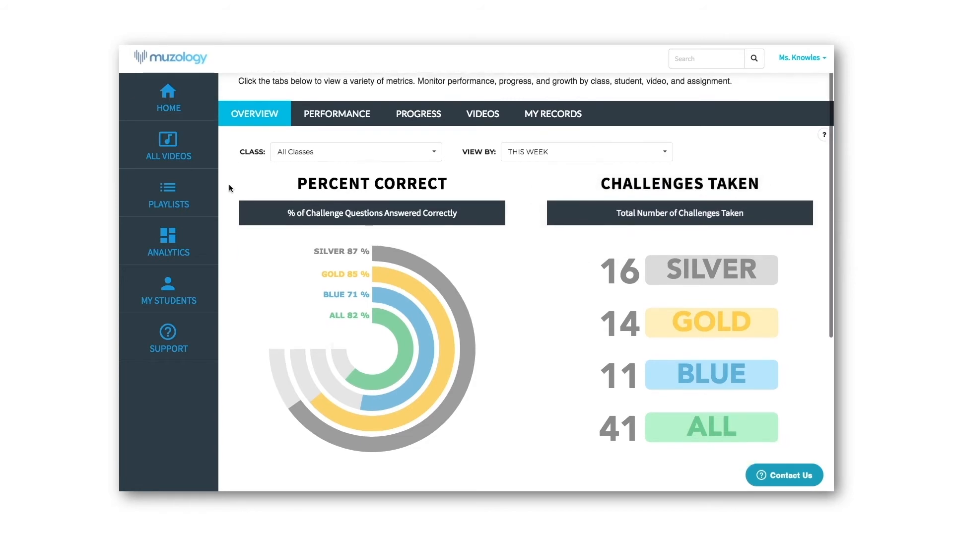
{"action": "scroll", "scroll_direction": "down", "scroll_amount": 3}
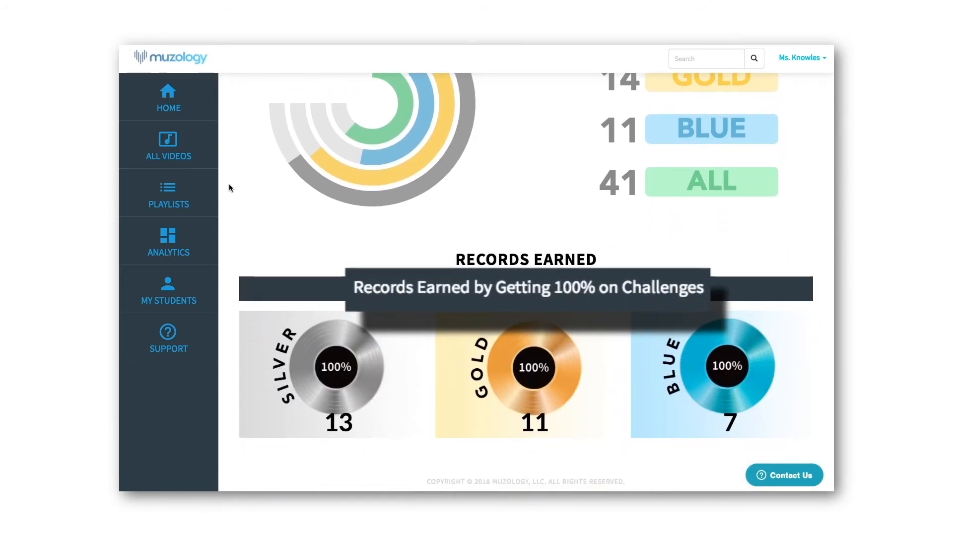
{"action": "scroll", "scroll_direction": "up", "scroll_amount": 3}
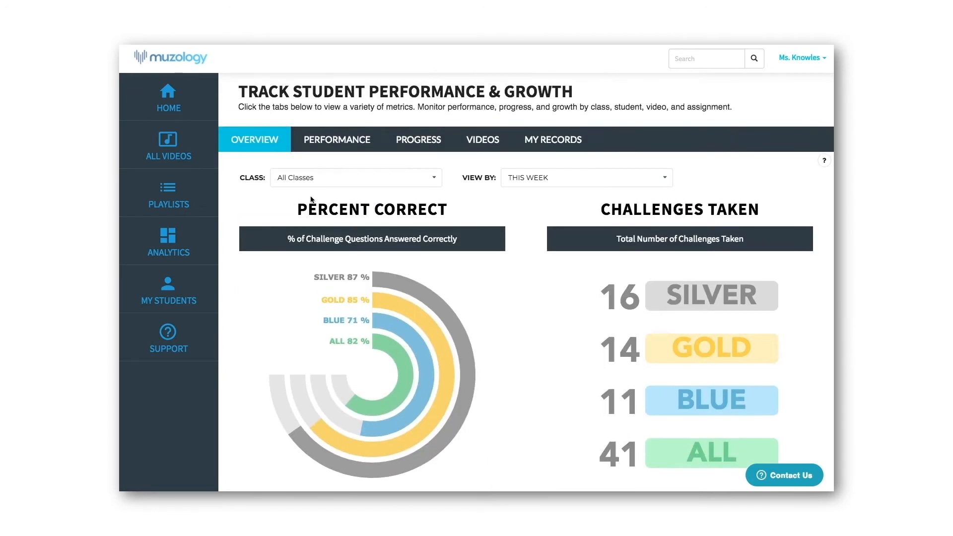
{"action": "mouse_move", "coordinate": [600, 190]}
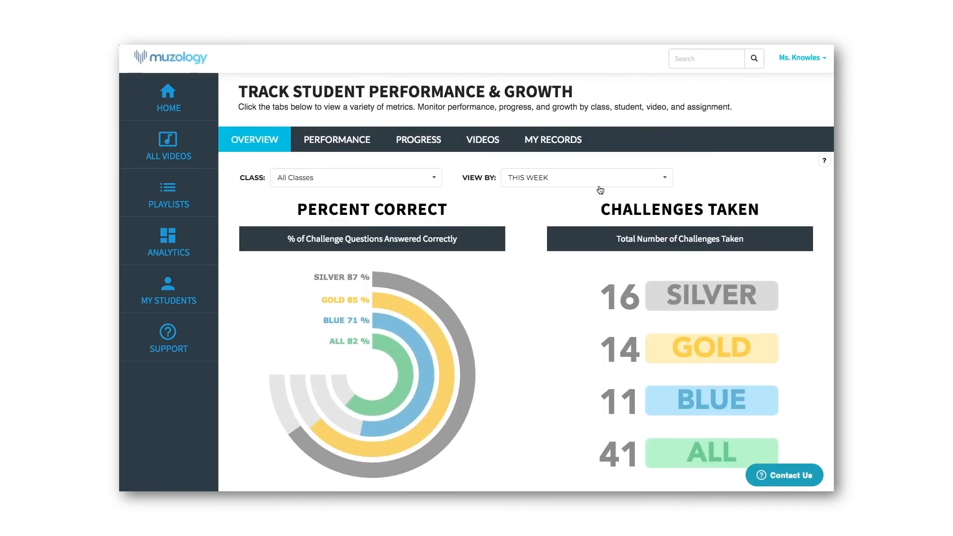
- Set View By to Total to show all-time challenge totals
{"action": "left_click", "coordinate": [586, 178]}
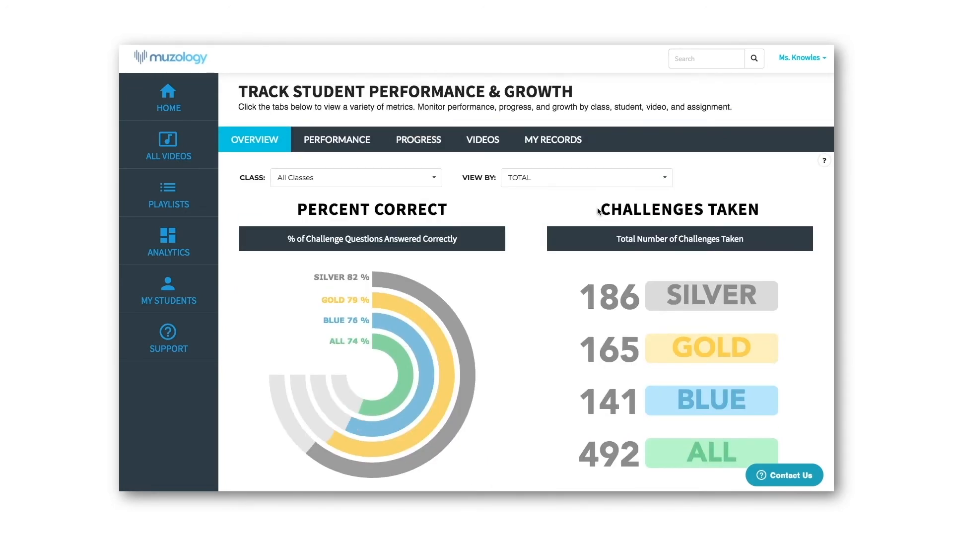
{"action": "left_click", "coordinate": [337, 139]}
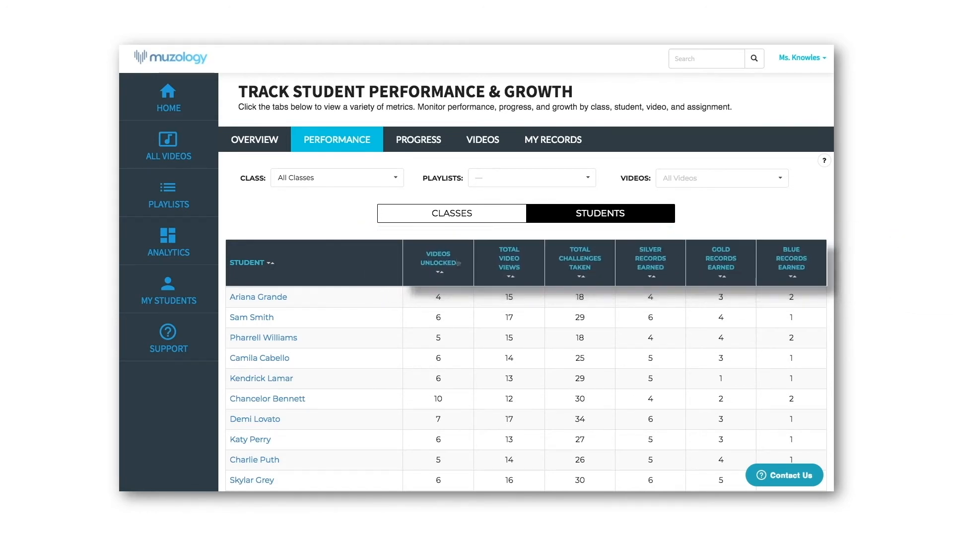
- Sort the performance table by Videos Unlocked both ways and narrow it to Class 1 students
{"action": "left_click", "coordinate": [438, 277]}
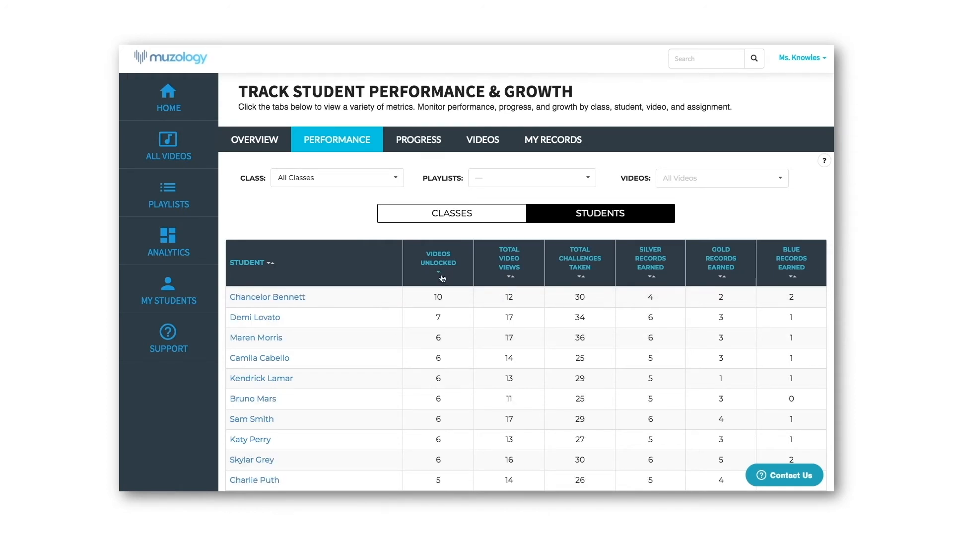
{"action": "left_click", "coordinate": [438, 277]}
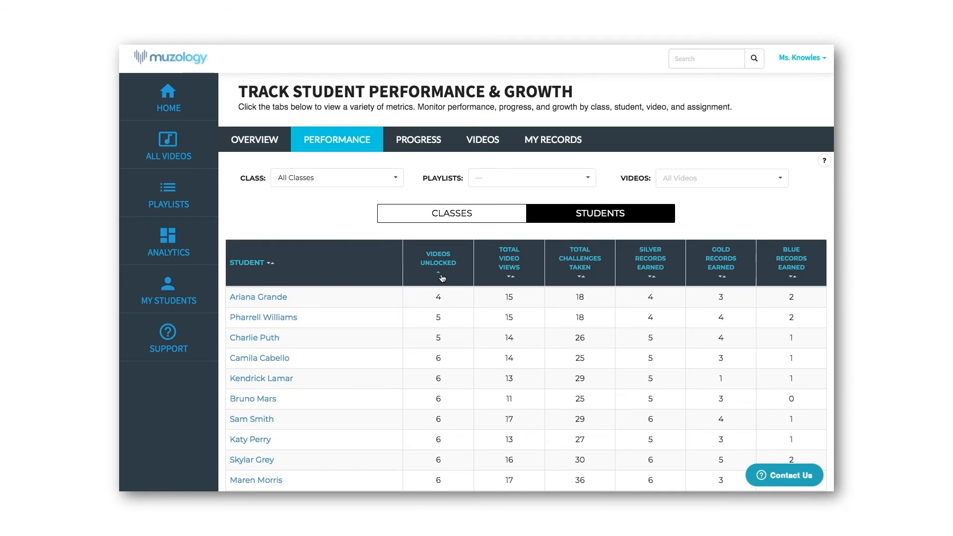
{"action": "left_click", "coordinate": [337, 177]}
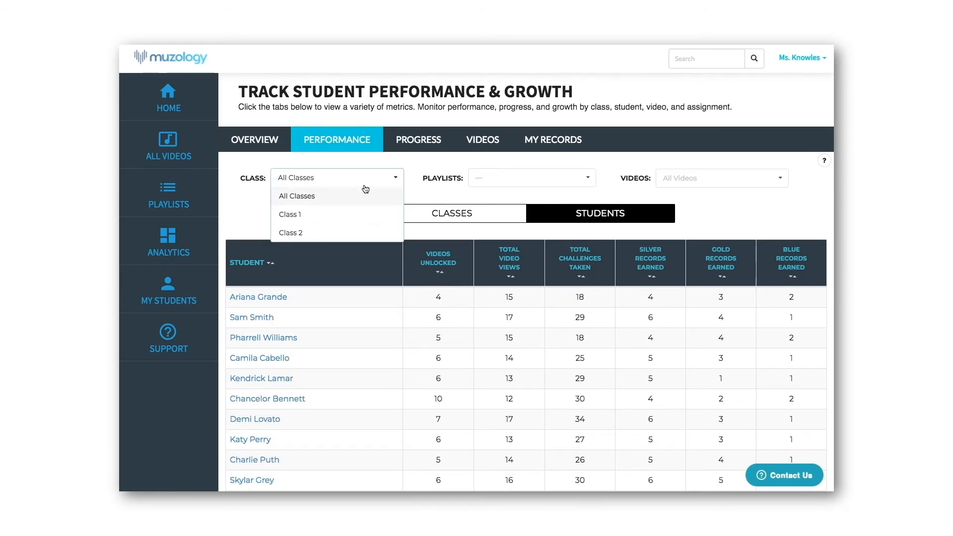
{"action": "left_click", "coordinate": [290, 214]}
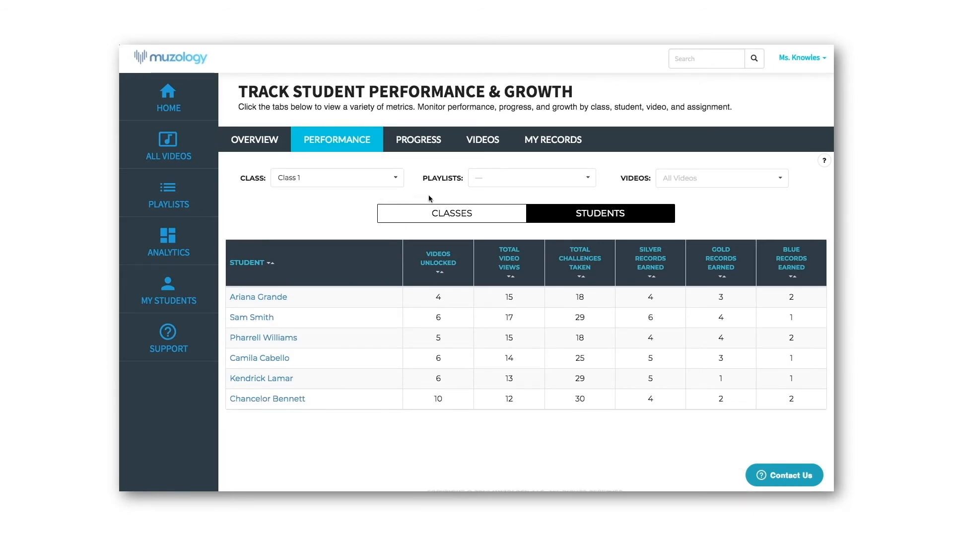
- Filter the table to the Add and Subtract Integers and Directly Proportional Ratios videos
{"action": "left_click", "coordinate": [721, 177]}
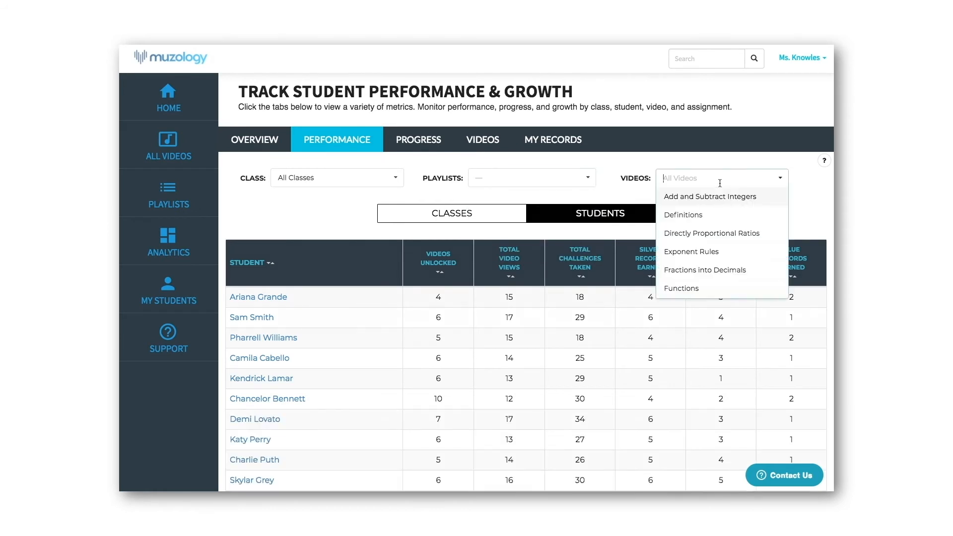
{"action": "left_click", "coordinate": [711, 232]}
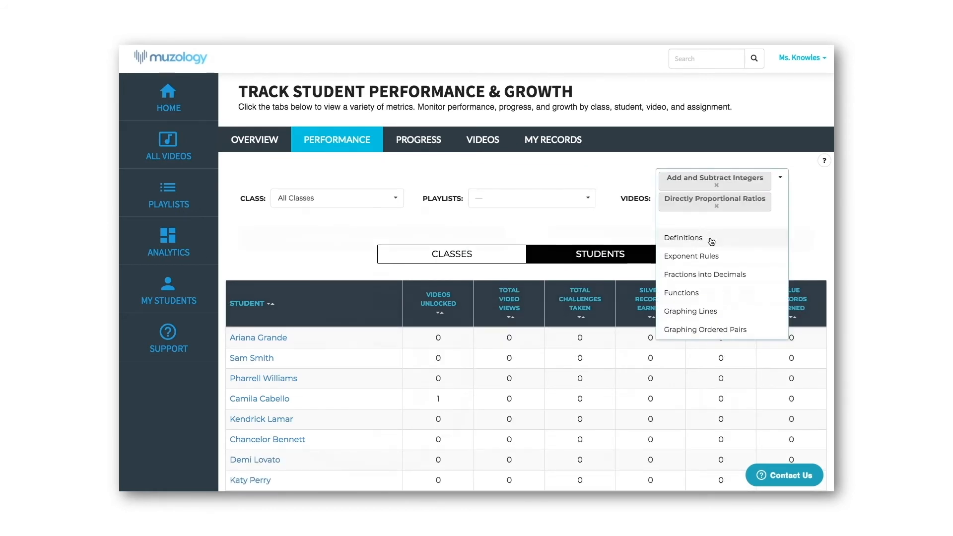
{"action": "left_click", "coordinate": [418, 139]}
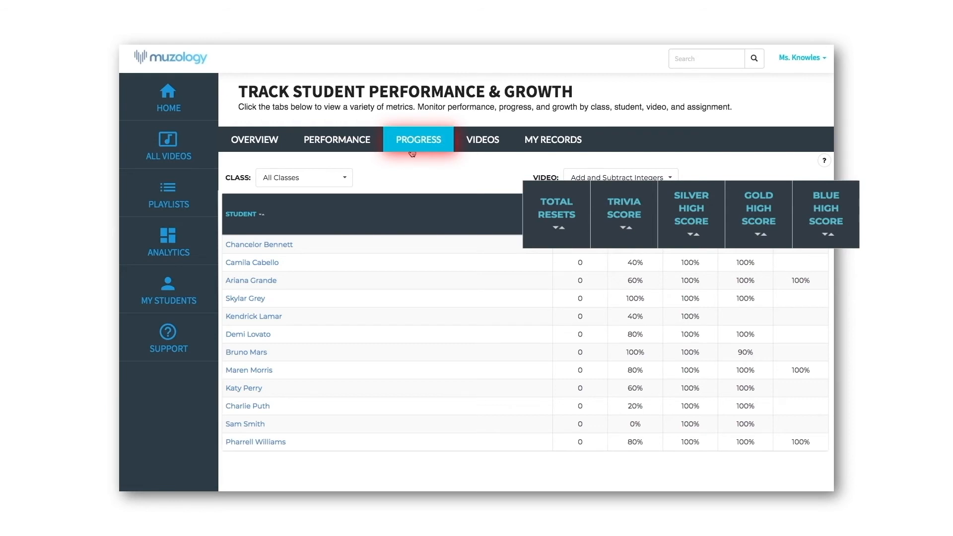
{"action": "mouse_move", "coordinate": [366, 170]}
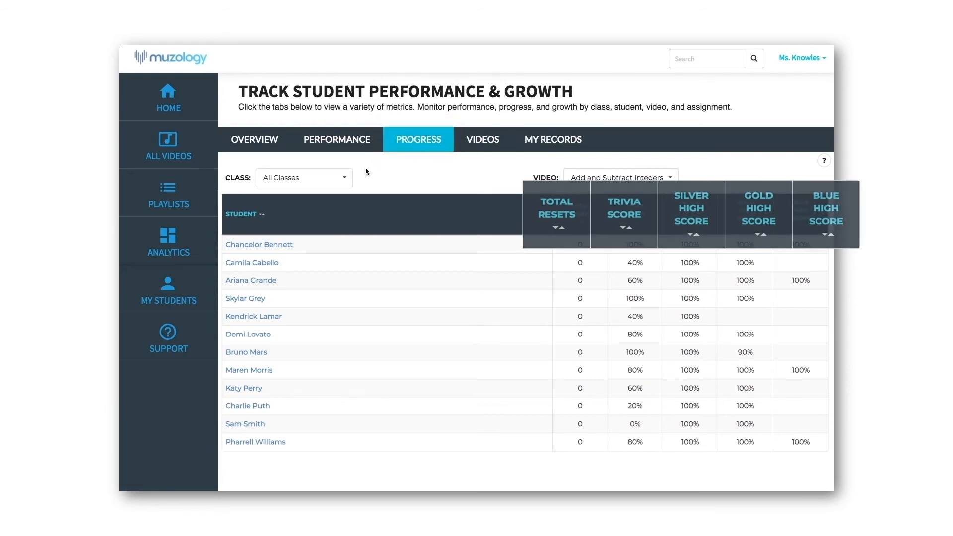
- Keep all classes selected and show per-video percentages of students earning silver, gold and blue
{"action": "left_click", "coordinate": [303, 178]}
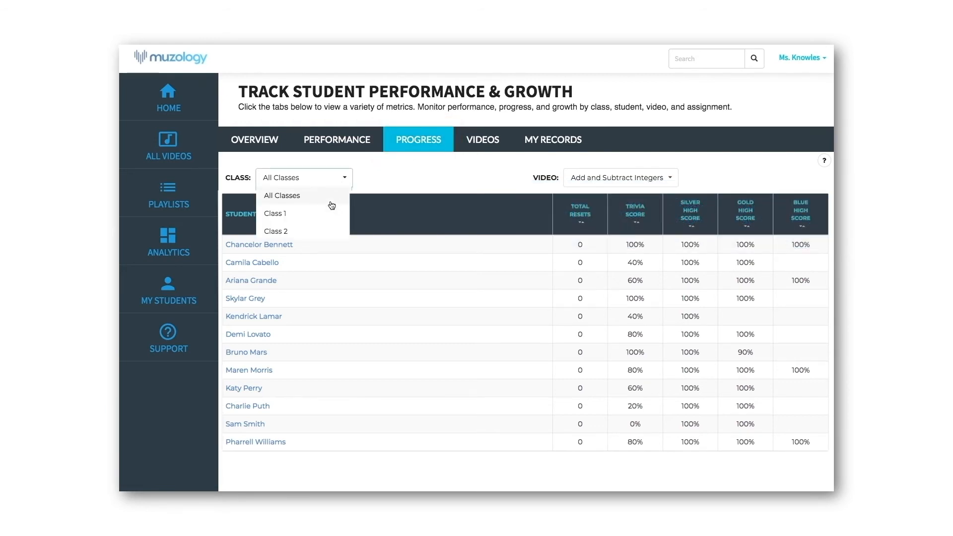
{"action": "left_click", "coordinate": [281, 195]}
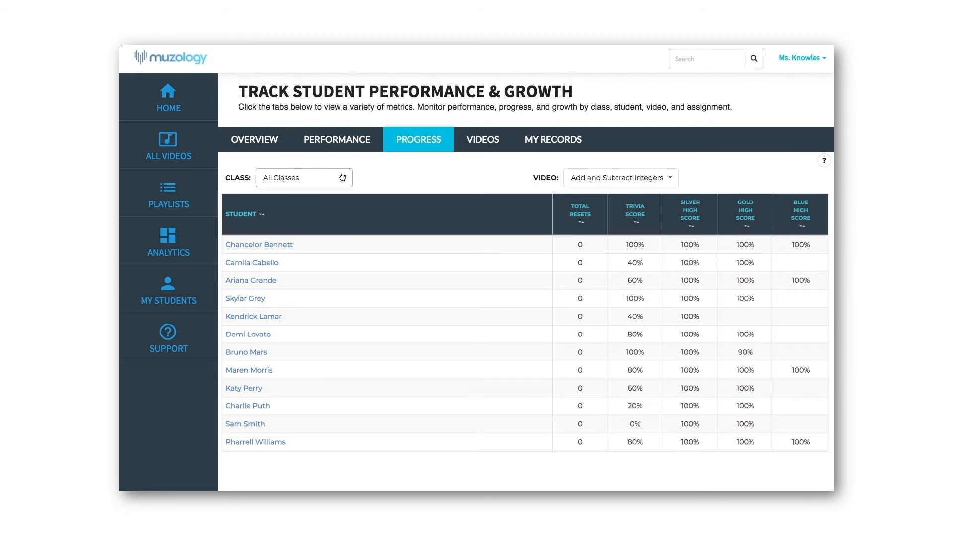
{"action": "left_click", "coordinate": [483, 139]}
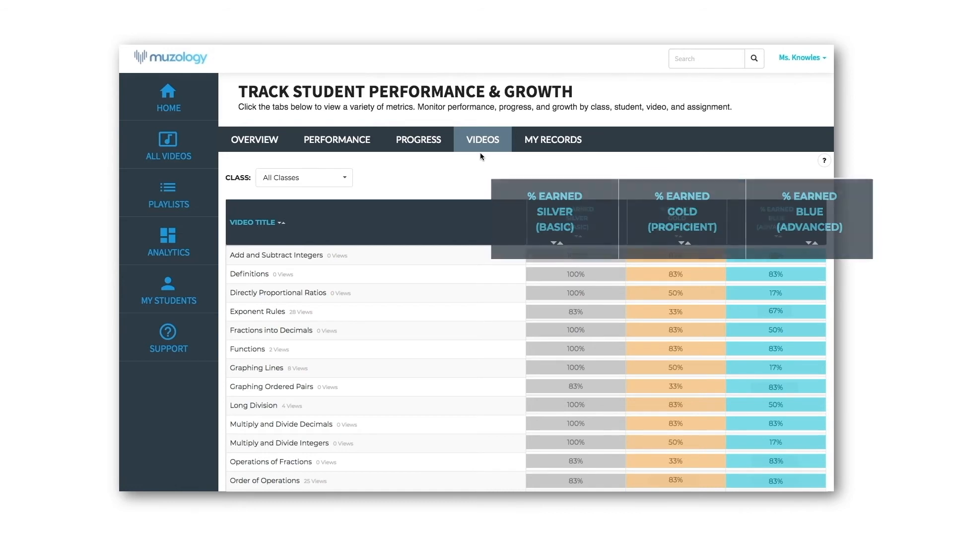
{"action": "left_click", "coordinate": [304, 178]}
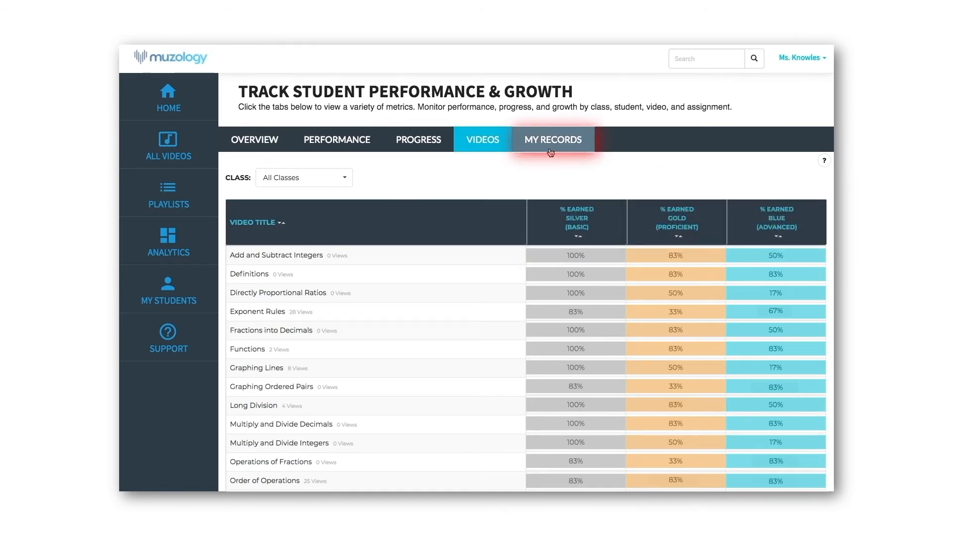
- Review the My Records perfect-score percentages per challenge and bring up the explanation of records
{"action": "left_click", "coordinate": [552, 139]}
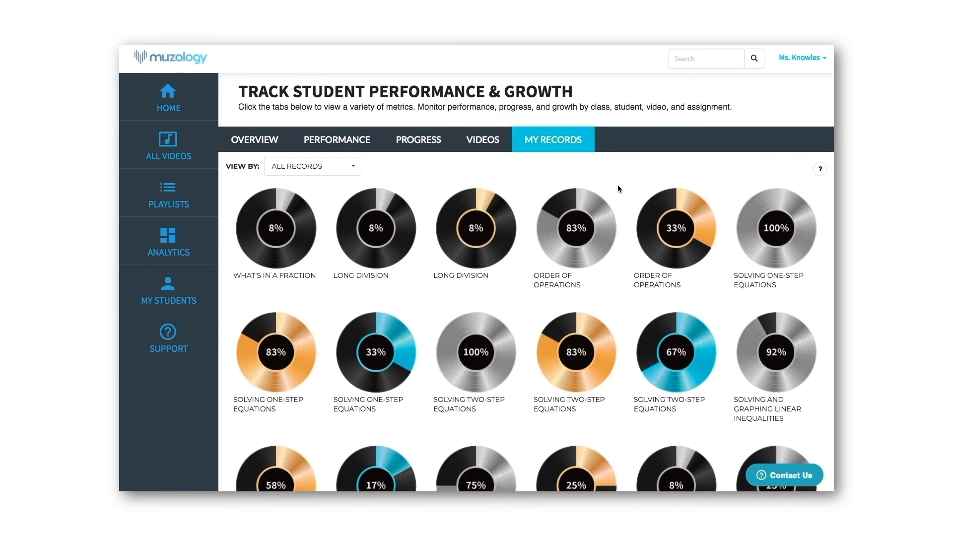
{"action": "scroll", "scroll_direction": "down", "scroll_amount": 3}
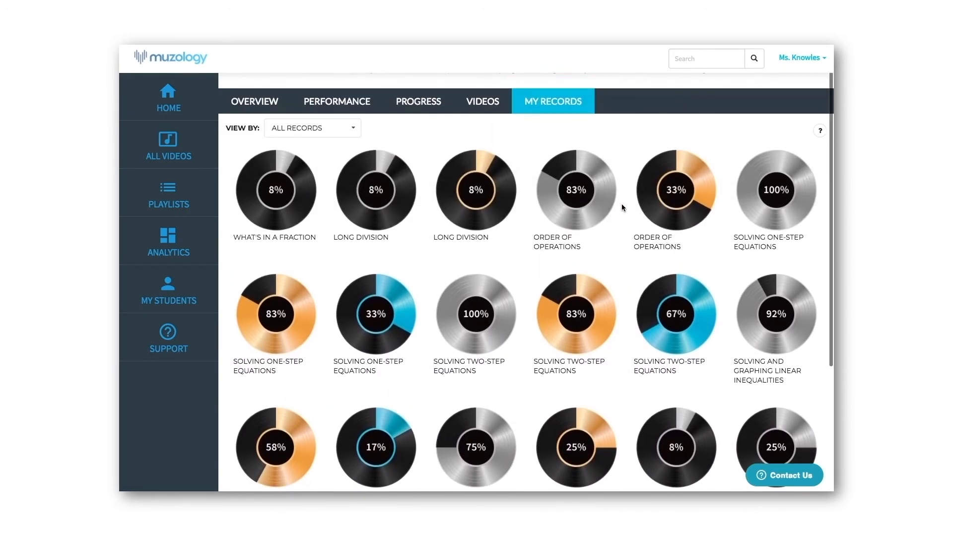
{"action": "scroll", "scroll_direction": "up", "scroll_amount": 3}
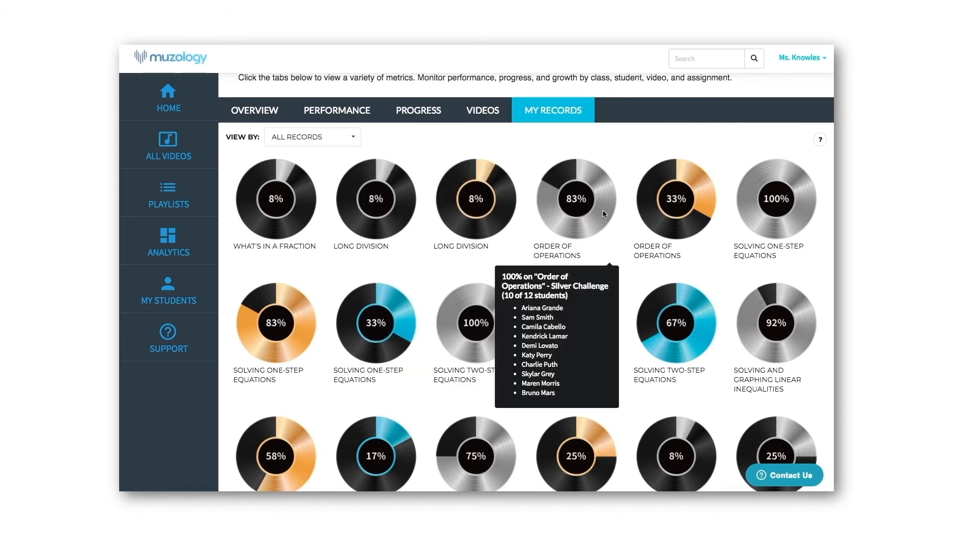
{"action": "mouse_move", "coordinate": [576, 323]}
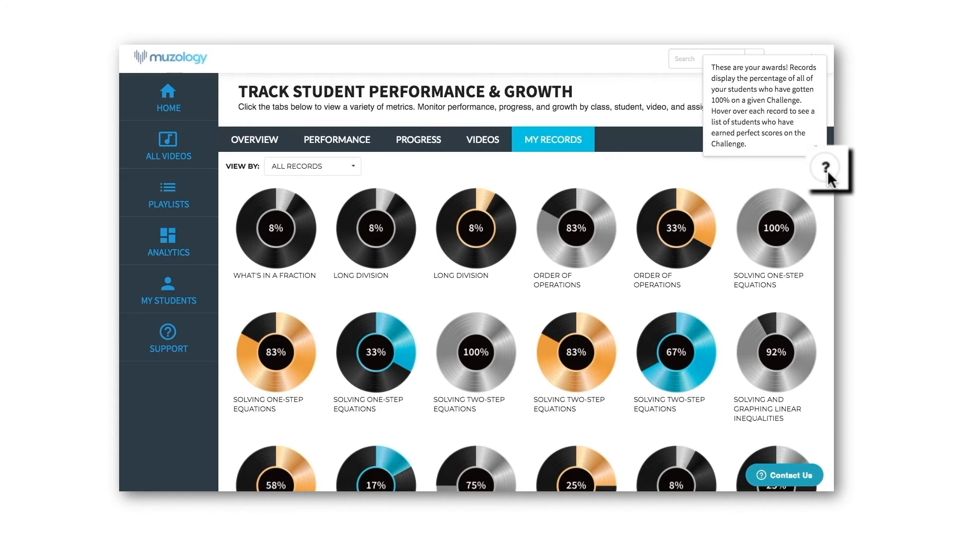
{"action": "left_click", "coordinate": [169, 97]}
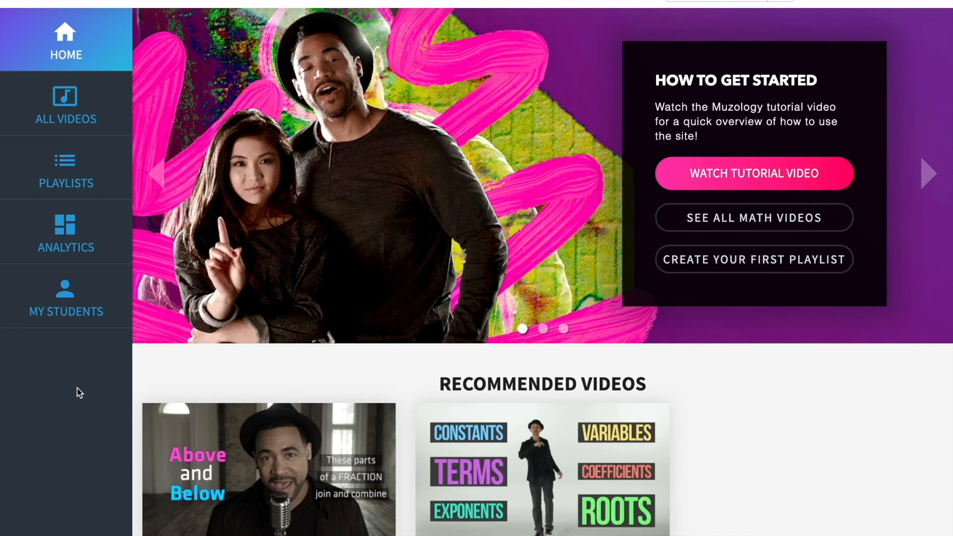
{"action": "mouse_move", "coordinate": [66, 298]}
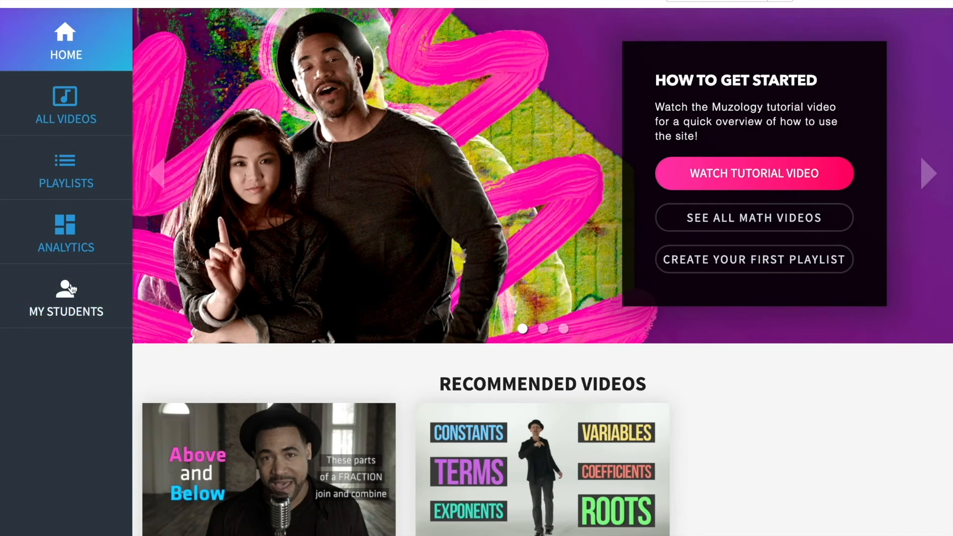
- From My Students, create a new class named Class 1
{"action": "left_click", "coordinate": [65, 298]}
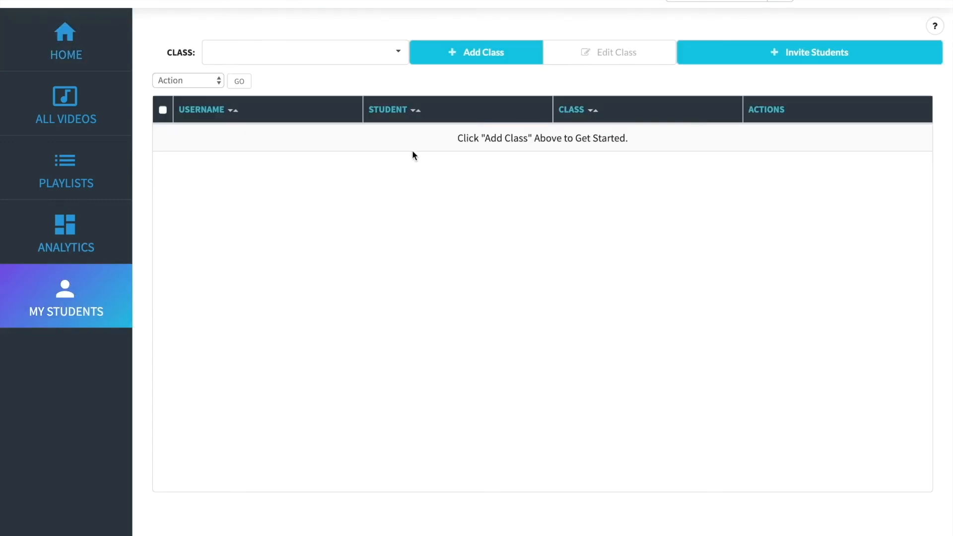
{"action": "left_click", "coordinate": [475, 52]}
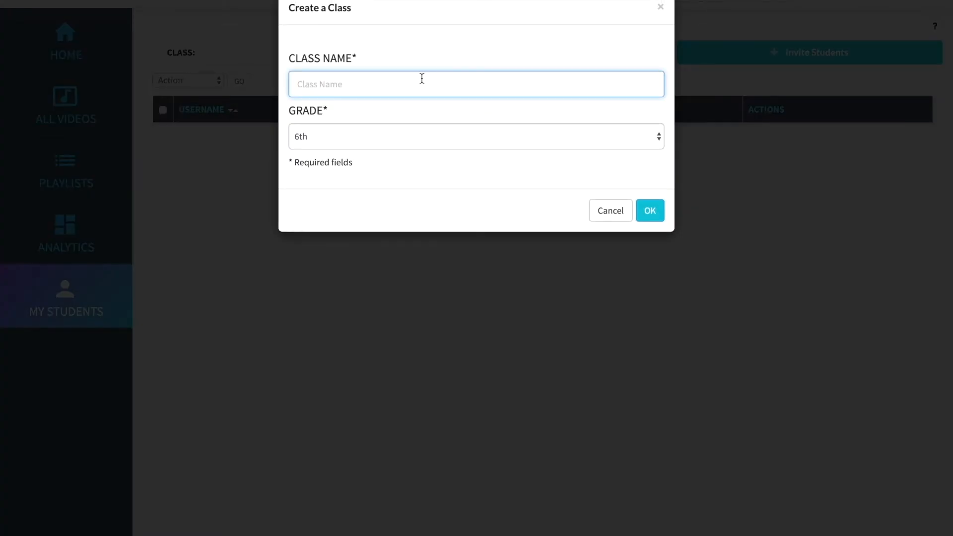
{"action": "type", "text": "Class"}
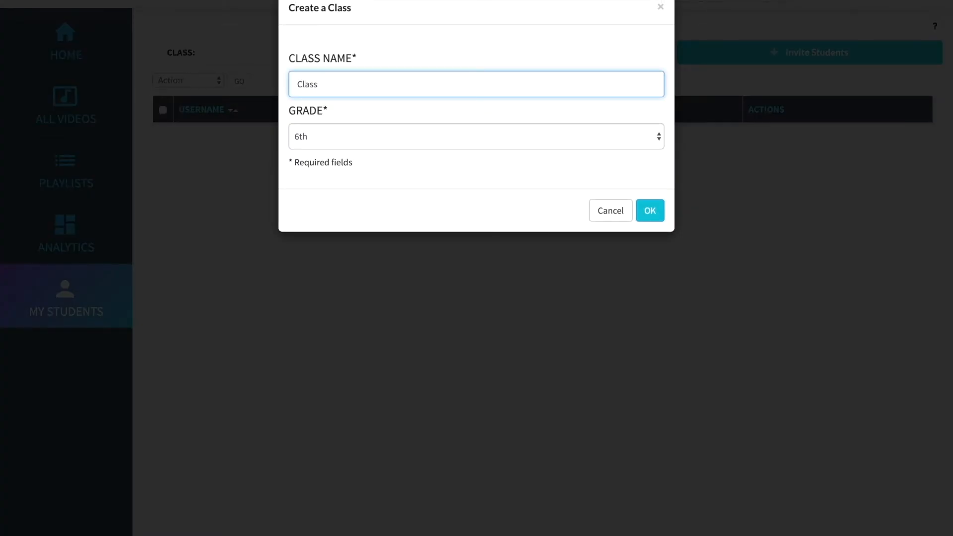
{"action": "type", "text": "1"}
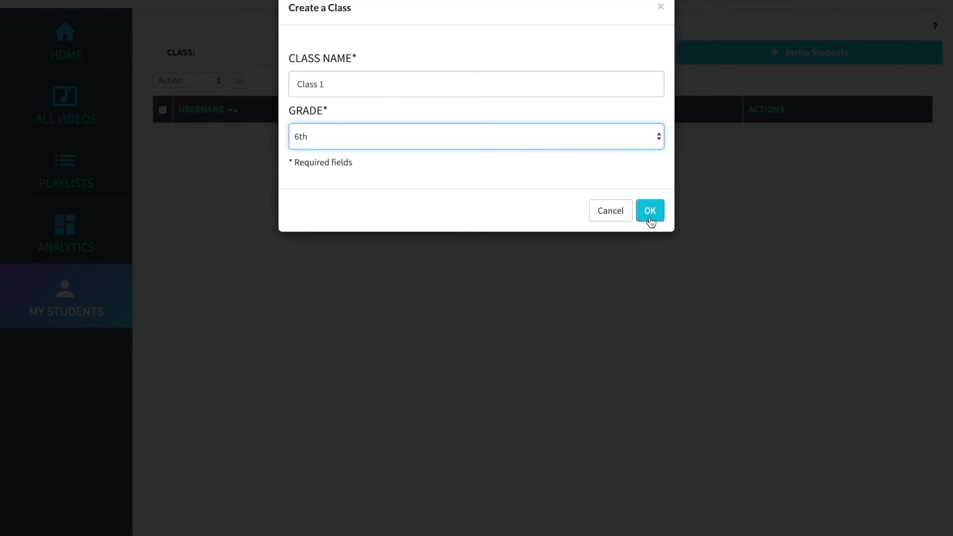
{"action": "left_click", "coordinate": [649, 210]}
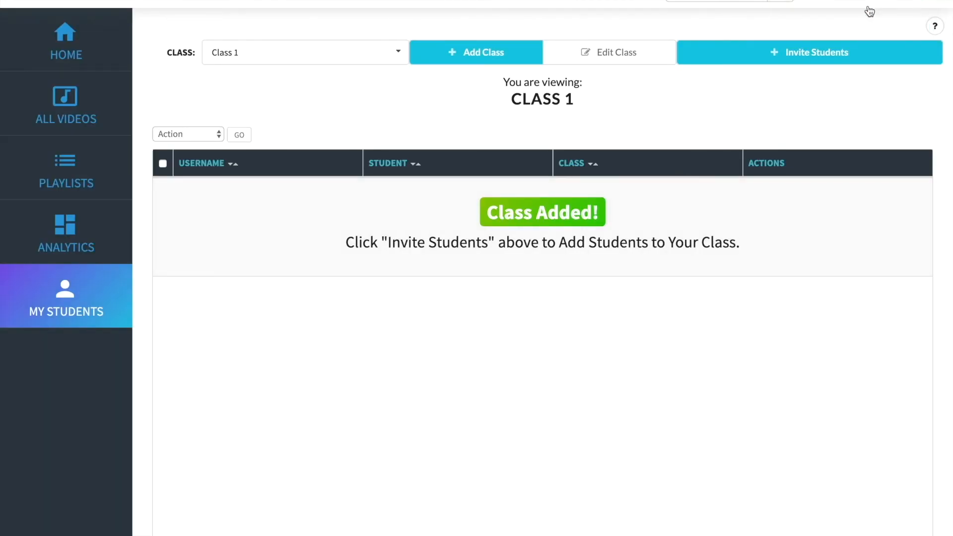
- Create a second class named Class 2 with grade 7th and bring up the invite codes
{"action": "left_click", "coordinate": [475, 52]}
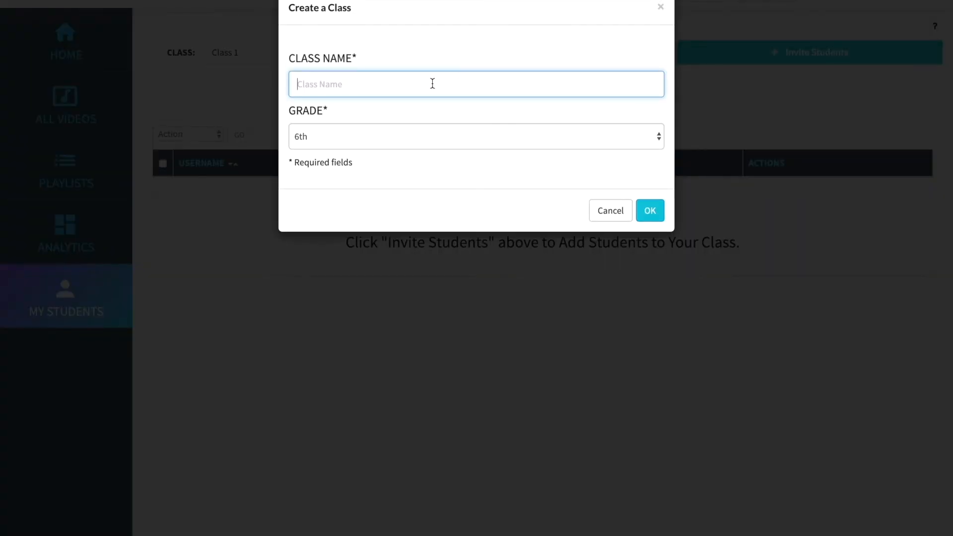
{"action": "type", "text": "Class 2"}
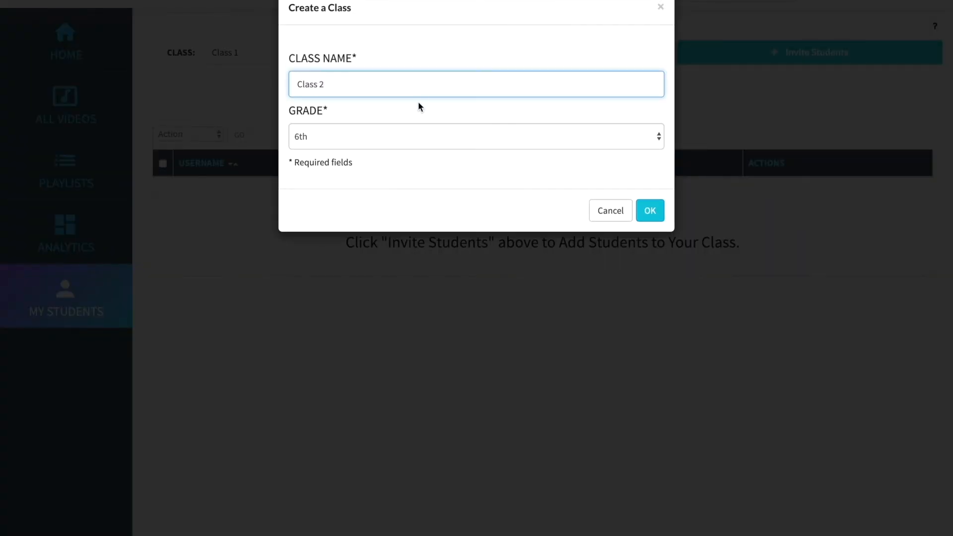
{"action": "left_click", "coordinate": [476, 136]}
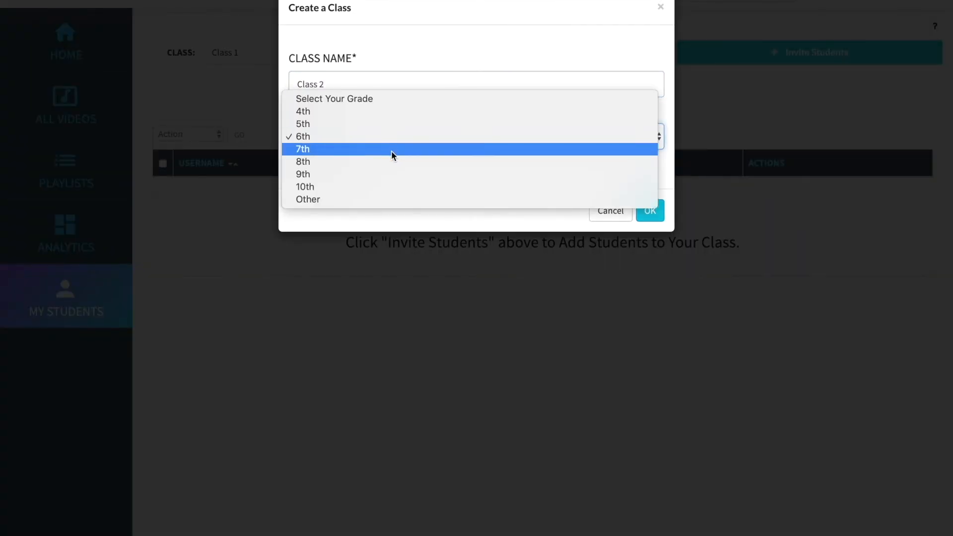
{"action": "left_click", "coordinate": [302, 149]}
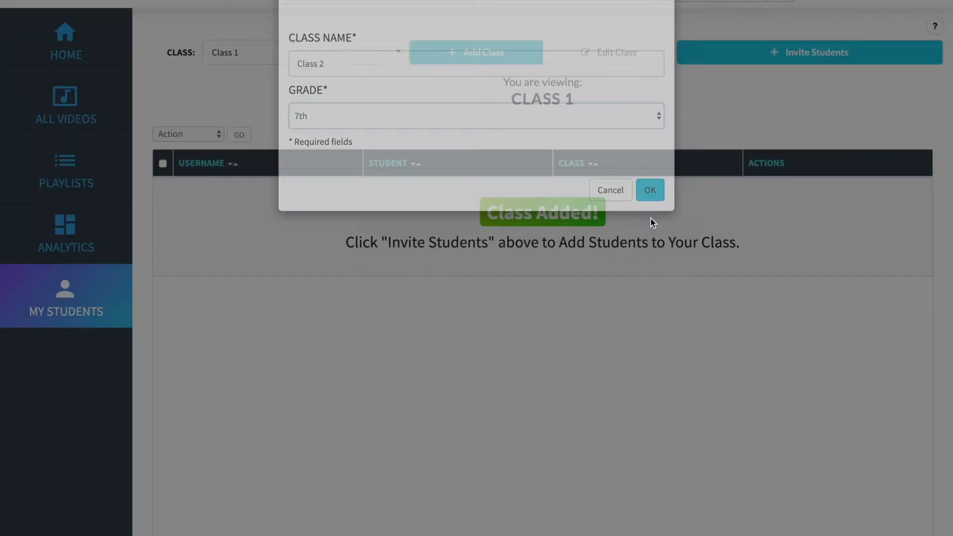
{"action": "left_click", "coordinate": [649, 190]}
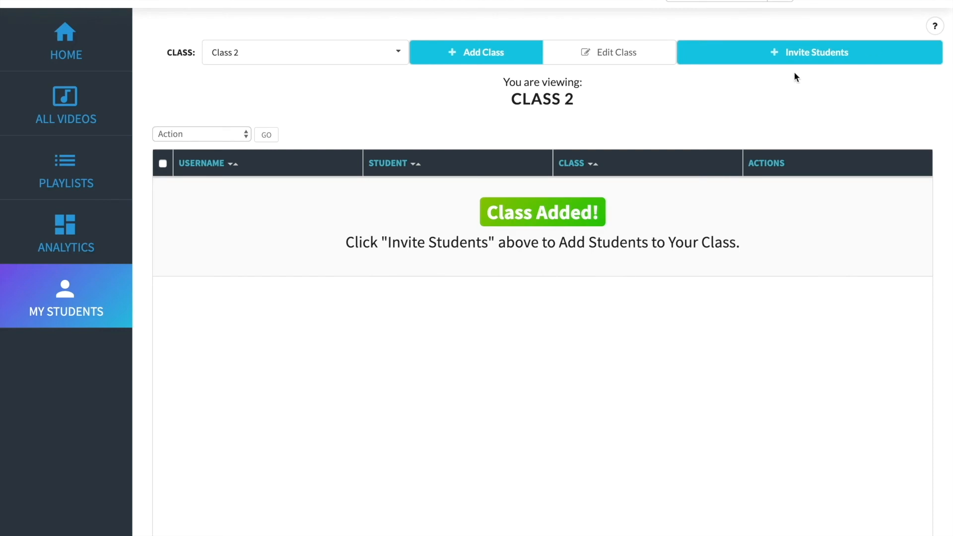
{"action": "mouse_move", "coordinate": [804, 66]}
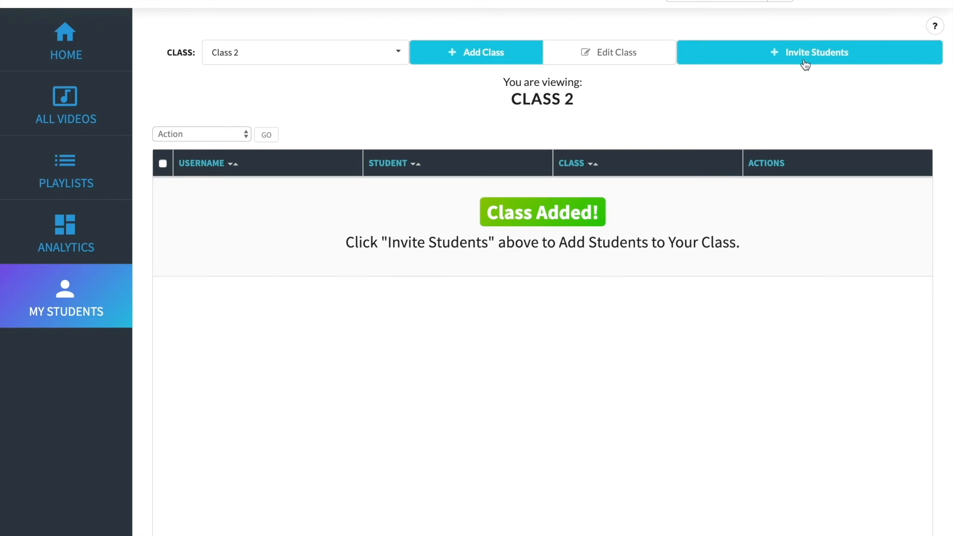
{"action": "left_click", "coordinate": [809, 53]}
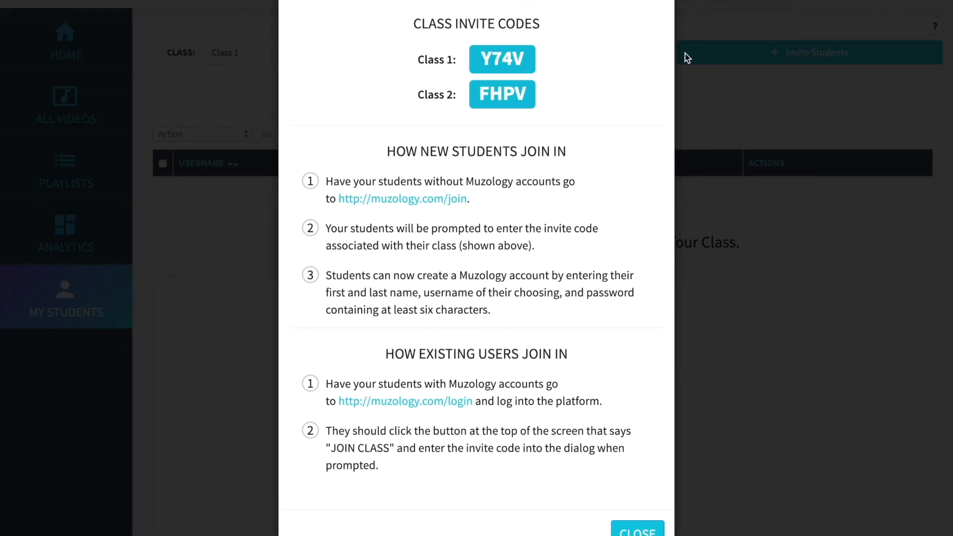
{"action": "mouse_move", "coordinate": [515, 99]}
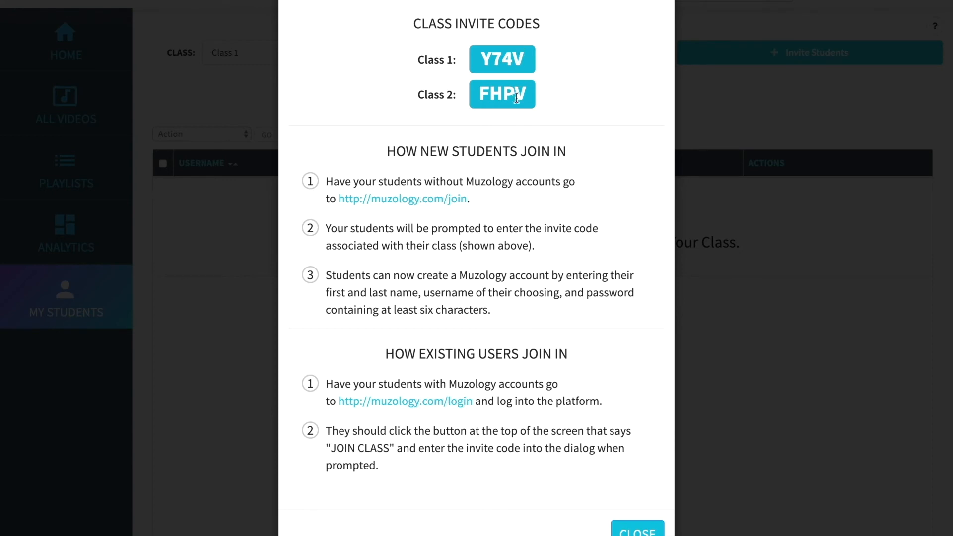
{"action": "mouse_move", "coordinate": [565, 109]}
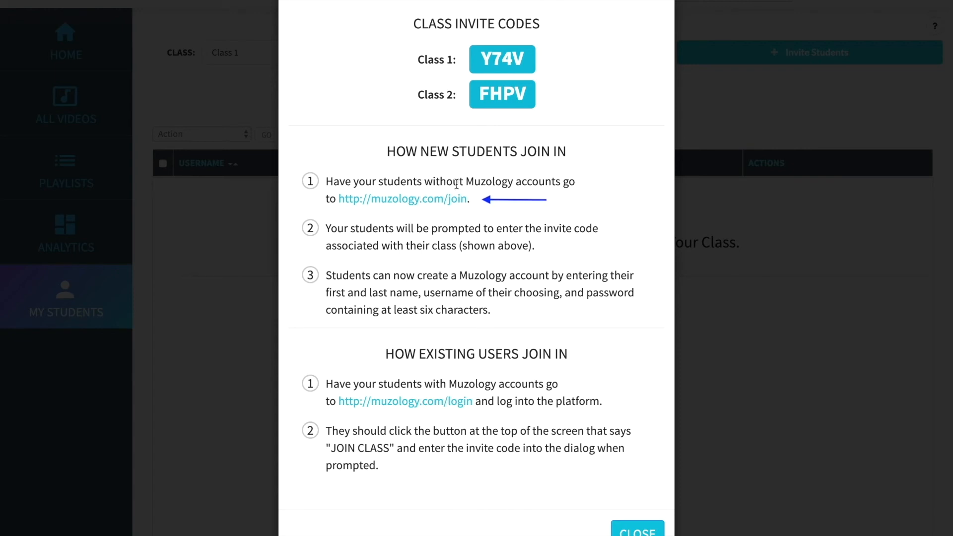
- Go from the invite codes dialog to the student signup page
{"action": "left_click", "coordinate": [402, 198]}
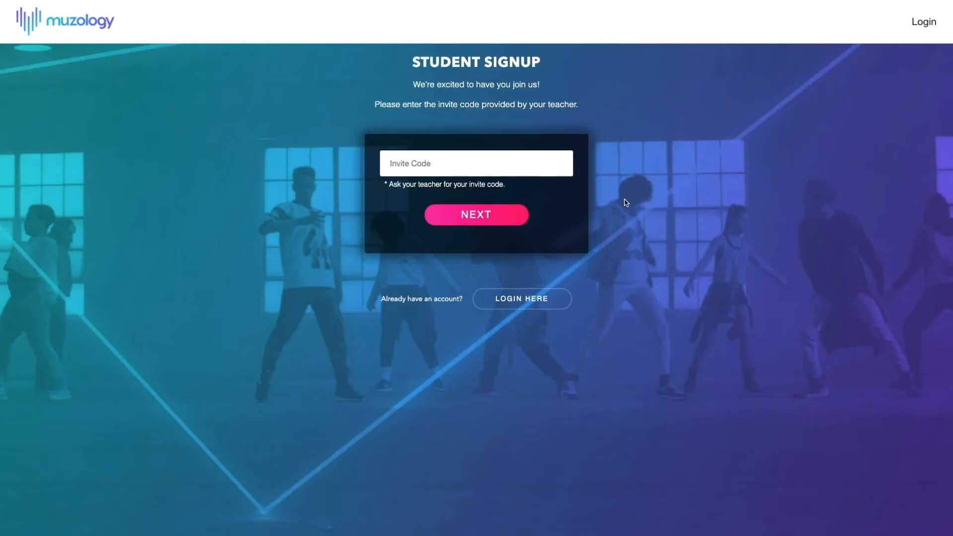
- Enter and verify the class invite code JFR2
{"action": "left_click", "coordinate": [475, 163]}
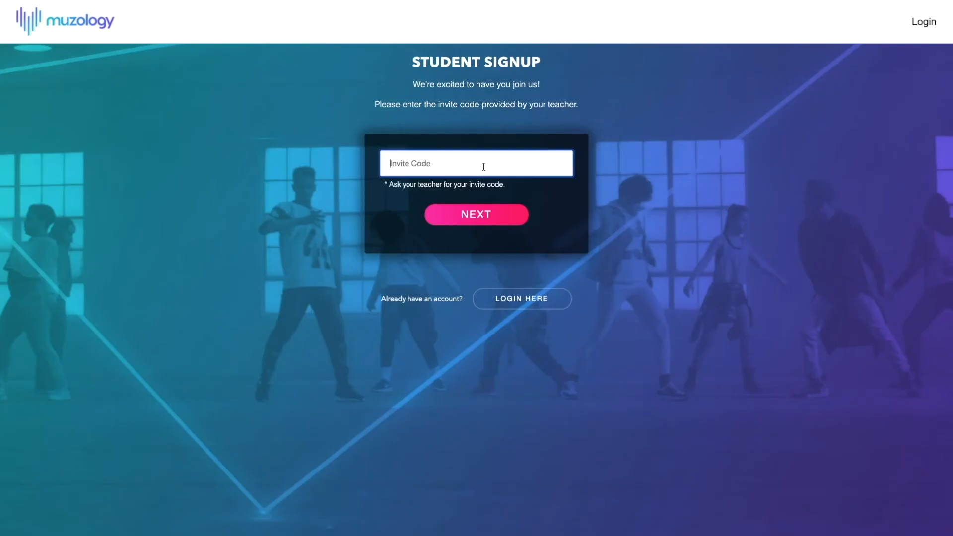
{"action": "type", "text": "JFR2"}
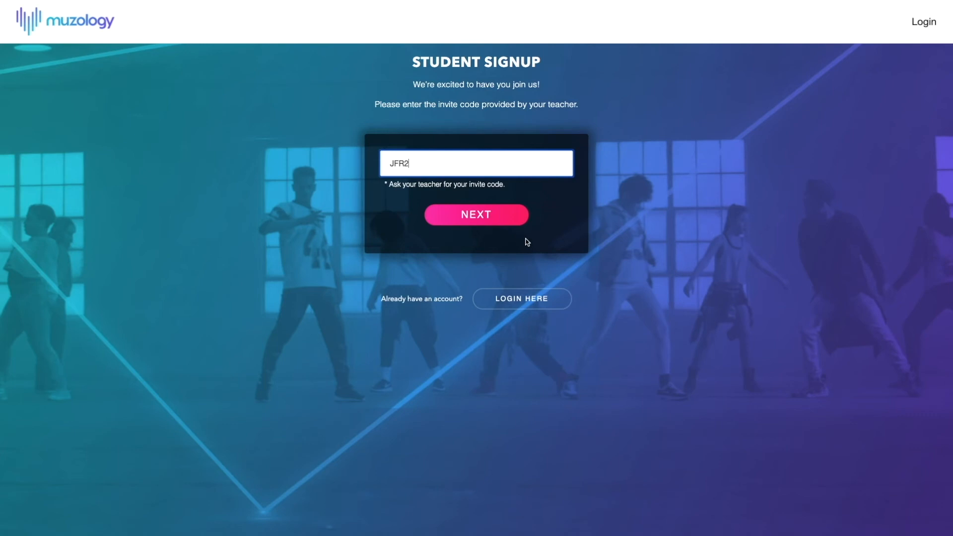
{"action": "left_click", "coordinate": [476, 215]}
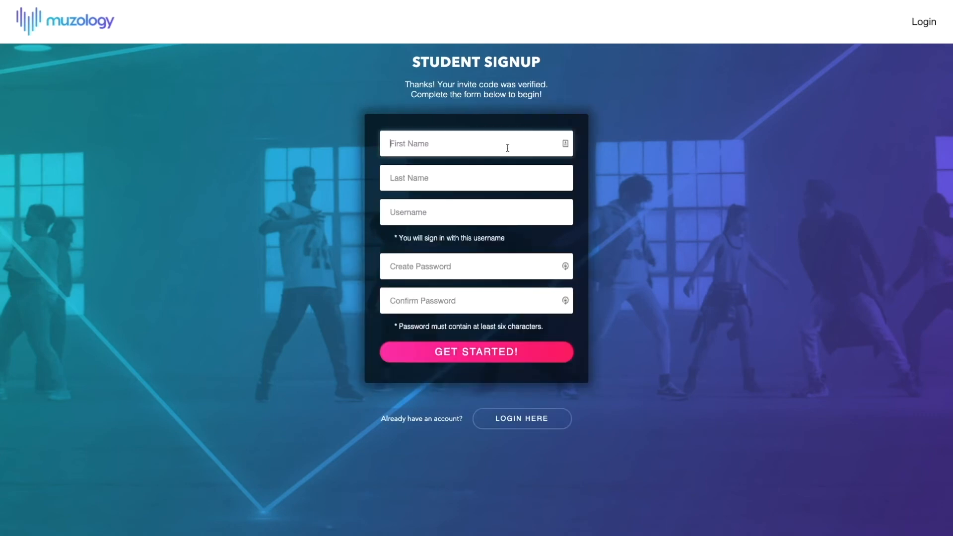
- Fill in the student's name, username and password and finish creating the account
{"action": "left_click", "coordinate": [476, 212]}
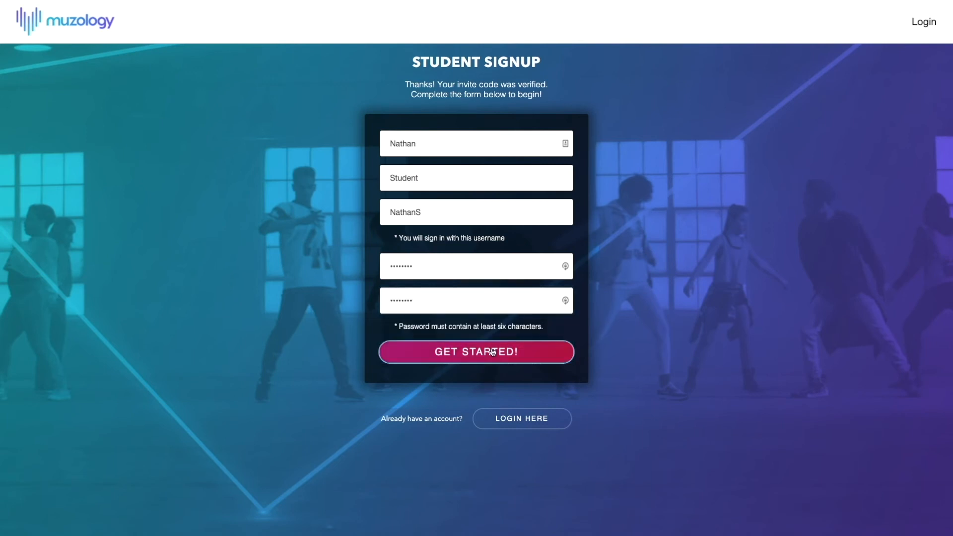
{"action": "left_click", "coordinate": [476, 352]}
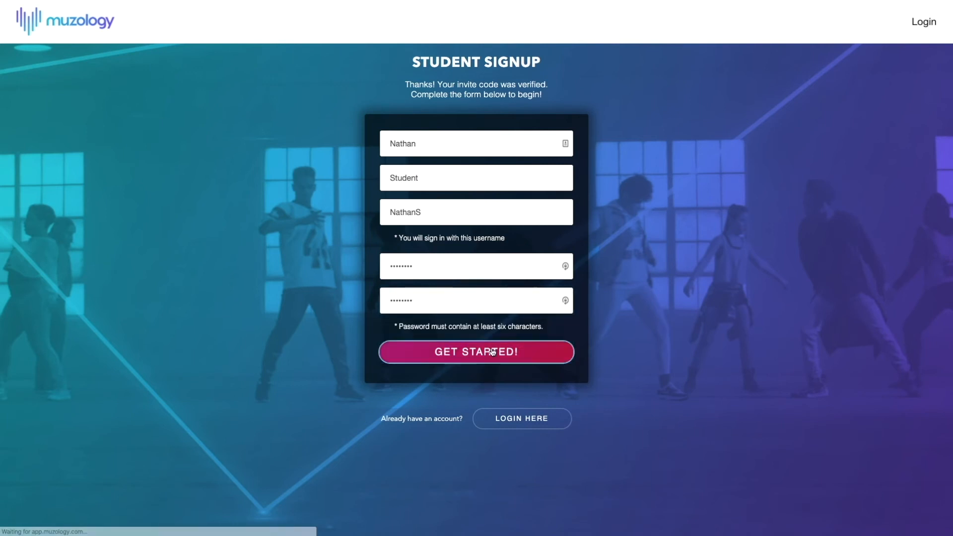
{"action": "left_click", "coordinate": [476, 352]}
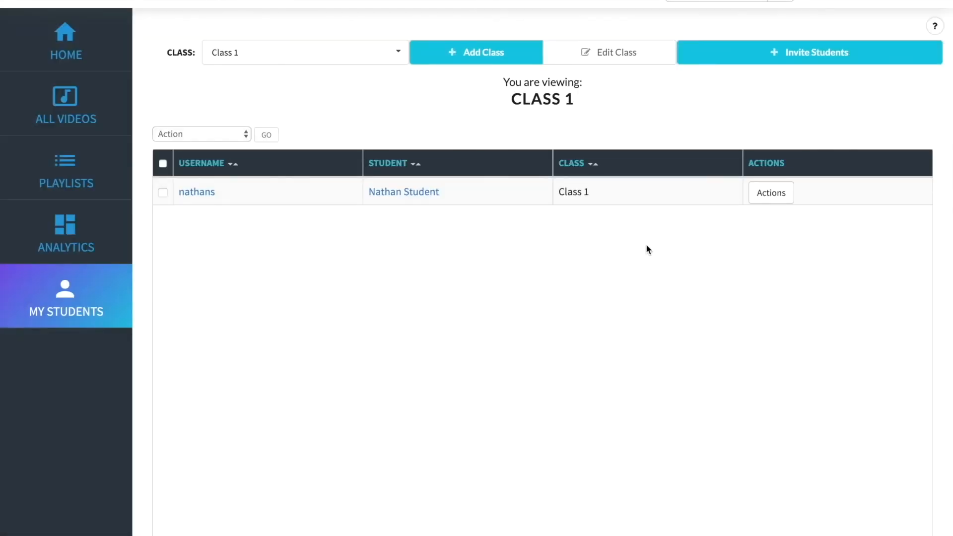
{"action": "mouse_move", "coordinate": [770, 193]}
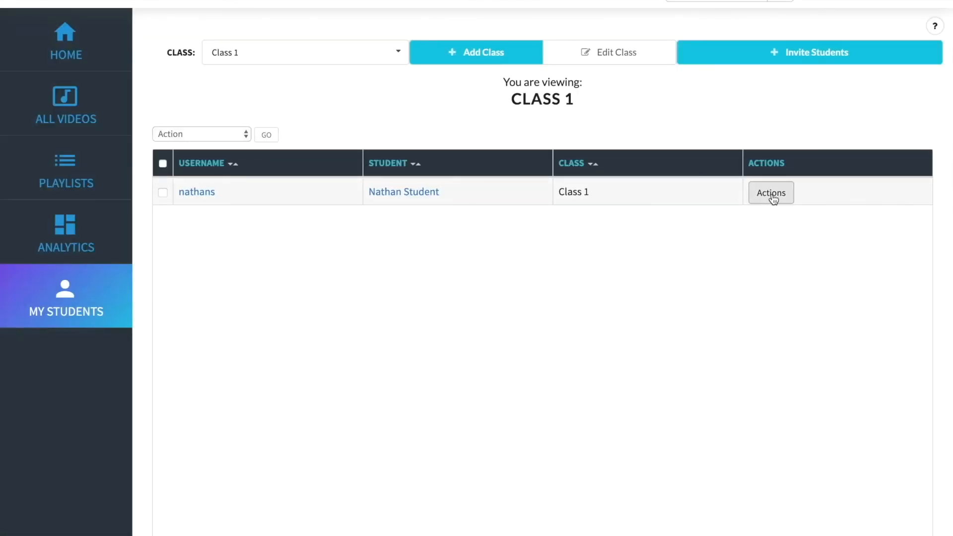
- Send Nathan Student the message 'Hey Nathan!' from his Actions menu
{"action": "left_click", "coordinate": [771, 193]}
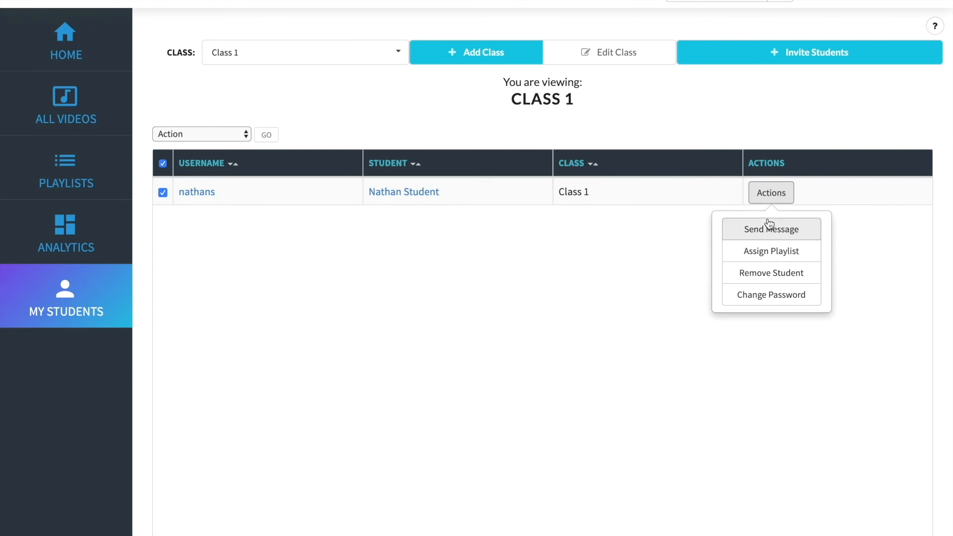
{"action": "mouse_move", "coordinate": [771, 295]}
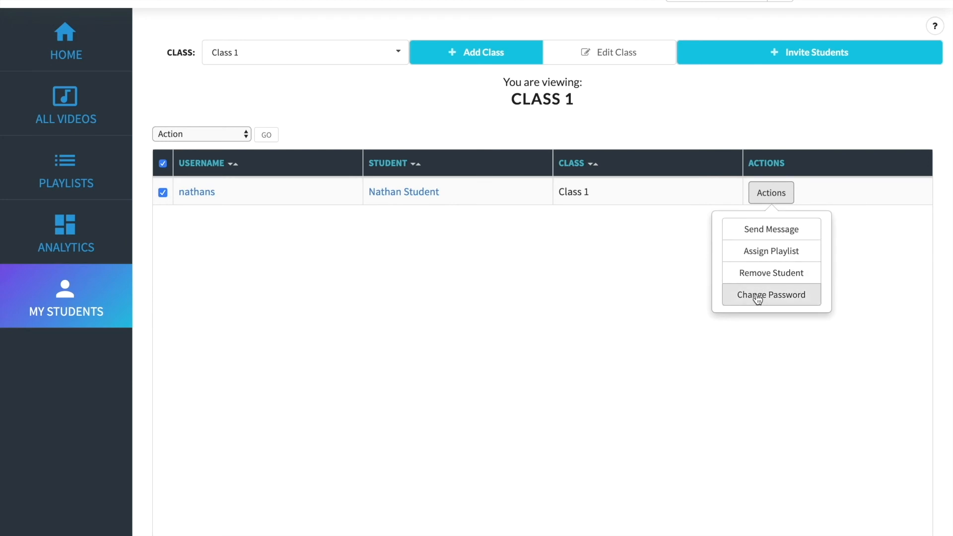
{"action": "left_click", "coordinate": [770, 229]}
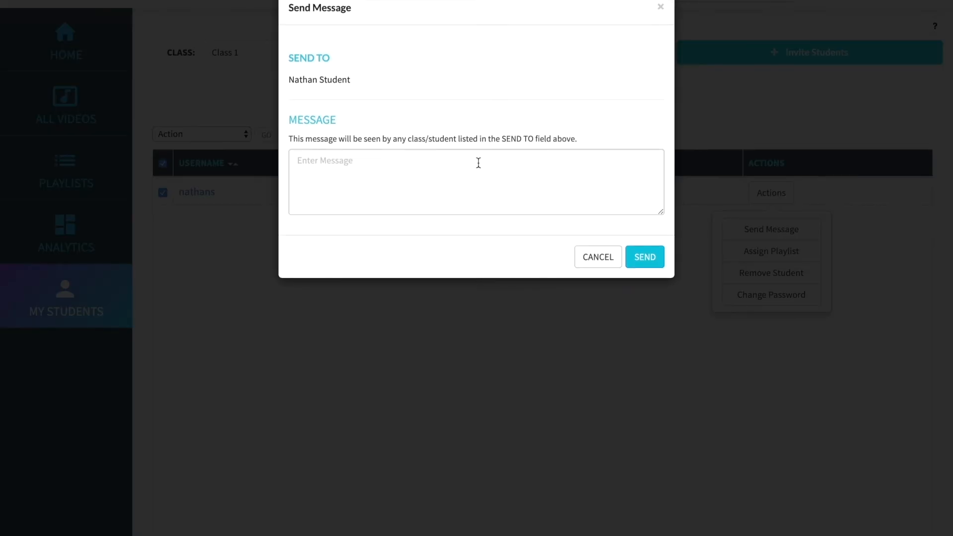
{"action": "type", "text": "Hey Nat"}
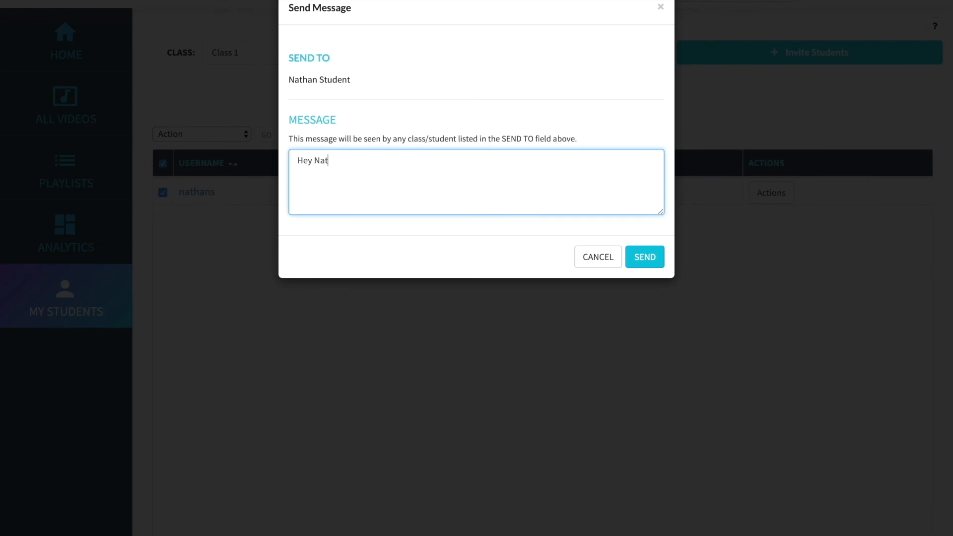
{"action": "type", "text": "han!"}
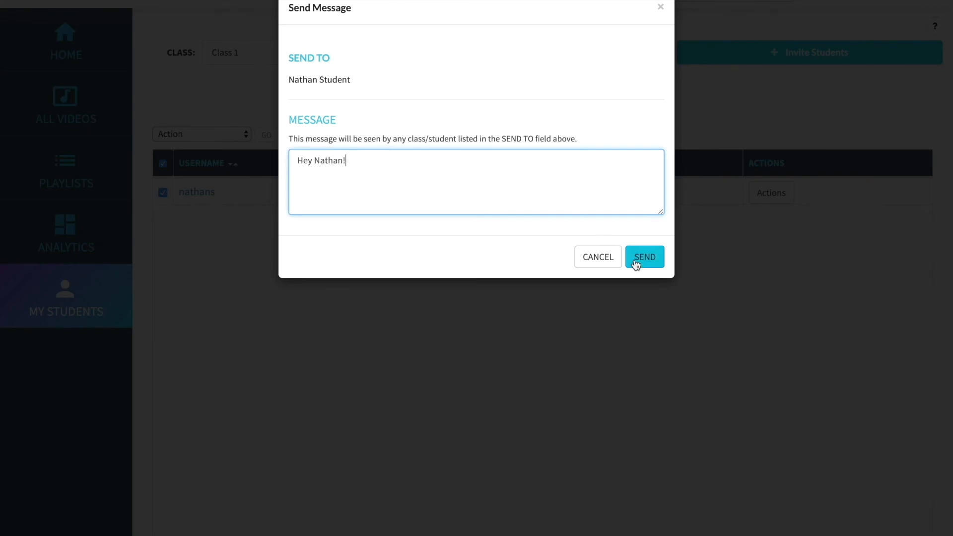
{"action": "left_click", "coordinate": [645, 256]}
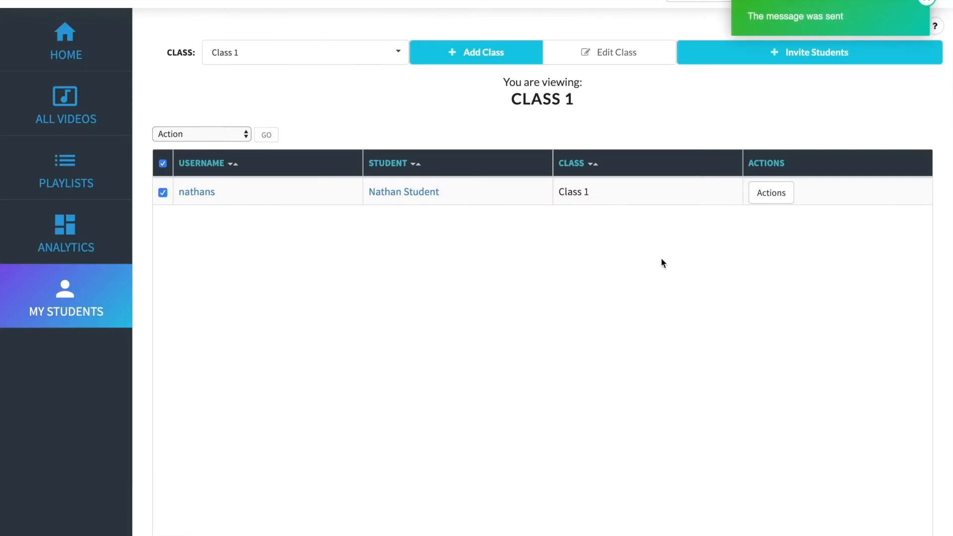
{"action": "mouse_move", "coordinate": [635, 264]}
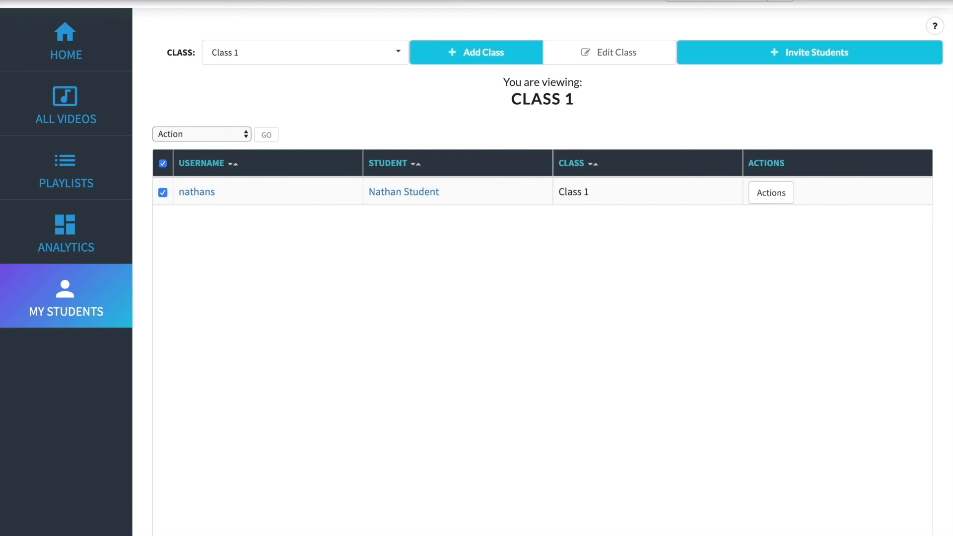
- Review Nathan Student's dashboard activity stream, then switch to the student's own home view
{"action": "left_click", "coordinate": [403, 192]}
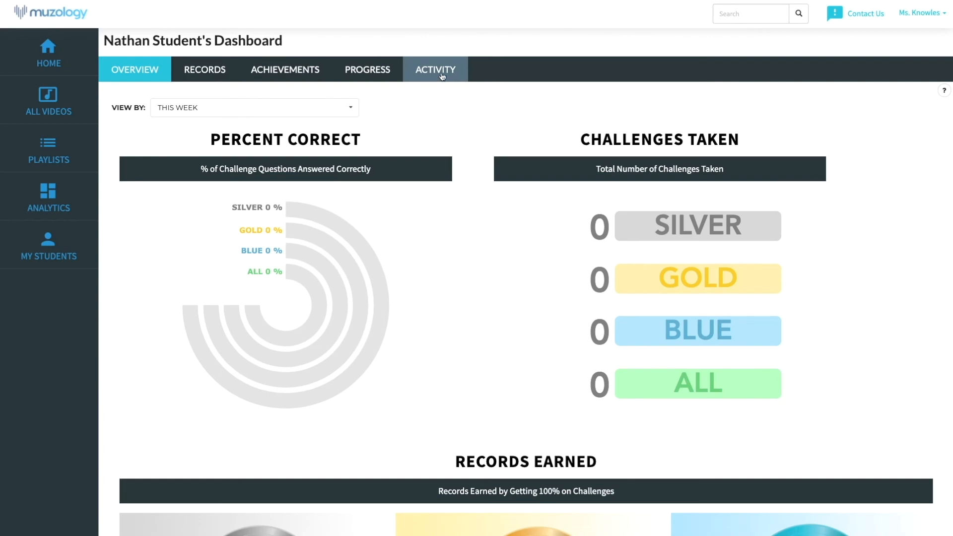
{"action": "left_click", "coordinate": [435, 69]}
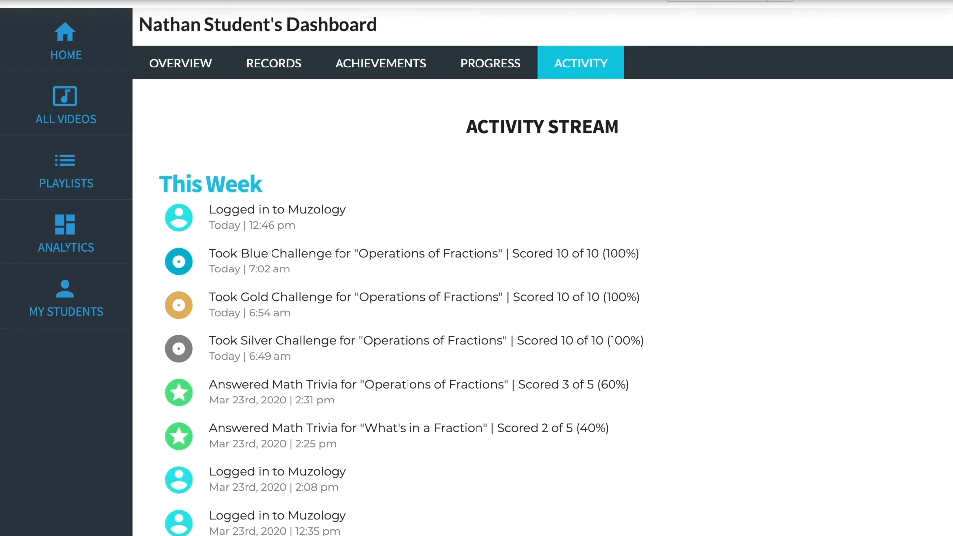
{"action": "left_click", "coordinate": [65, 43]}
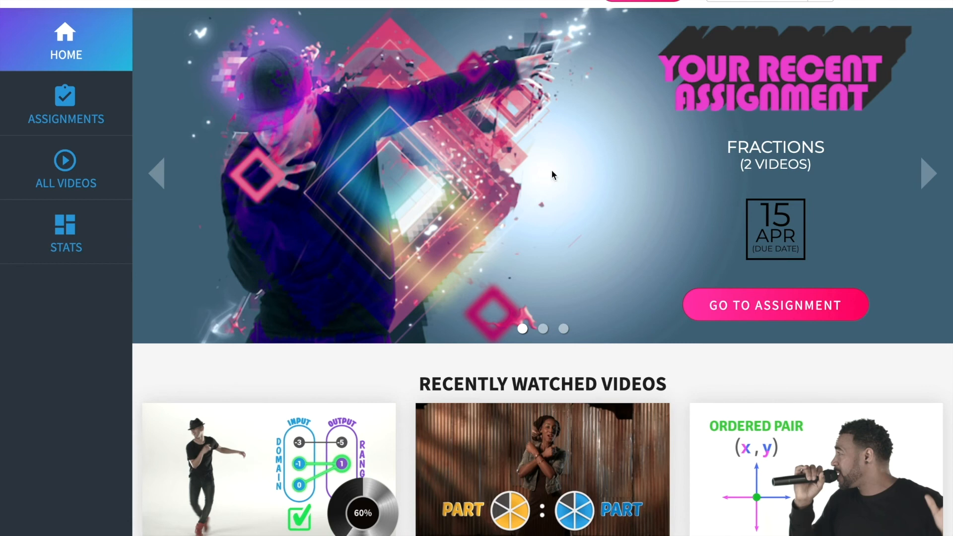
{"action": "mouse_move", "coordinate": [616, 218]}
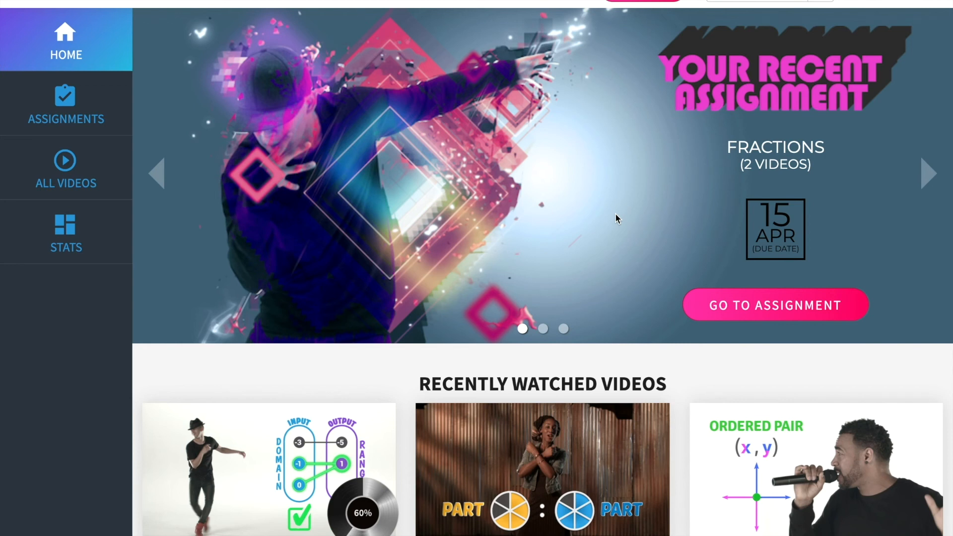
- Scroll through the student home page's assignment, recent videos and progress totals, then go to All Videos
{"action": "scroll", "scroll_direction": "down", "scroll_amount": 3}
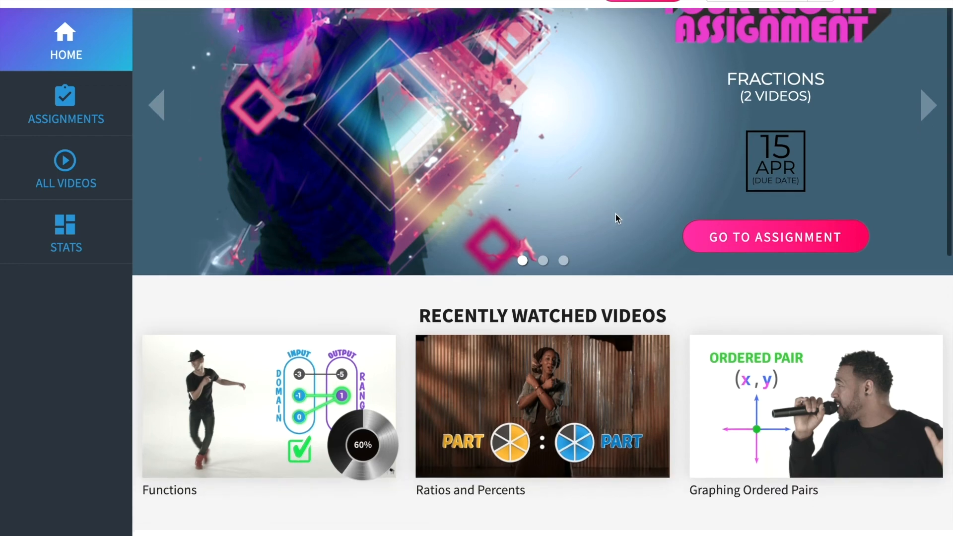
{"action": "scroll", "scroll_direction": "down", "scroll_amount": 3}
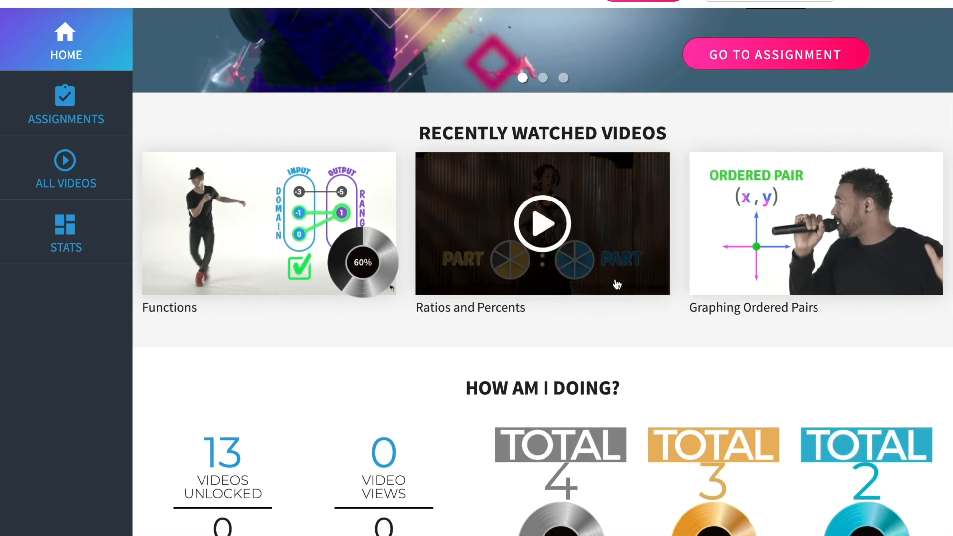
{"action": "scroll", "scroll_direction": "down", "scroll_amount": 3}
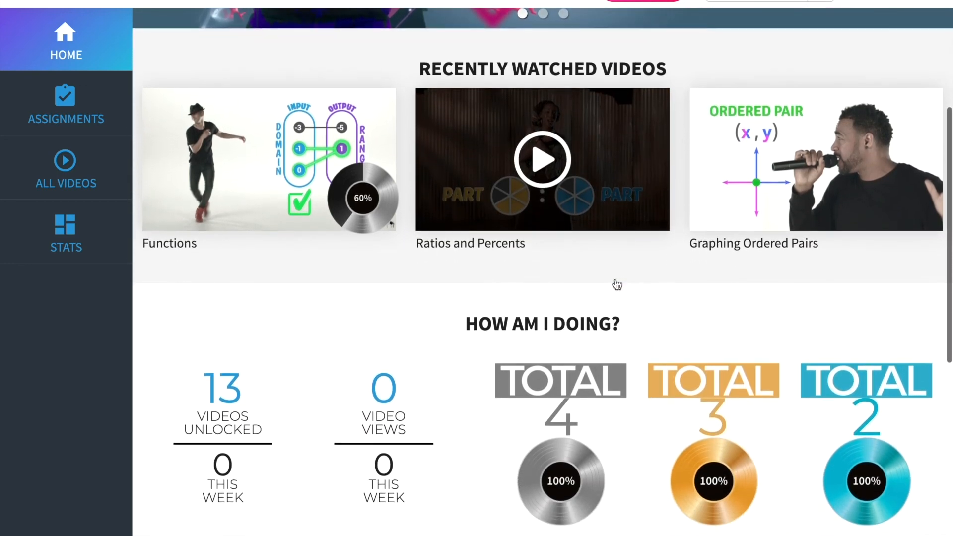
{"action": "scroll", "scroll_direction": "down", "scroll_amount": 3}
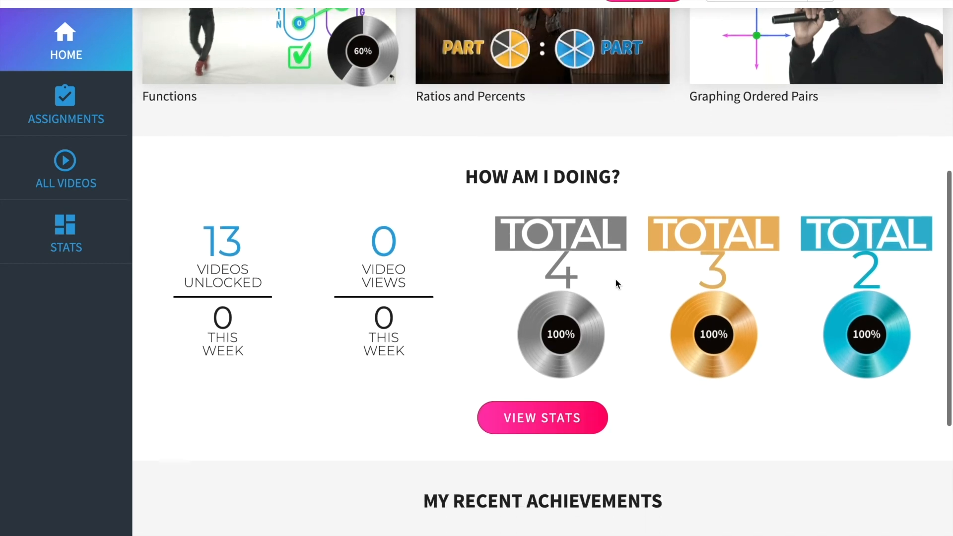
{"action": "left_click", "coordinate": [66, 169]}
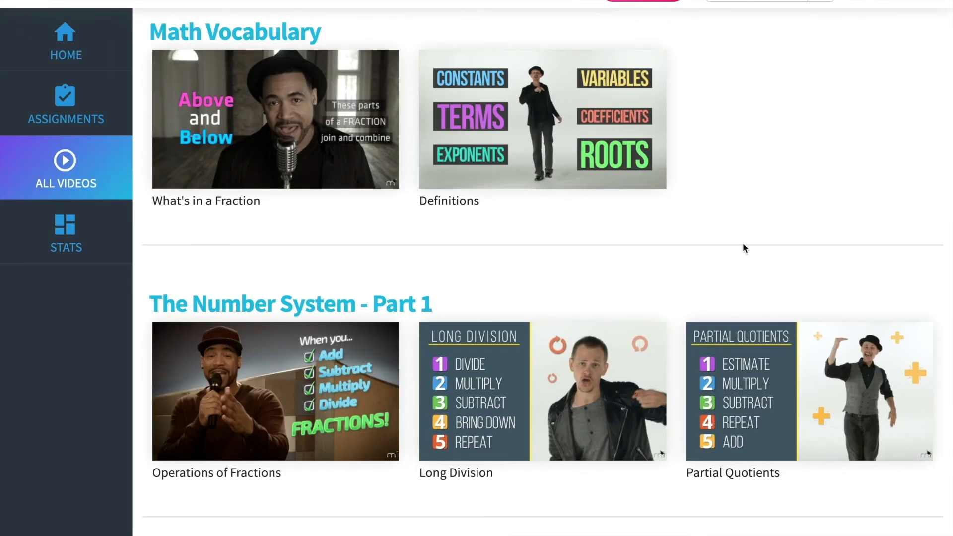
- Start the Multiply and Divide Integers unlocking trivia from the video library
{"action": "scroll", "scroll_direction": "down", "scroll_amount": 3}
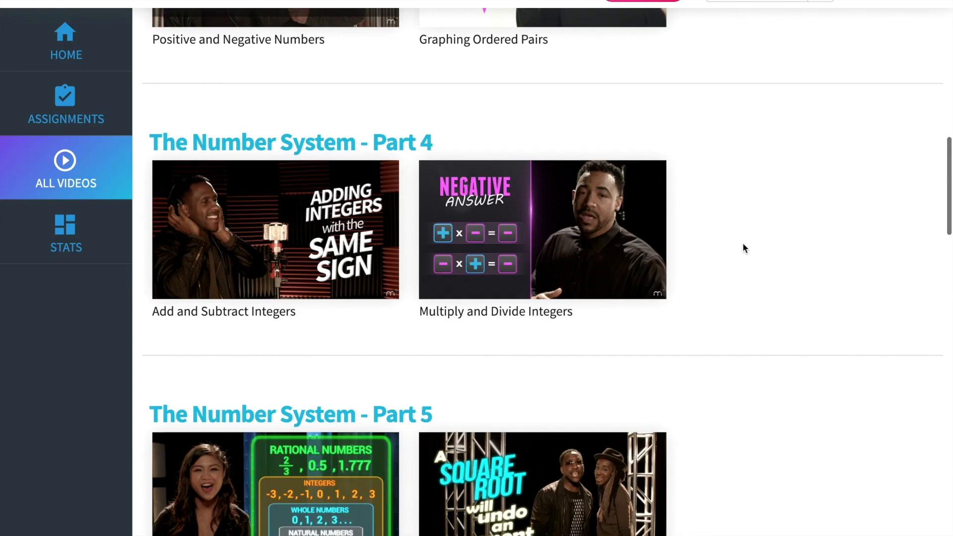
{"action": "left_click", "coordinate": [543, 230]}
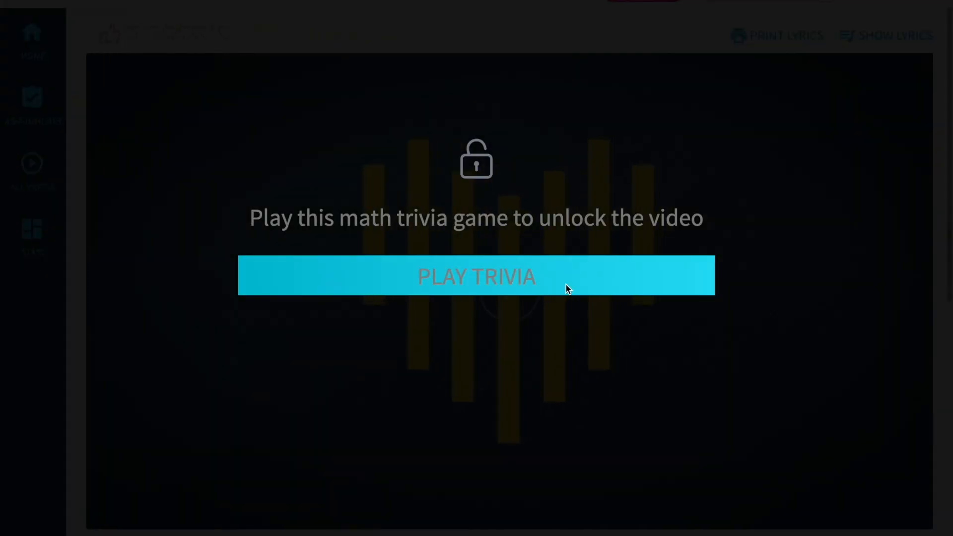
{"action": "mouse_move", "coordinate": [578, 312]}
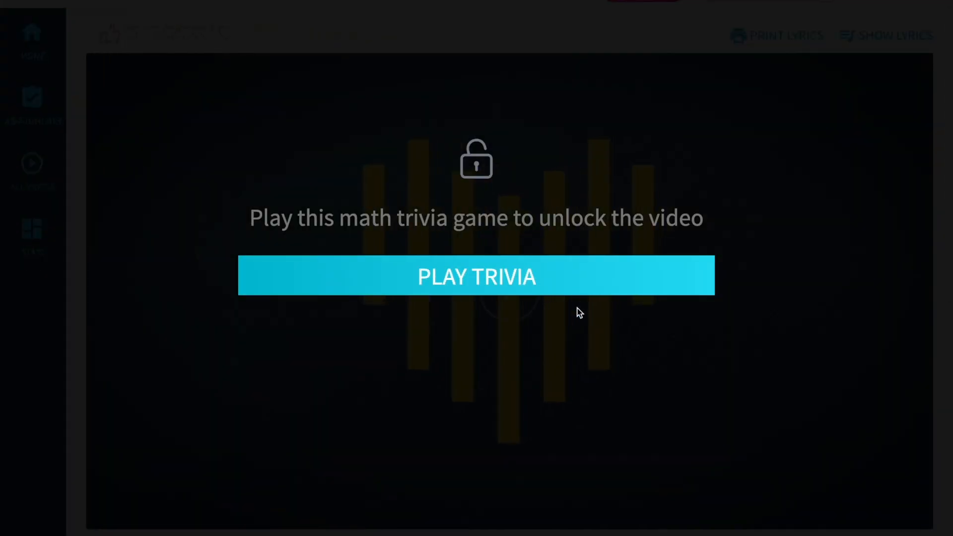
{"action": "mouse_move", "coordinate": [512, 260]}
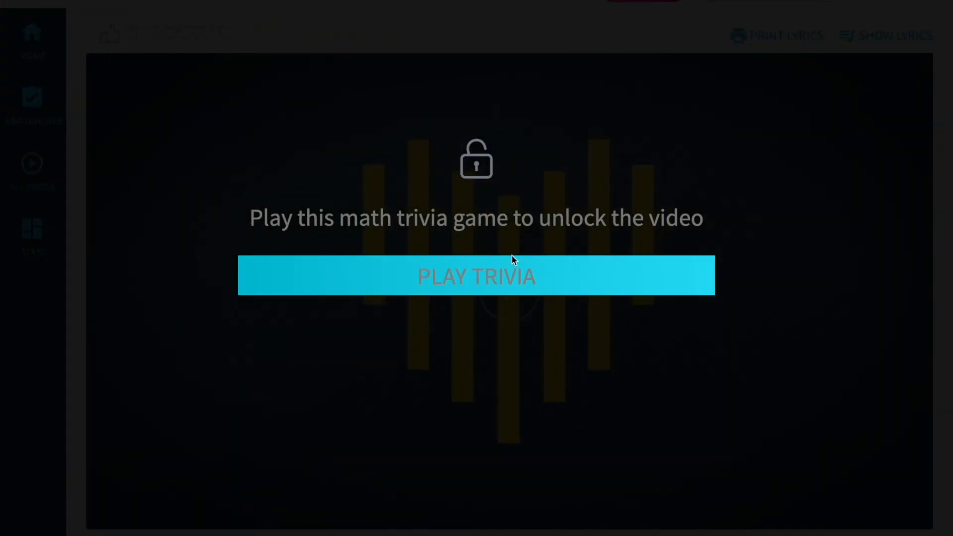
{"action": "left_click", "coordinate": [475, 276]}
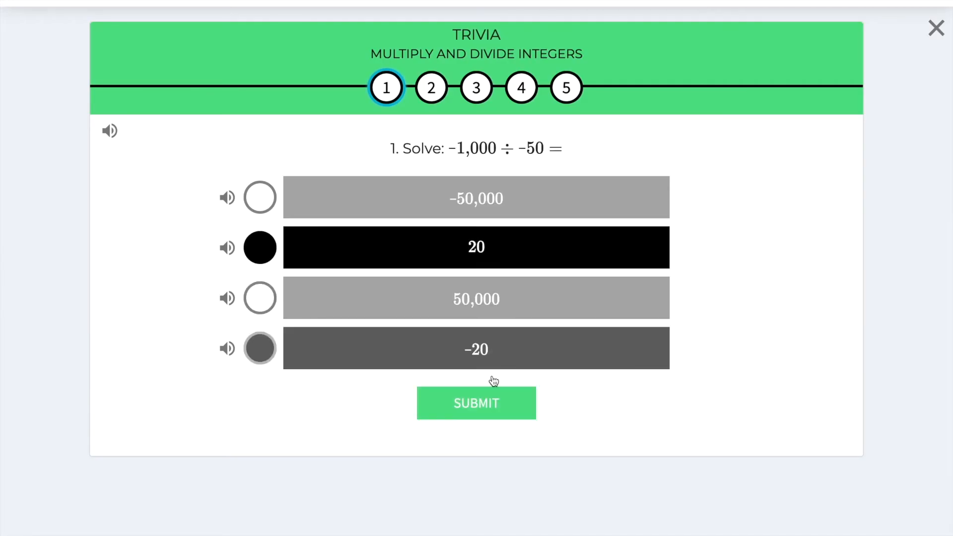
- Answer the trivia questions: 20 for question 1, 24 for question 2 and 20 for question 3
{"action": "left_click", "coordinate": [476, 403]}
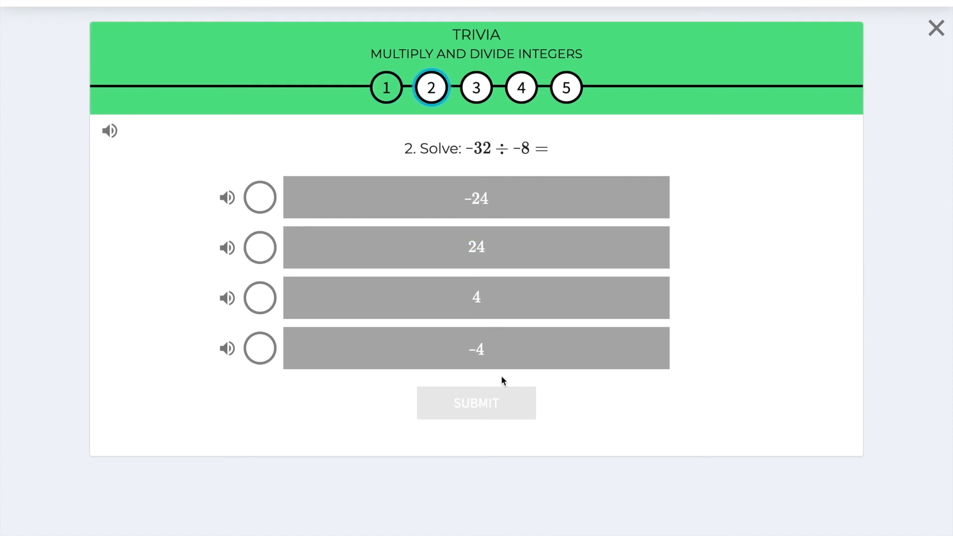
{"action": "left_click", "coordinate": [475, 248]}
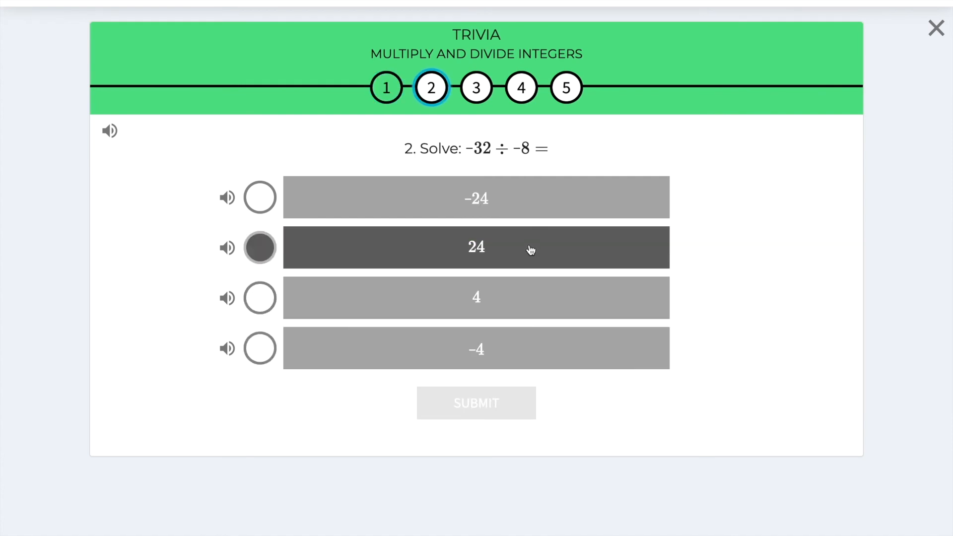
{"action": "left_click", "coordinate": [477, 349]}
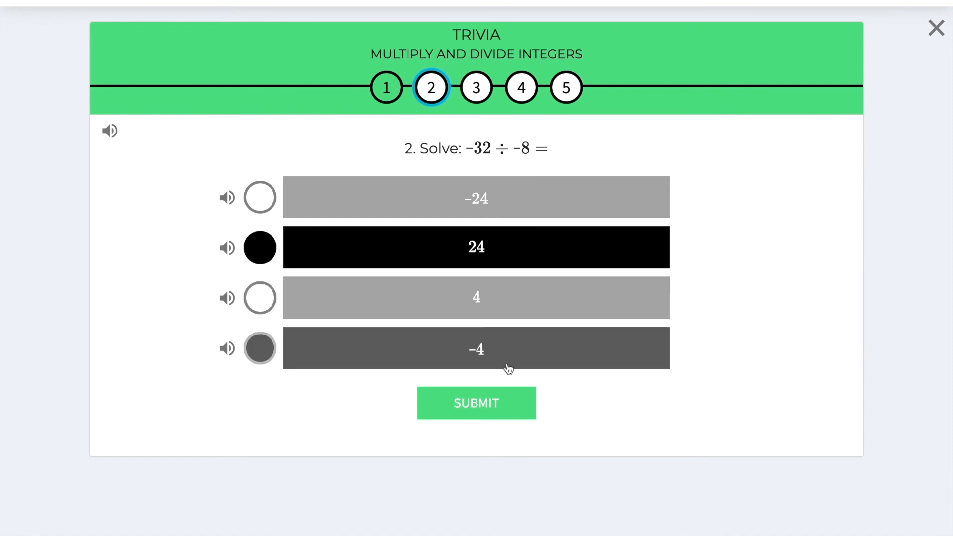
{"action": "left_click", "coordinate": [475, 402]}
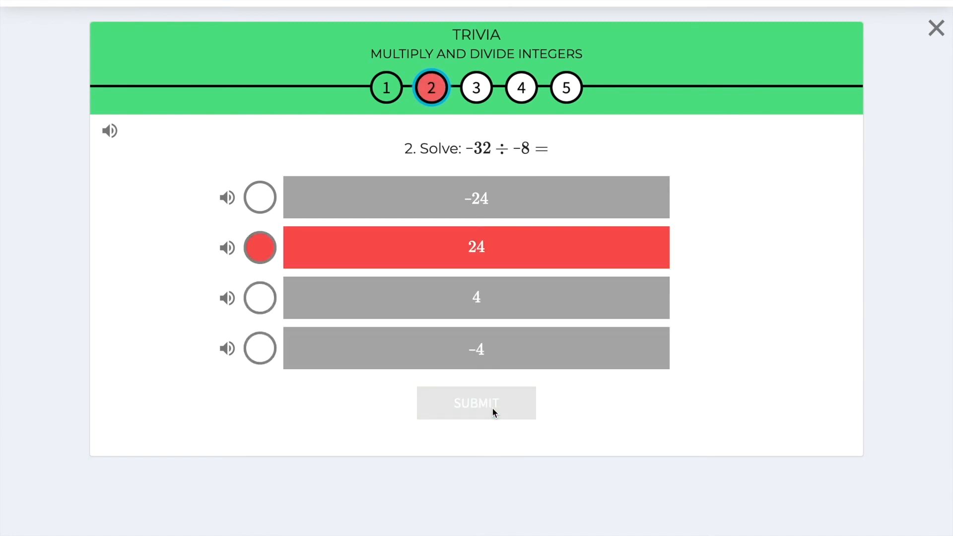
{"action": "left_click", "coordinate": [476, 402]}
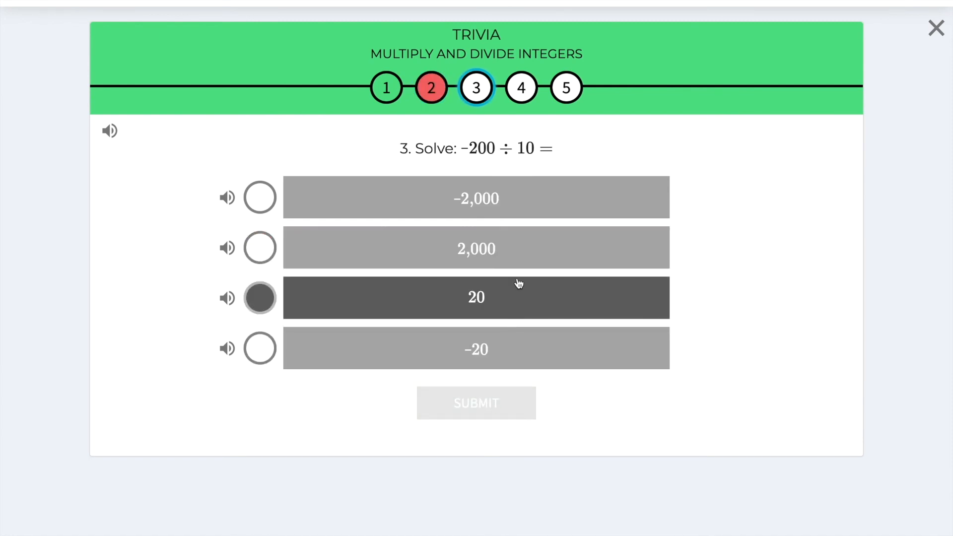
{"action": "left_click", "coordinate": [936, 27]}
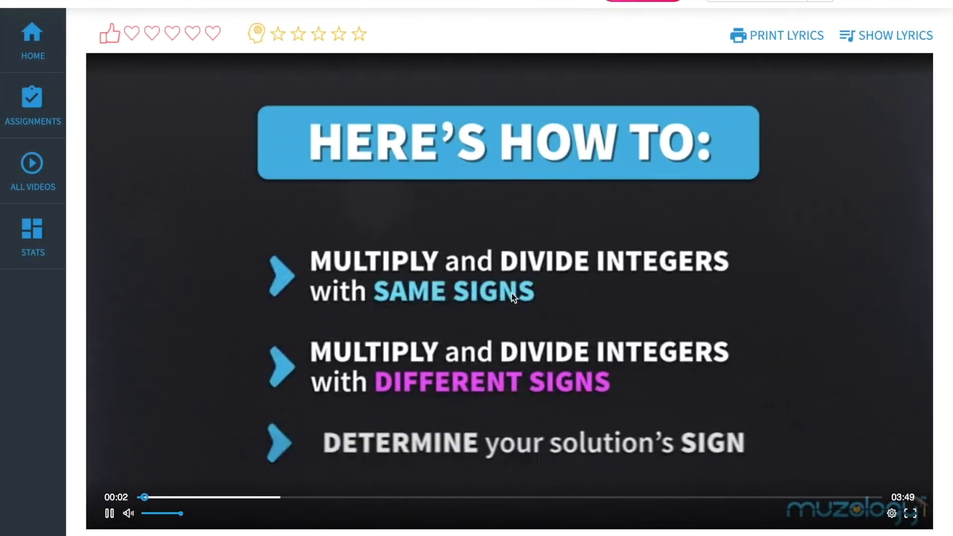
- Pause the Multiply and Divide Integers video and start its Silver Challenge
{"action": "left_click", "coordinate": [885, 36]}
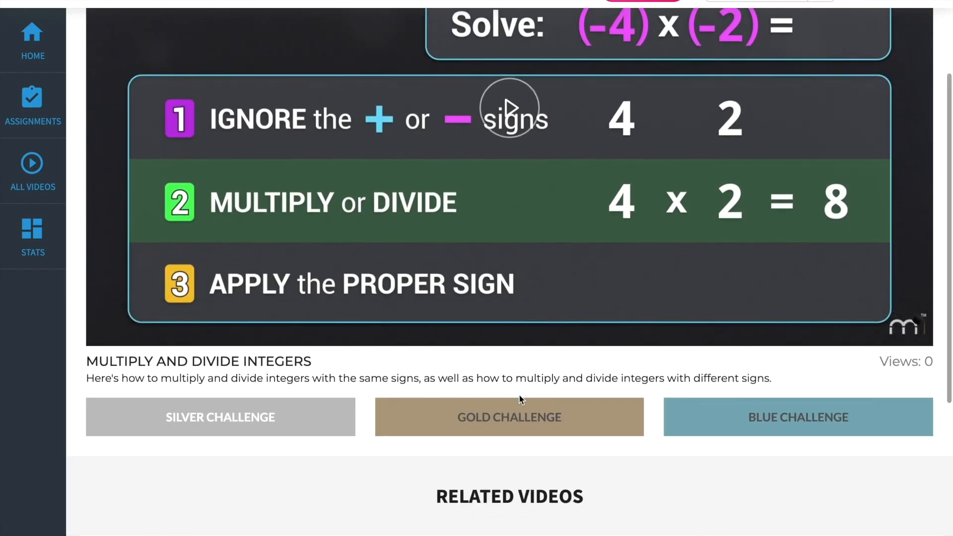
{"action": "mouse_move", "coordinate": [248, 433]}
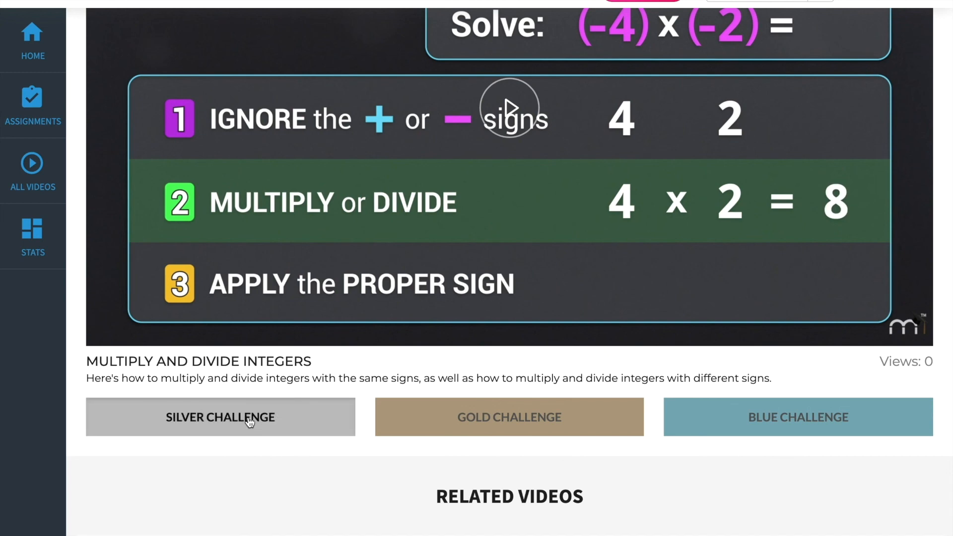
{"action": "left_click", "coordinate": [220, 417]}
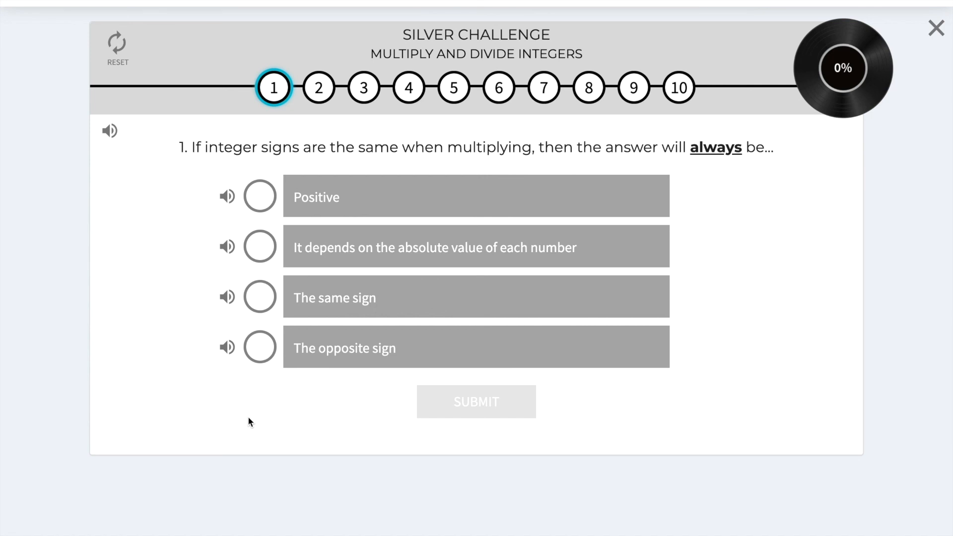
- Answer Positive for question 1 and submit 5 as the answer to question 2
{"action": "left_click", "coordinate": [259, 246]}
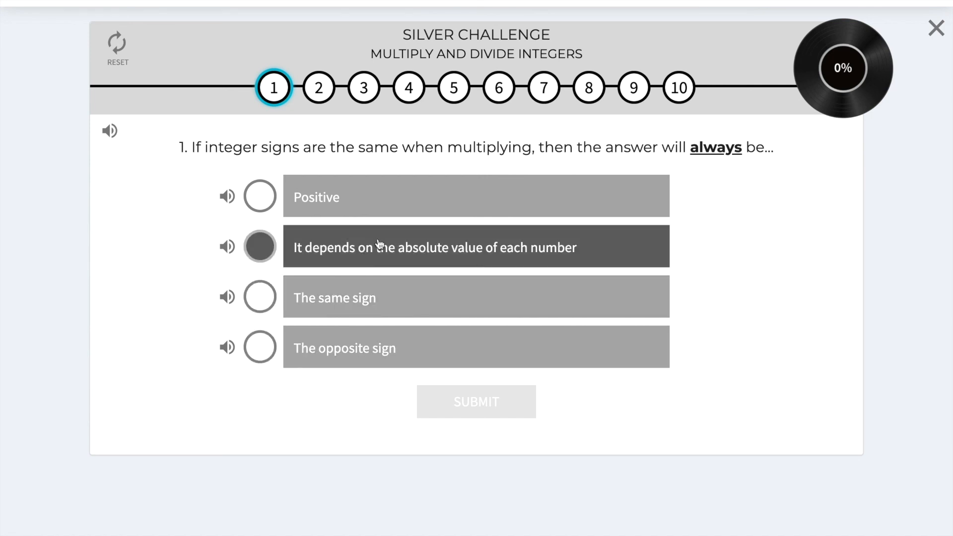
{"action": "left_click", "coordinate": [259, 196]}
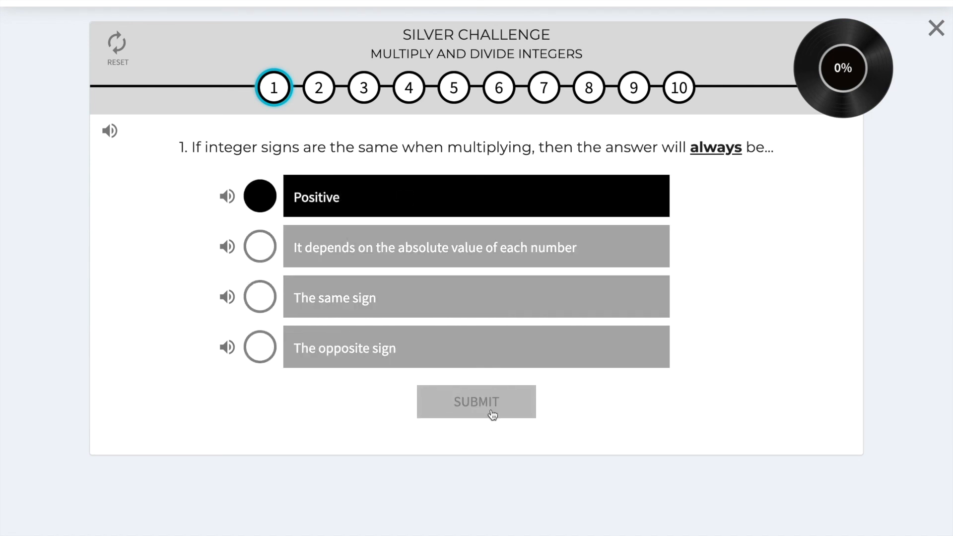
{"action": "left_click", "coordinate": [475, 401]}
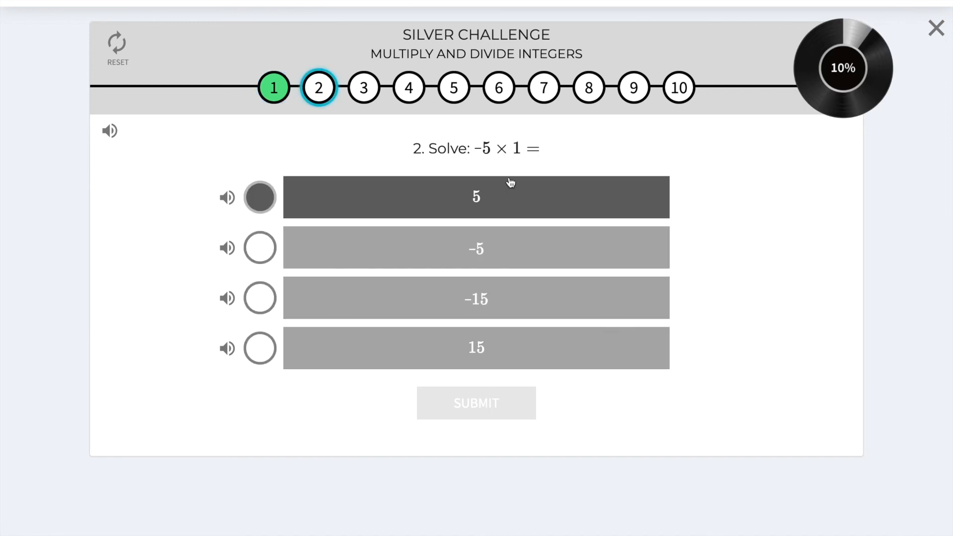
{"action": "left_click", "coordinate": [475, 402]}
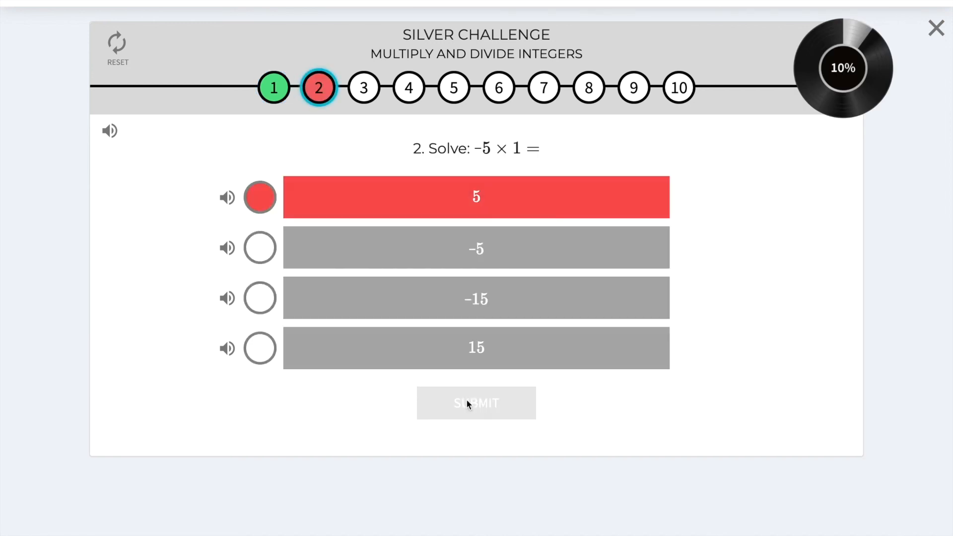
- Choose 32 for question 3, then exit the challenge back to Home
{"action": "left_click", "coordinate": [477, 403]}
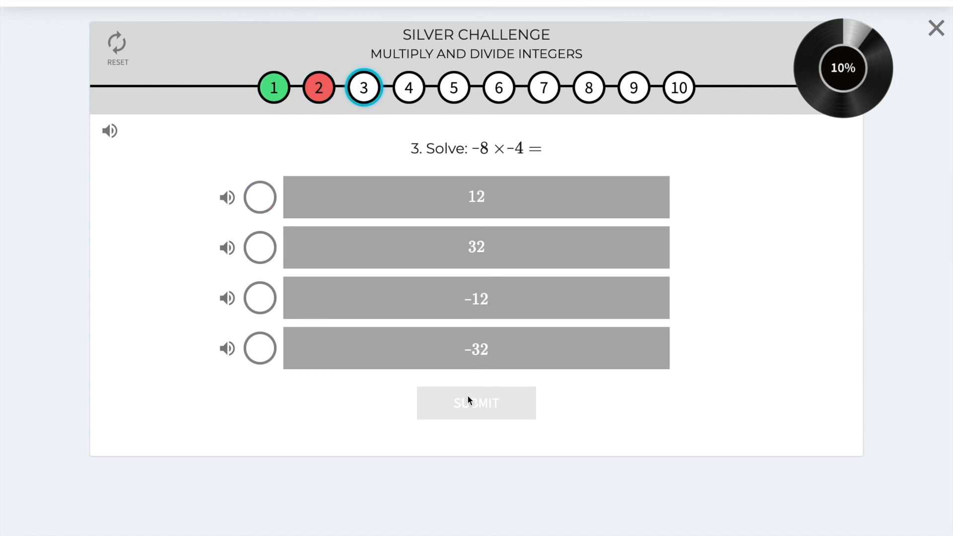
{"action": "left_click", "coordinate": [259, 247]}
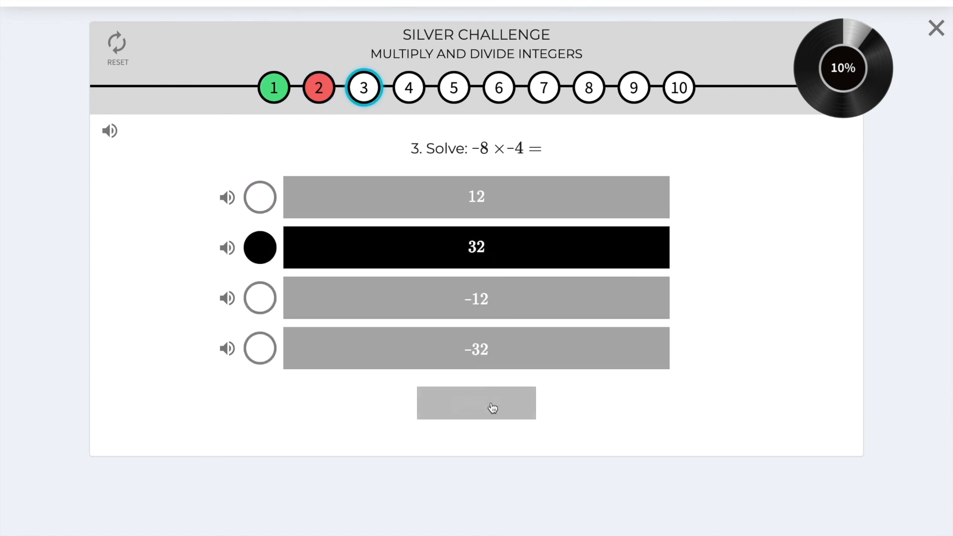
{"action": "left_click", "coordinate": [935, 28]}
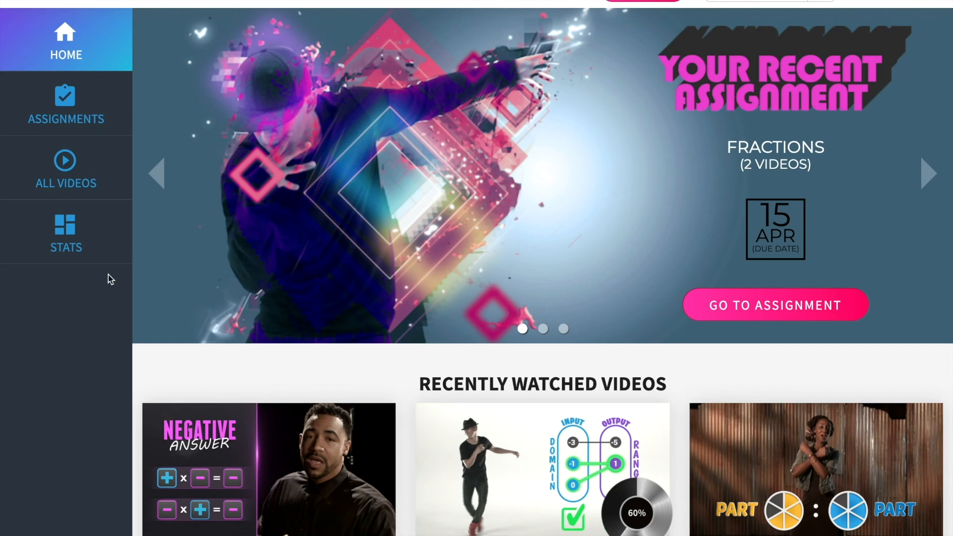
{"action": "mouse_move", "coordinate": [97, 242]}
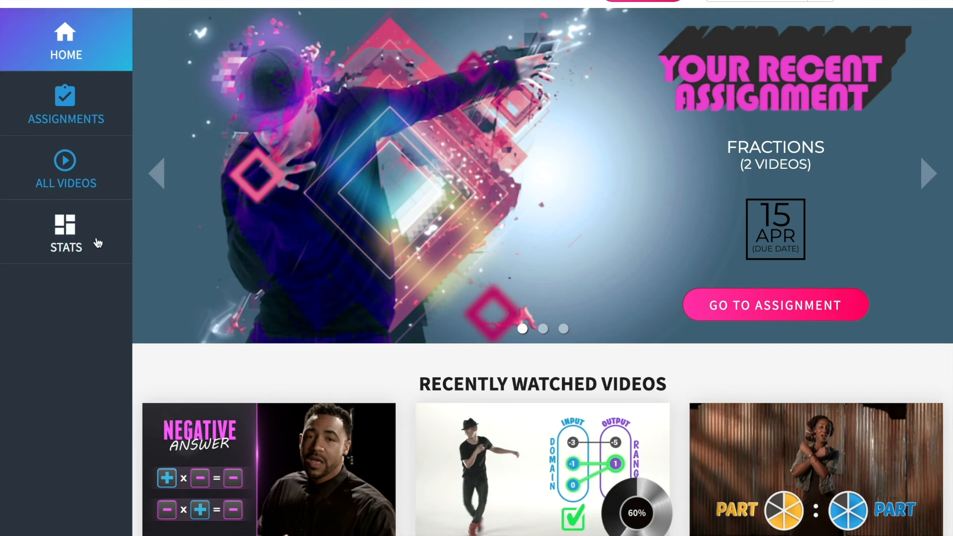
- View the Stats overview: 67% silver correct, 18 challenges taken and records earned
{"action": "left_click", "coordinate": [66, 231]}
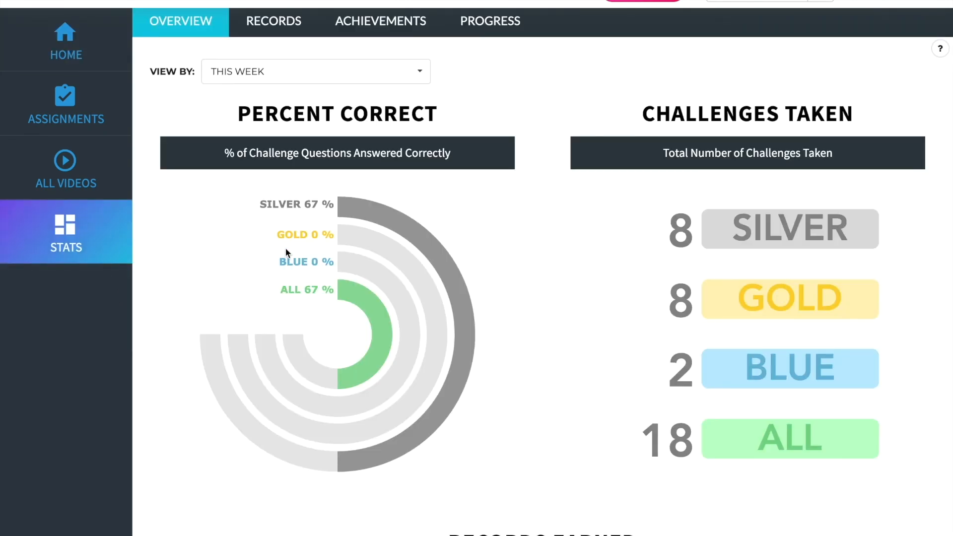
{"action": "mouse_move", "coordinate": [418, 289]}
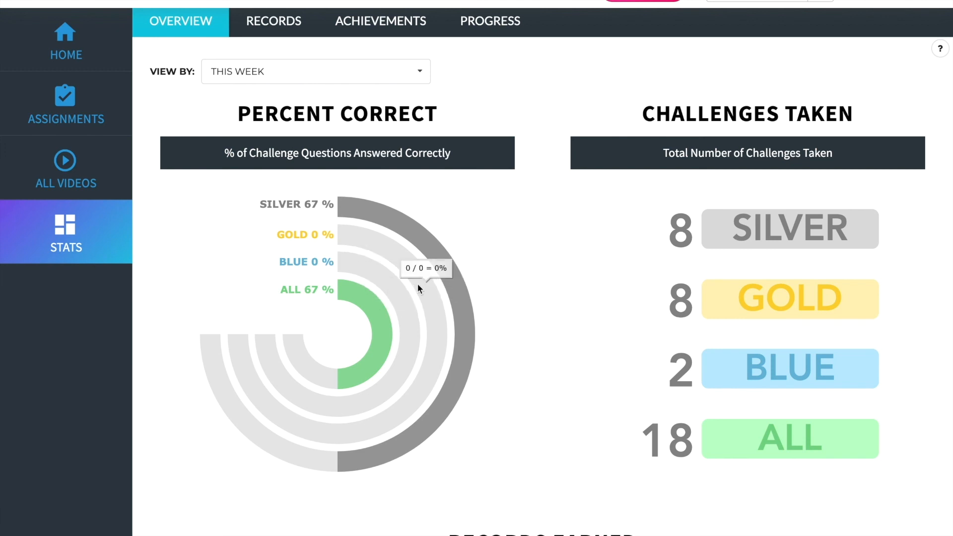
{"action": "mouse_move", "coordinate": [408, 291]}
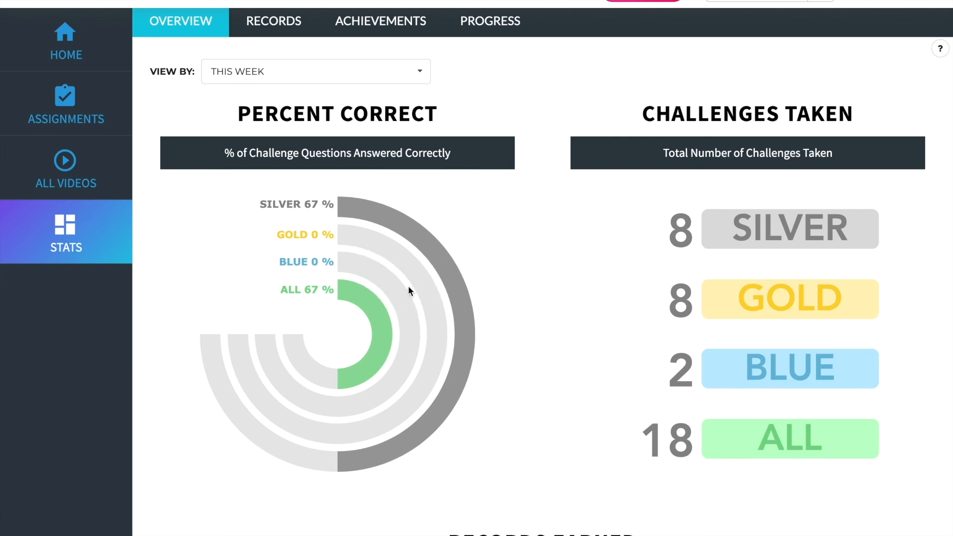
{"action": "mouse_move", "coordinate": [741, 272]}
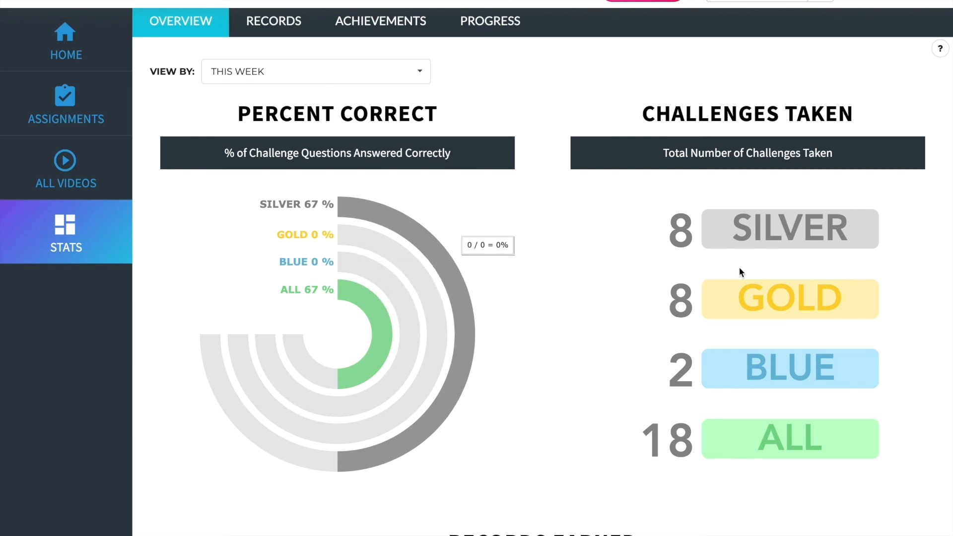
{"action": "scroll", "scroll_direction": "down", "scroll_amount": 3}
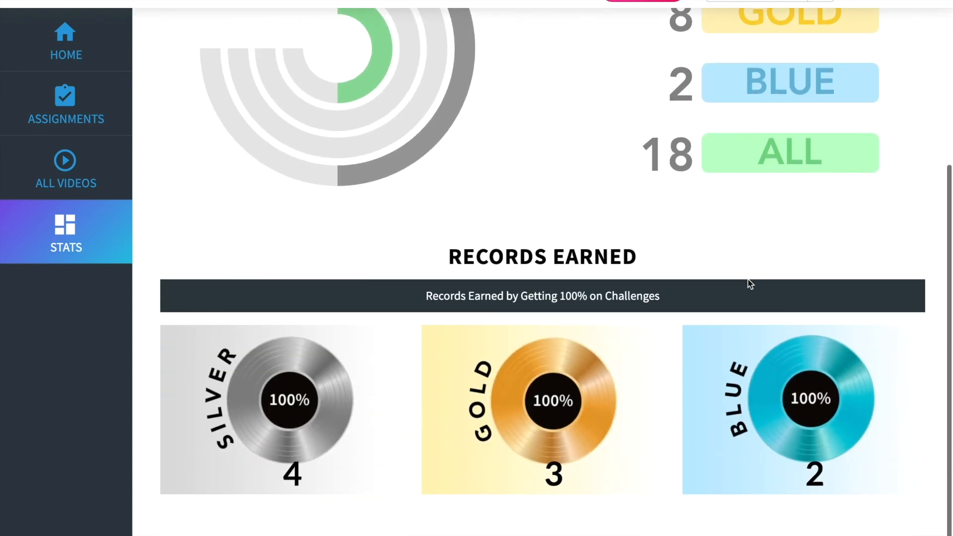
{"action": "scroll", "scroll_direction": "up", "scroll_amount": 3}
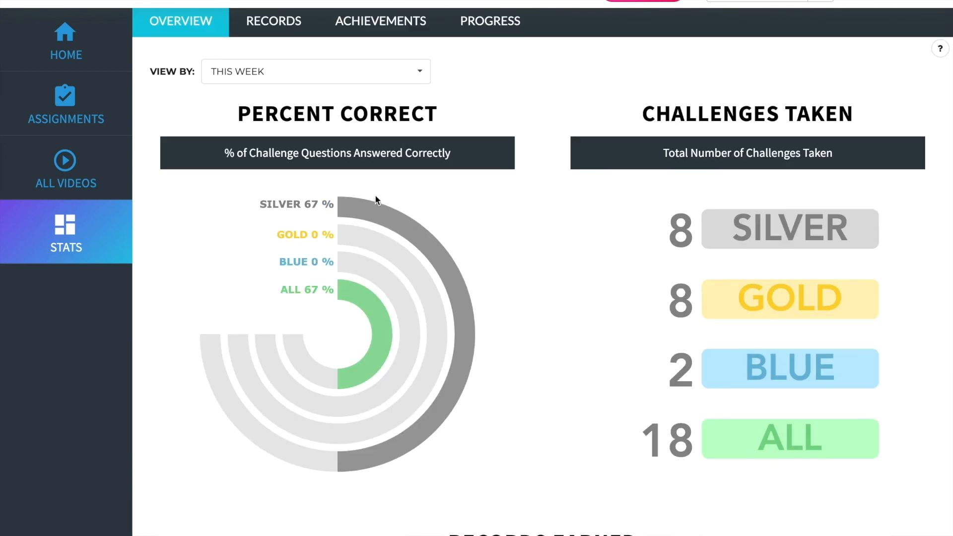
{"action": "mouse_move", "coordinate": [273, 21]}
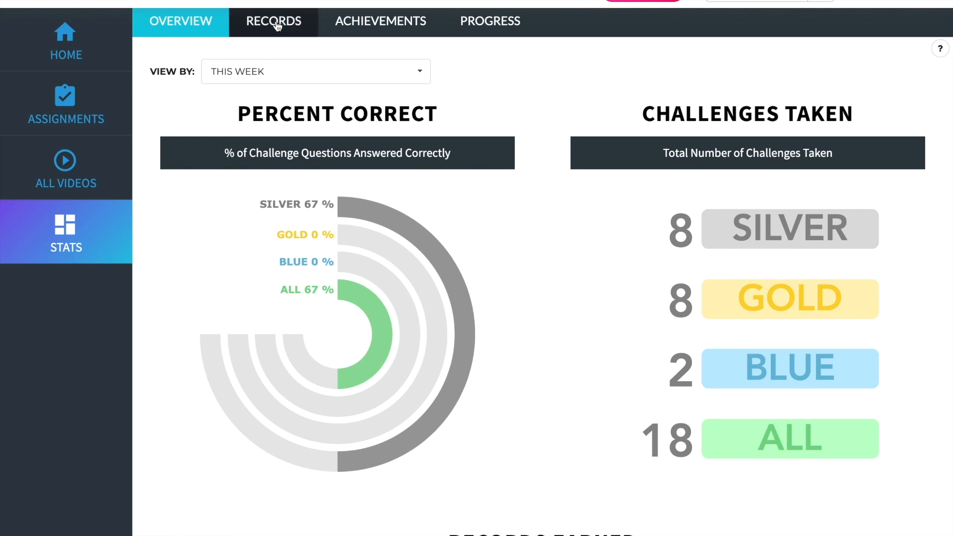
- Browse the Records and Achievements tabs, then the Progress table of per-video high scores
{"action": "left_click", "coordinate": [273, 21]}
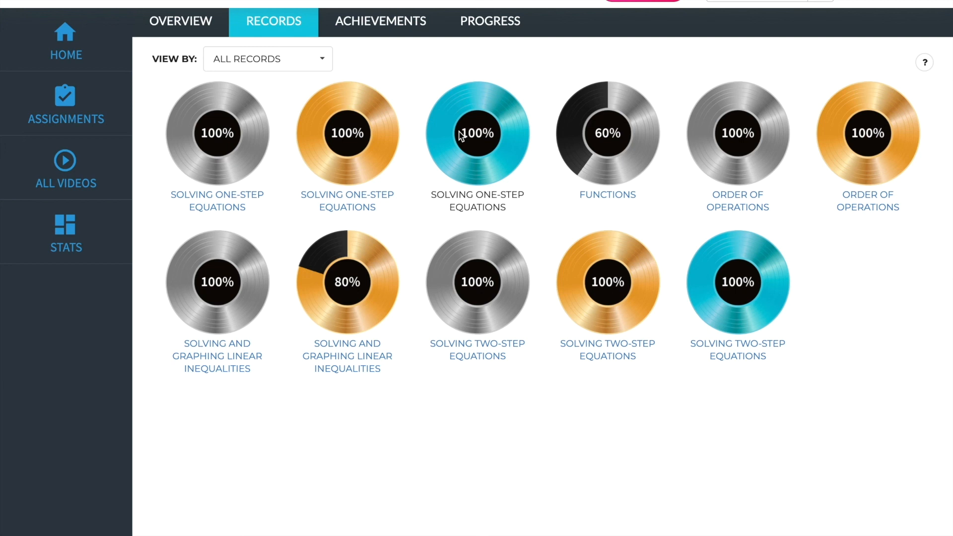
{"action": "mouse_move", "coordinate": [426, 150]}
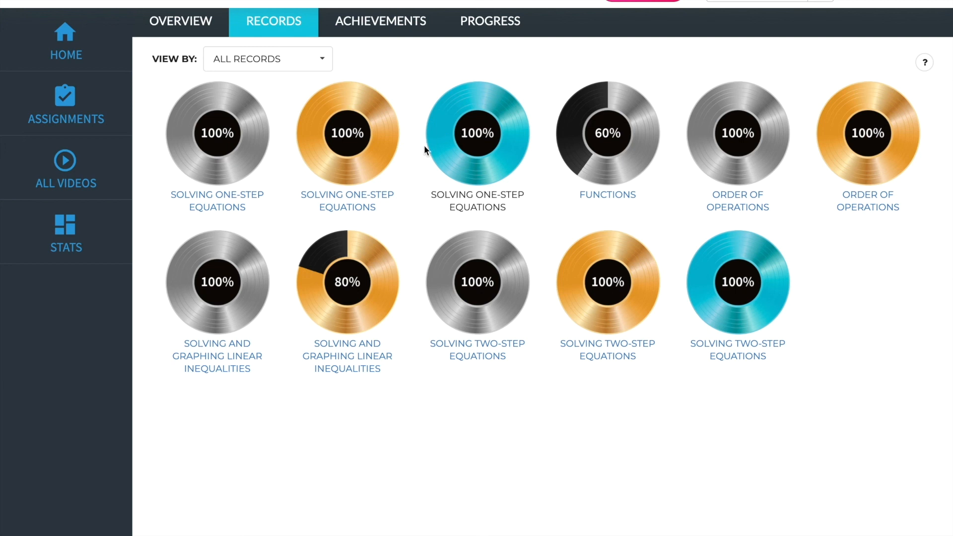
{"action": "mouse_move", "coordinate": [338, 145]}
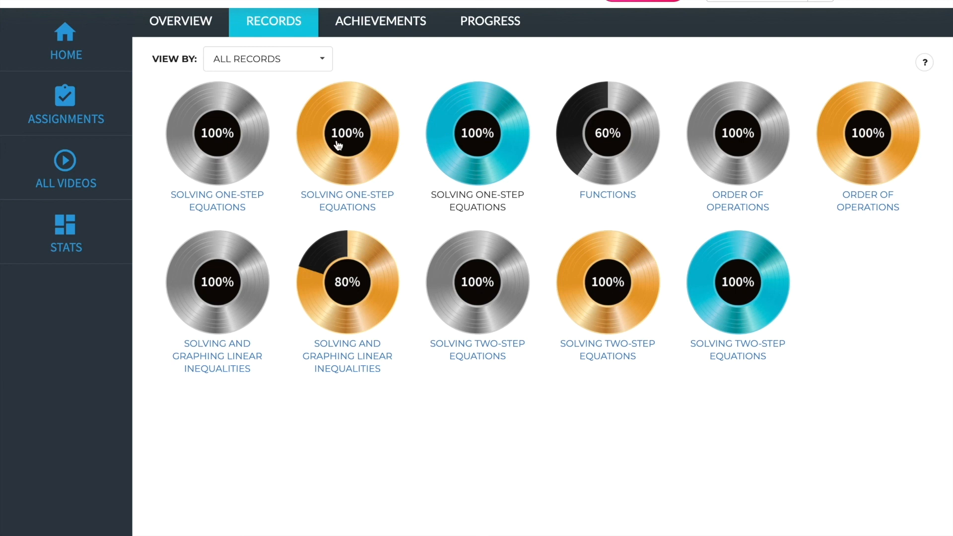
{"action": "mouse_move", "coordinate": [289, 90]}
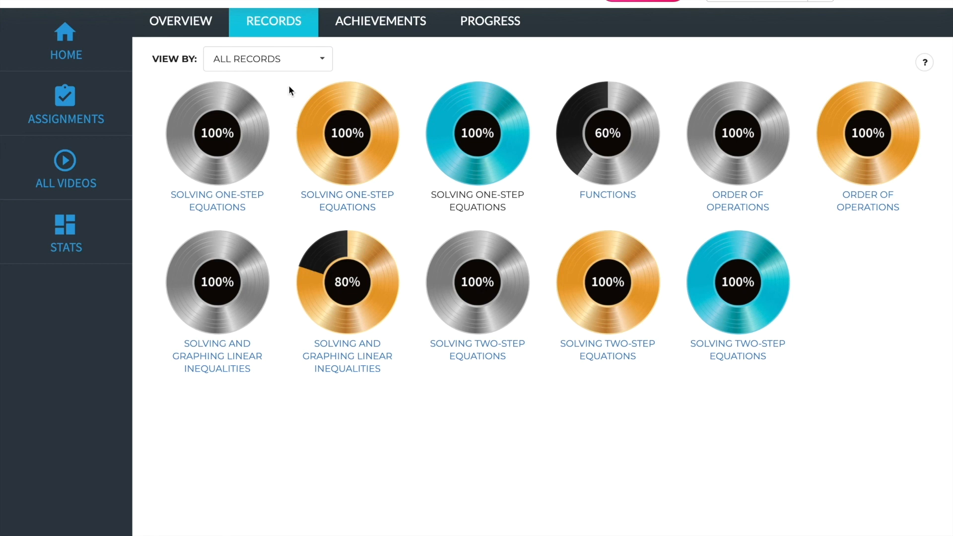
{"action": "left_click", "coordinate": [381, 21]}
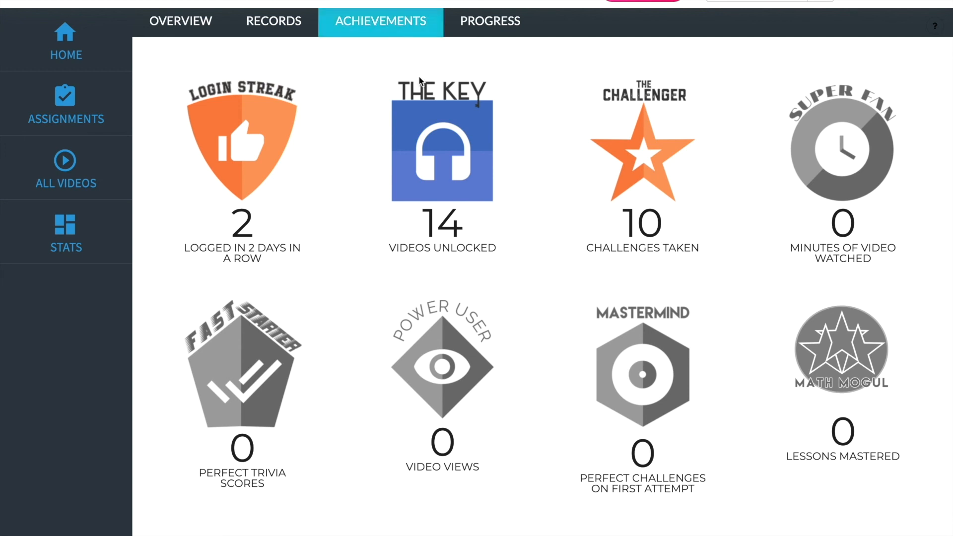
{"action": "mouse_move", "coordinate": [550, 153]}
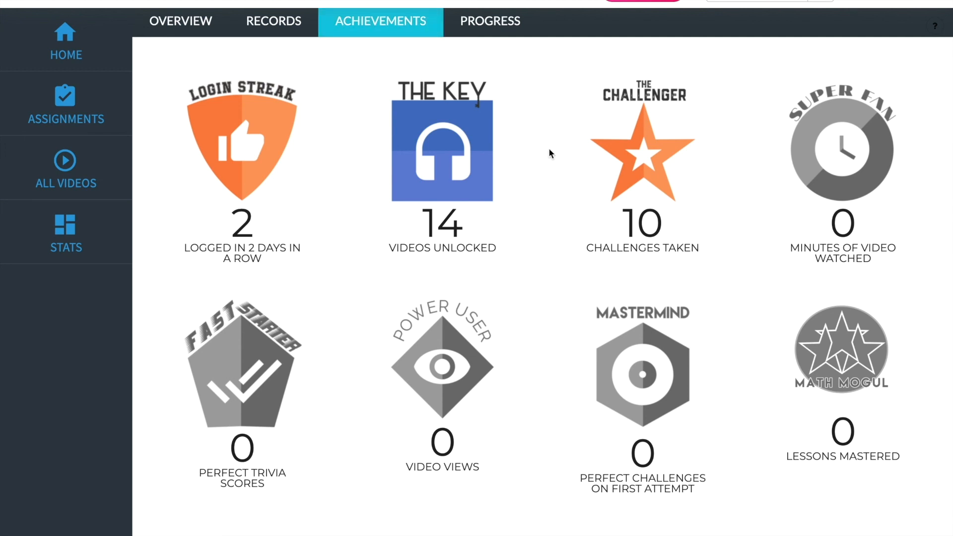
{"action": "mouse_move", "coordinate": [489, 21]}
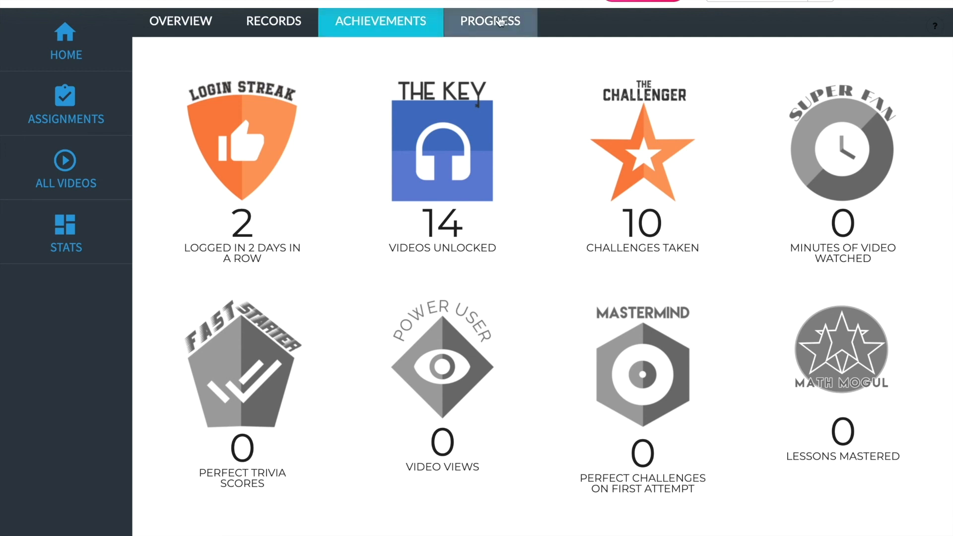
{"action": "left_click", "coordinate": [489, 21]}
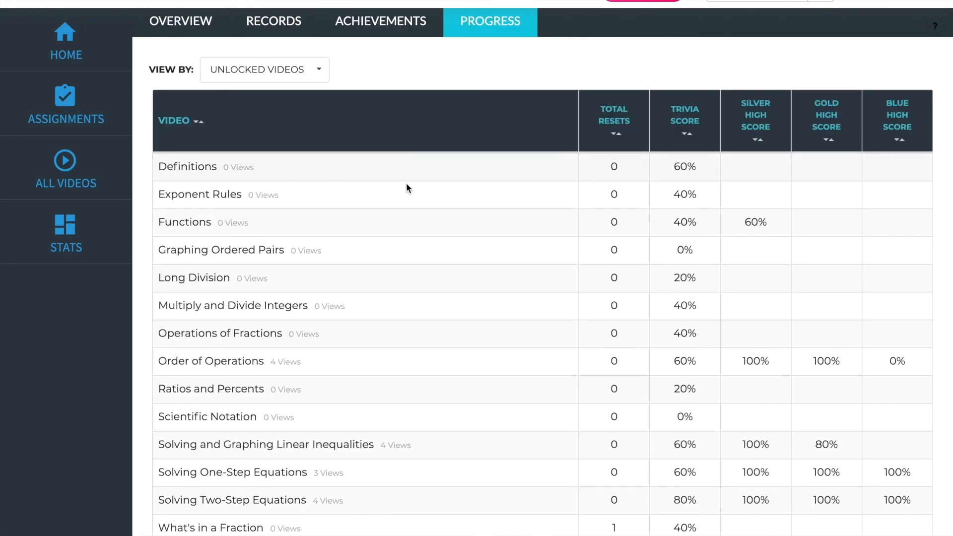
- View the Fractions assignment and the teacher's Messages, then return to the student home page
{"action": "left_click", "coordinate": [66, 43]}
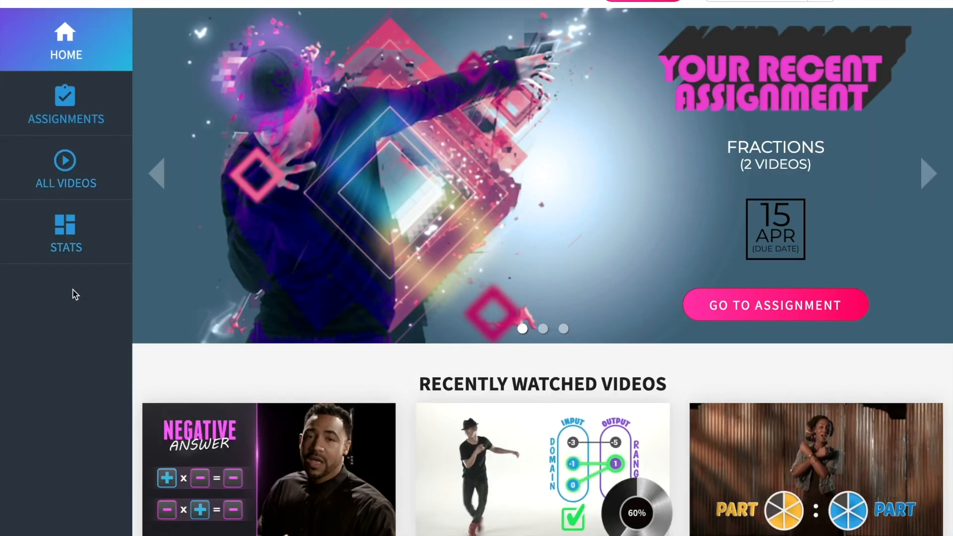
{"action": "mouse_move", "coordinate": [65, 103]}
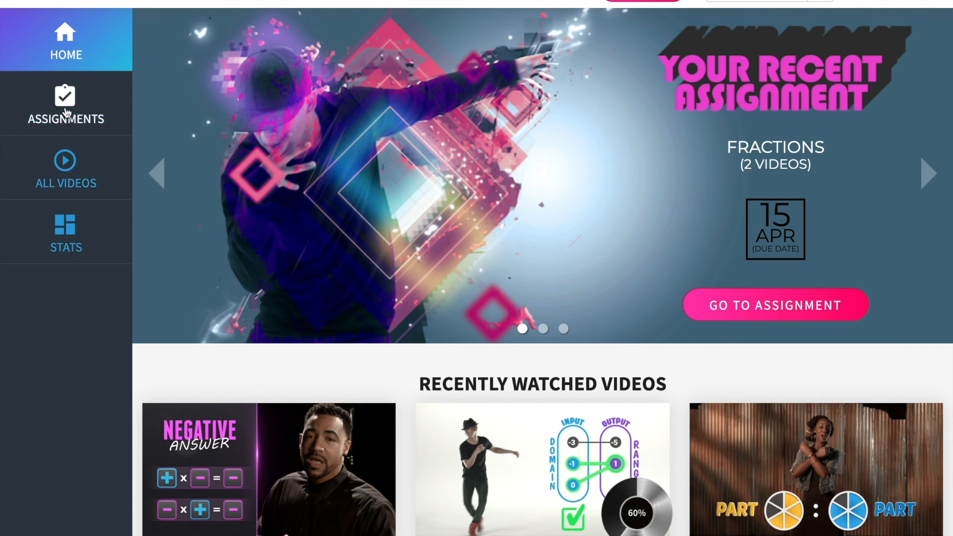
{"action": "left_click", "coordinate": [66, 103]}
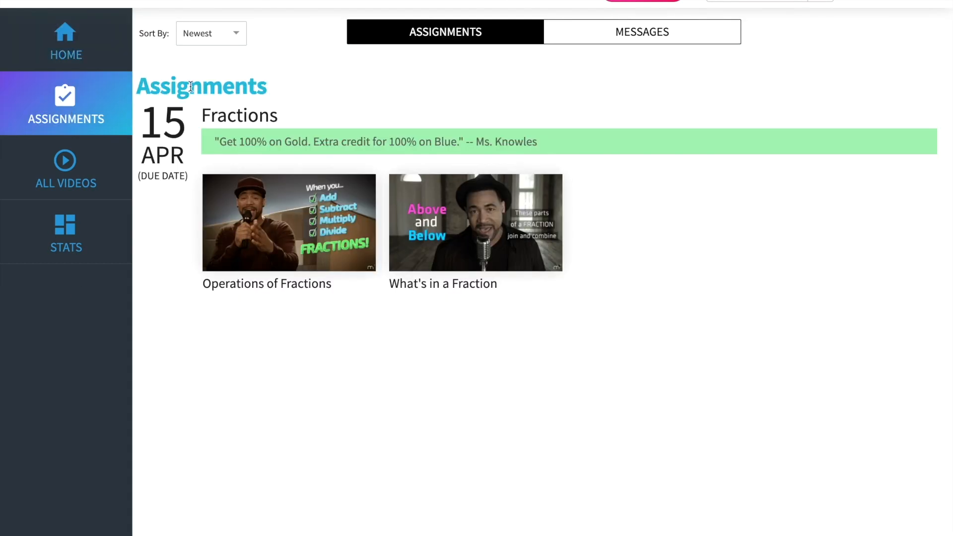
{"action": "mouse_move", "coordinate": [222, 159]}
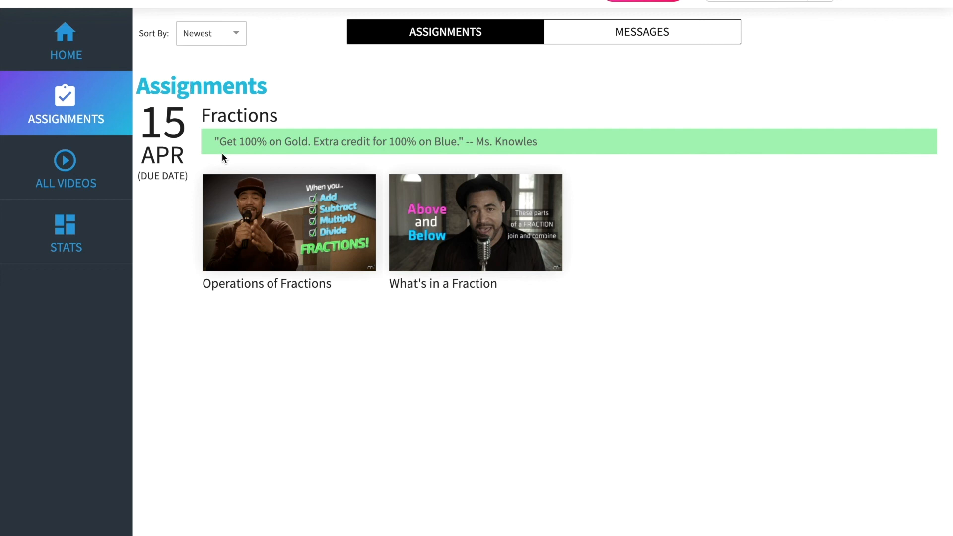
{"action": "mouse_move", "coordinate": [201, 173]}
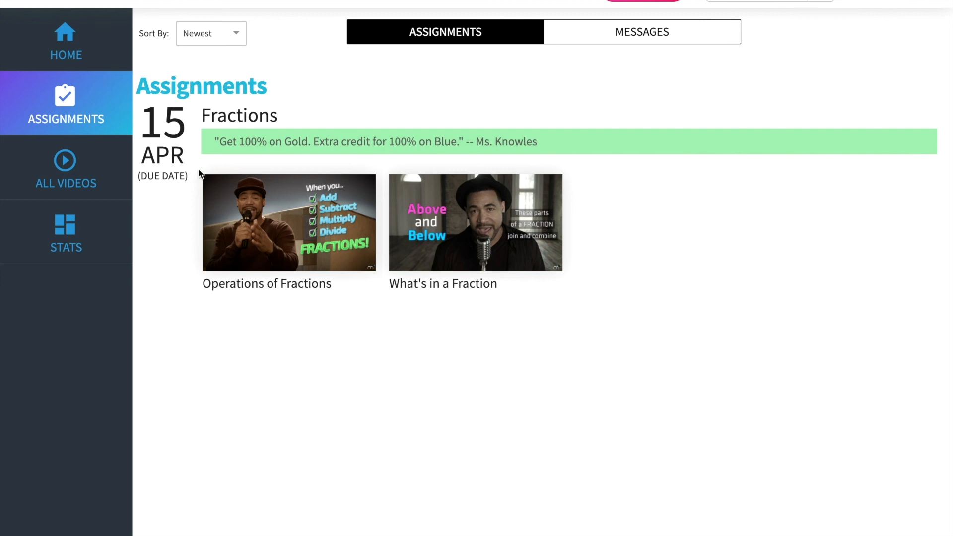
{"action": "mouse_move", "coordinate": [639, 20]}
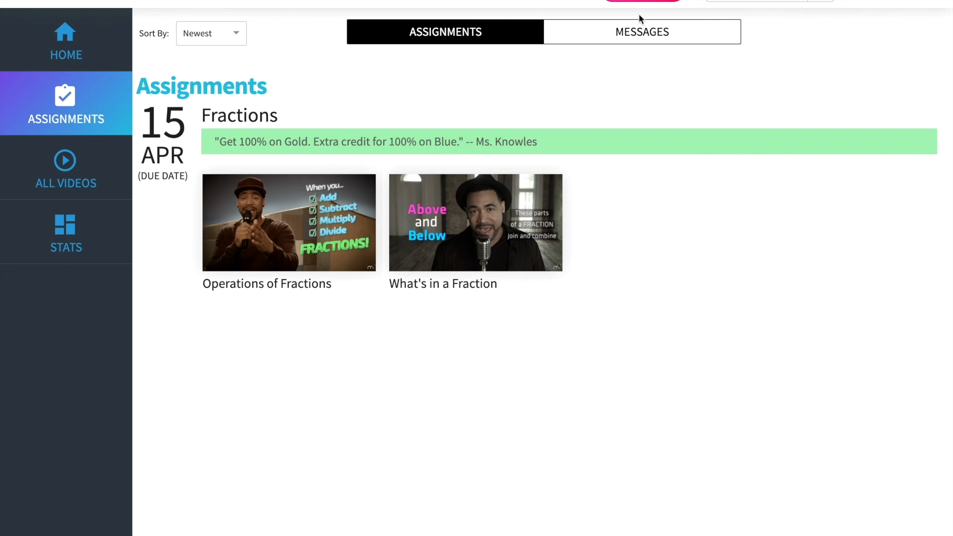
{"action": "left_click", "coordinate": [642, 31]}
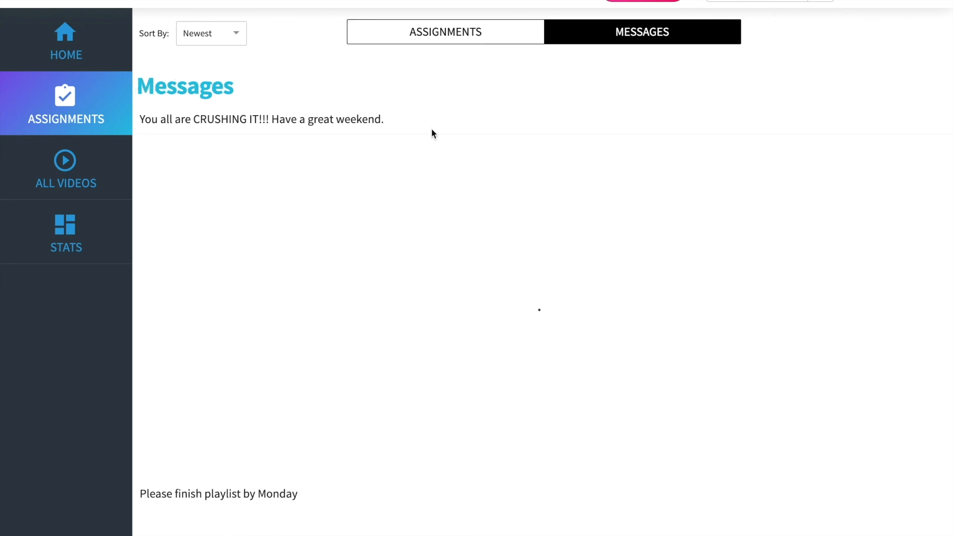
{"action": "mouse_move", "coordinate": [132, 97]}
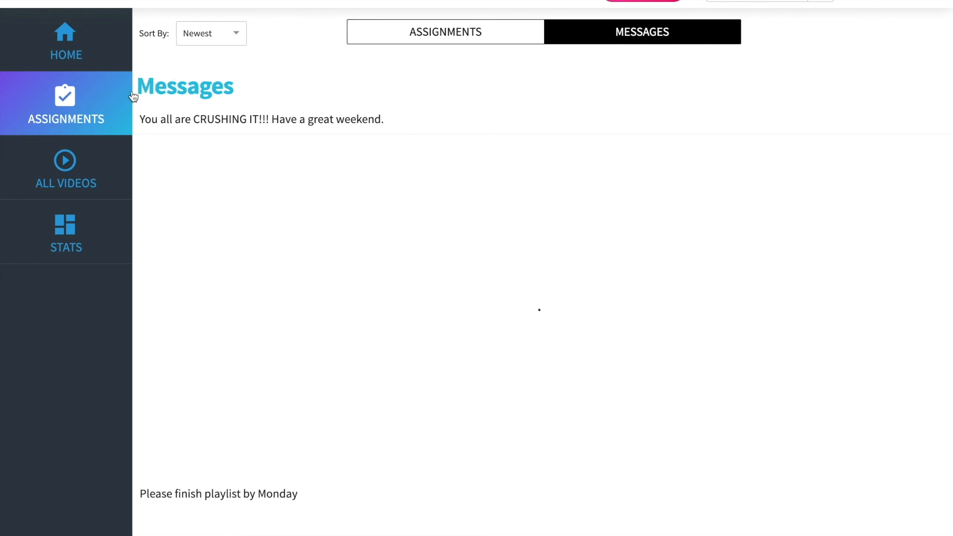
{"action": "left_click", "coordinate": [66, 43]}
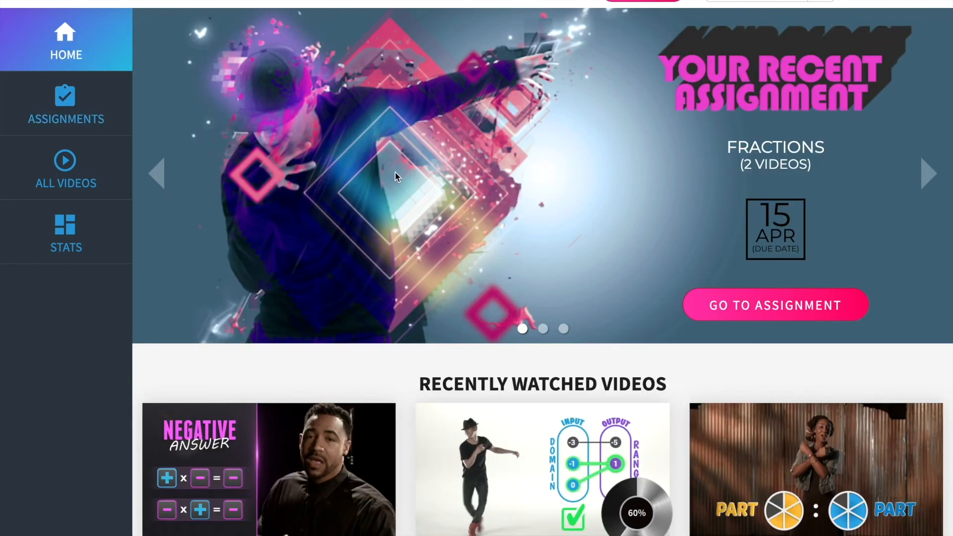